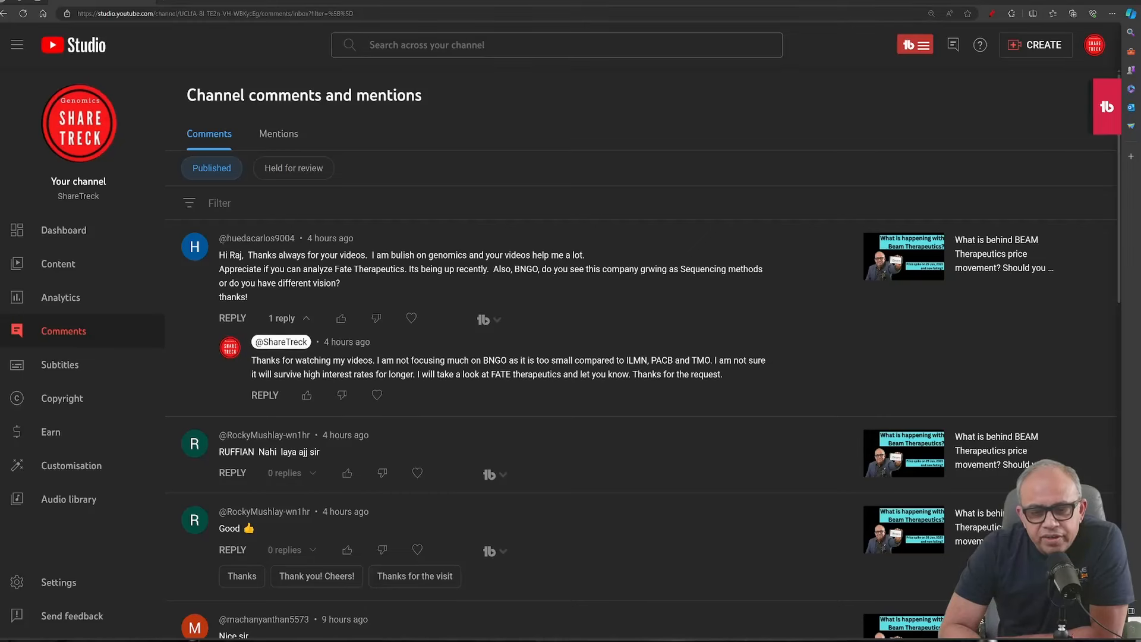
{"action": "mouse_move", "coordinate": [513, 449]}
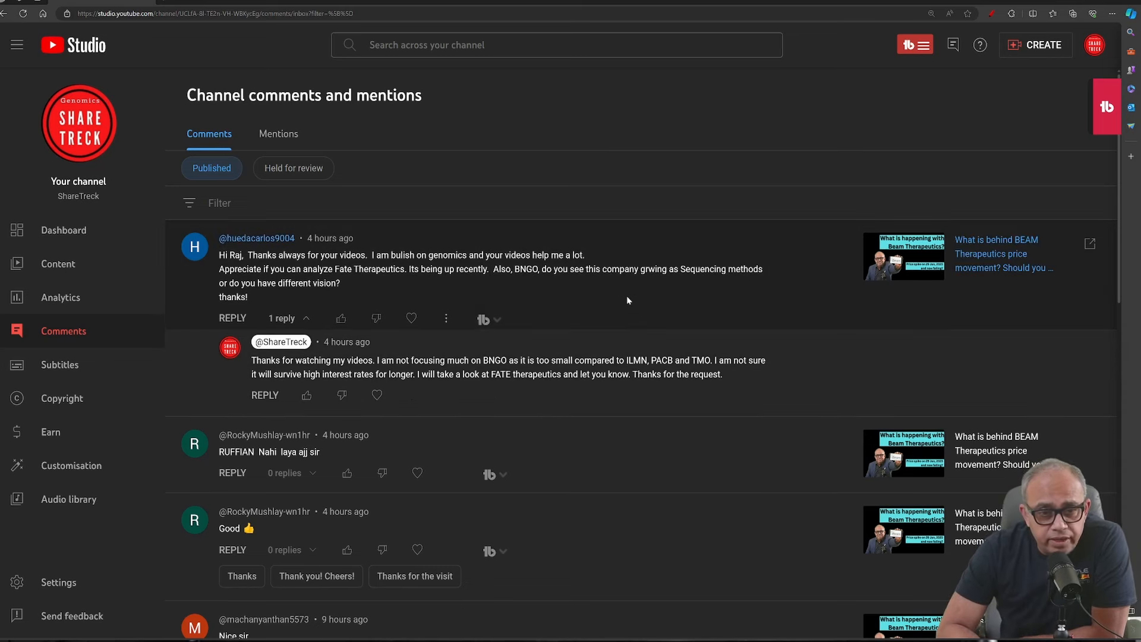
{"action": "mouse_move", "coordinate": [668, 292]}
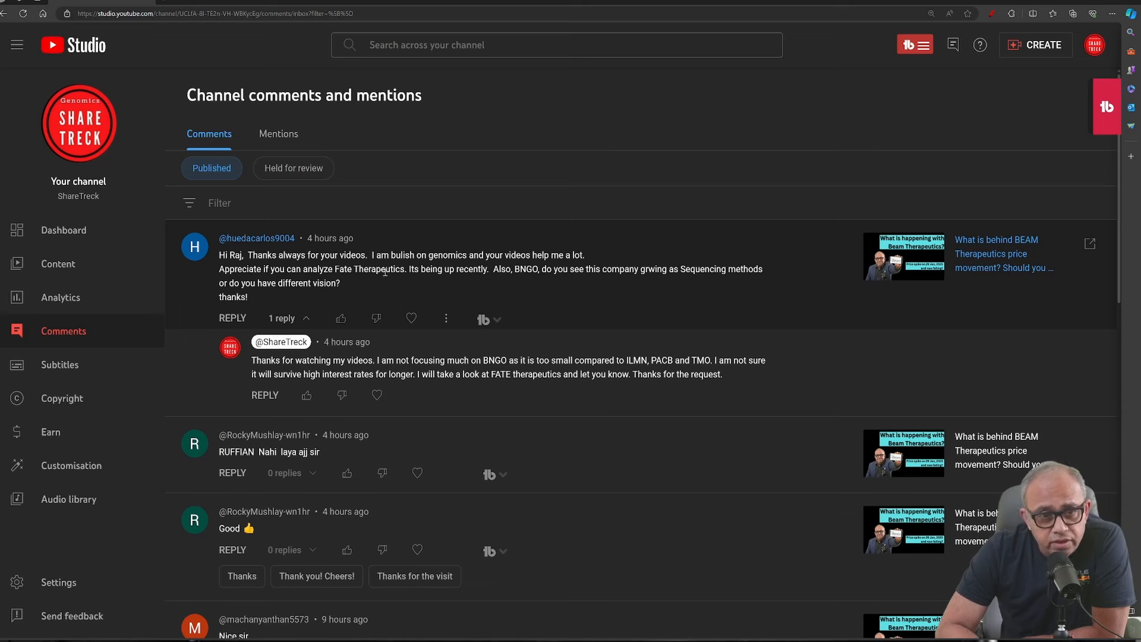
{"action": "mouse_move", "coordinate": [241, 251]}
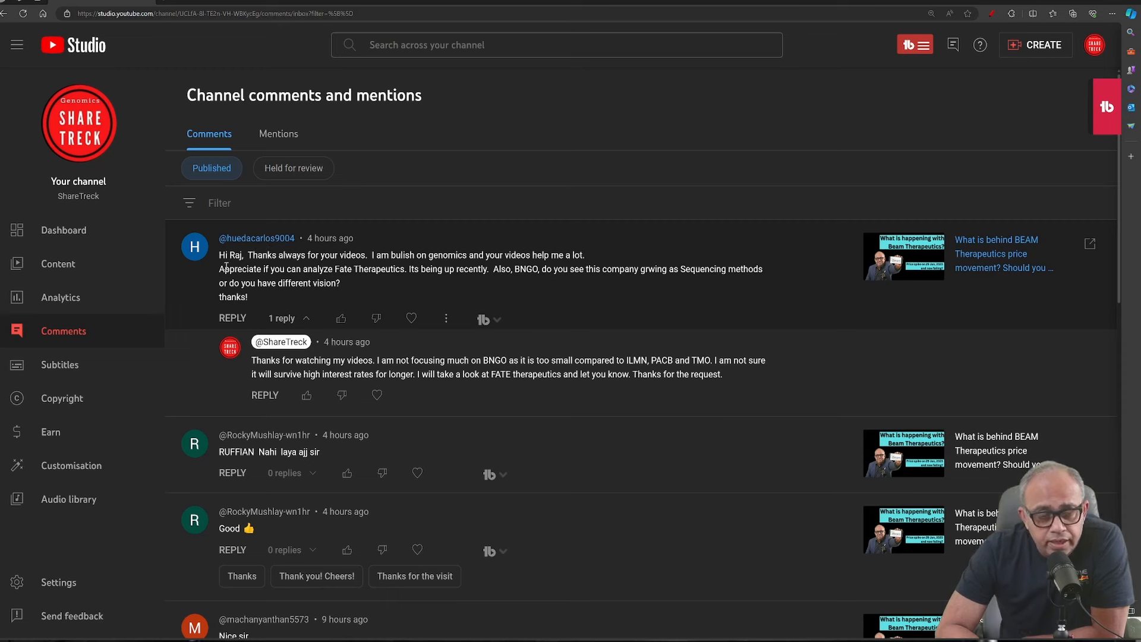
{"action": "mouse_move", "coordinate": [400, 266]}
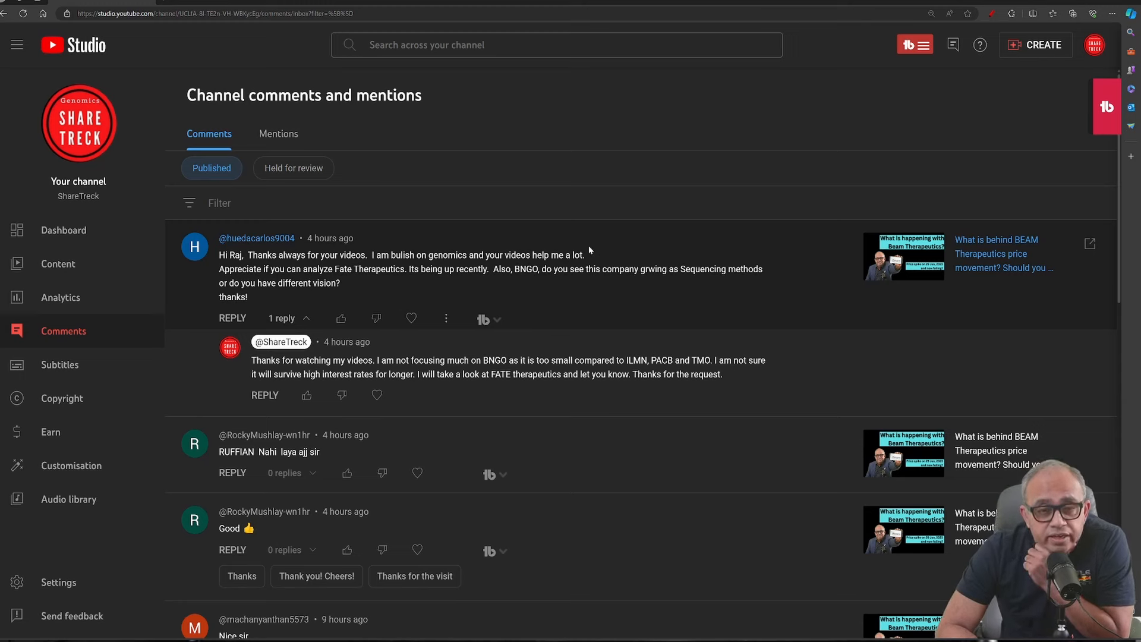
{"action": "mouse_move", "coordinate": [304, 280]}
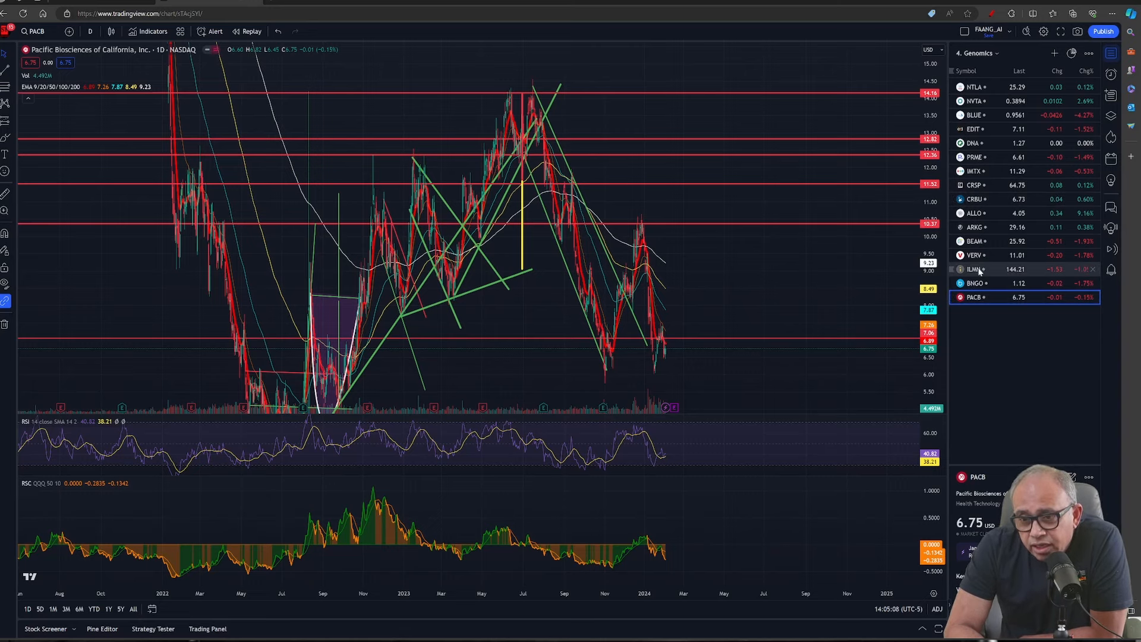
Step: Load the Illumina (ILMN) daily chart from the Genomics watchlist
{"action": "left_click", "coordinate": [975, 269]}
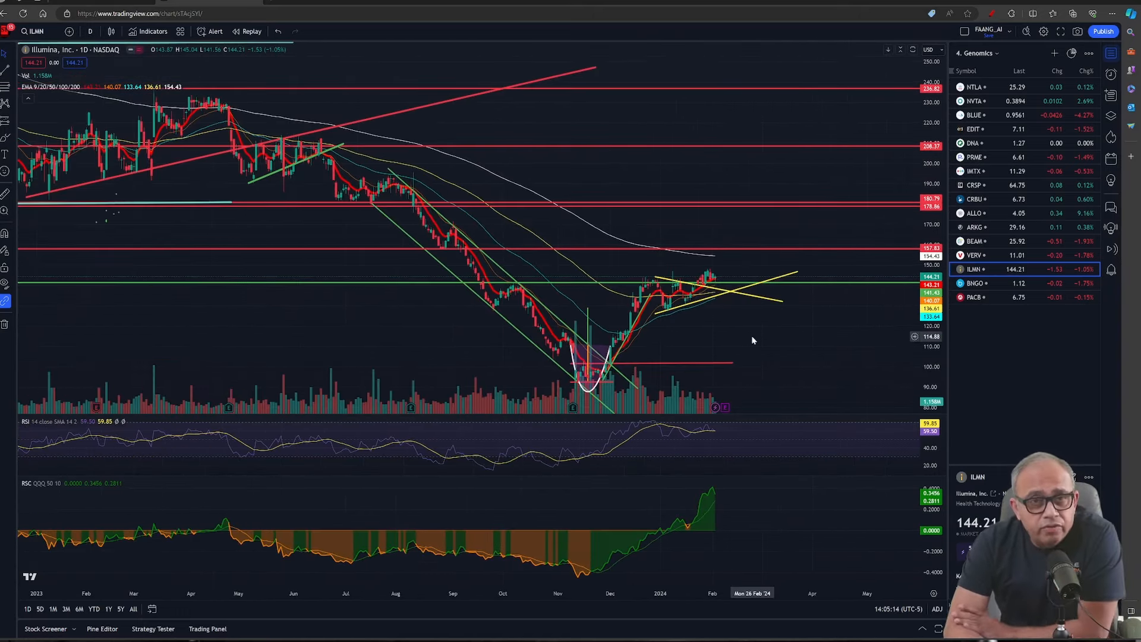
{"action": "mouse_move", "coordinate": [783, 323]}
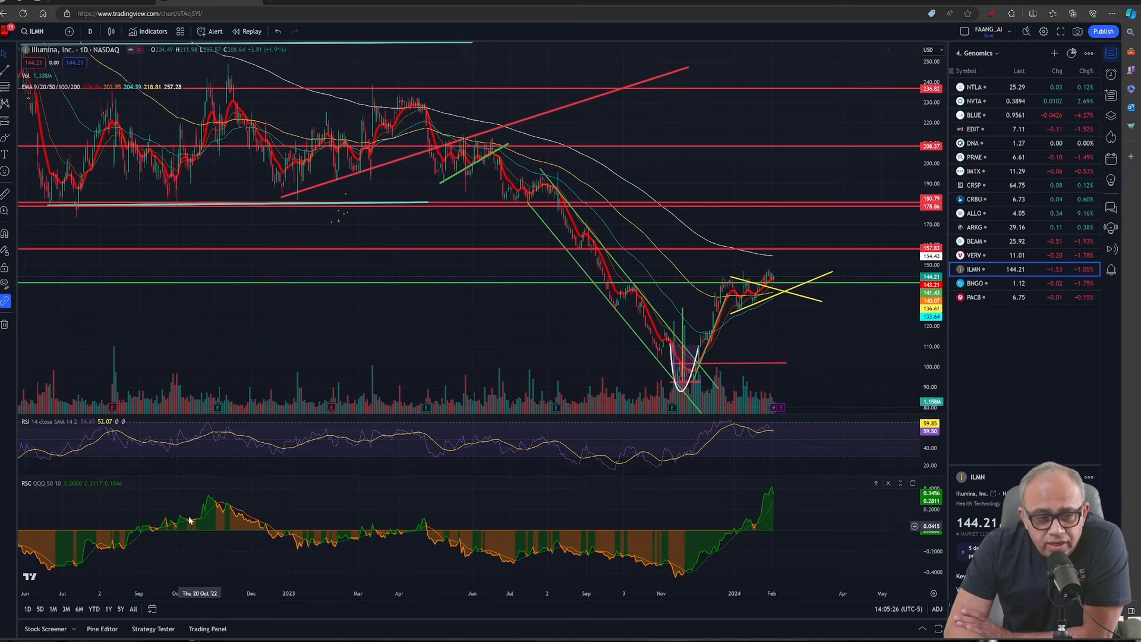
{"action": "mouse_move", "coordinate": [42, 487]}
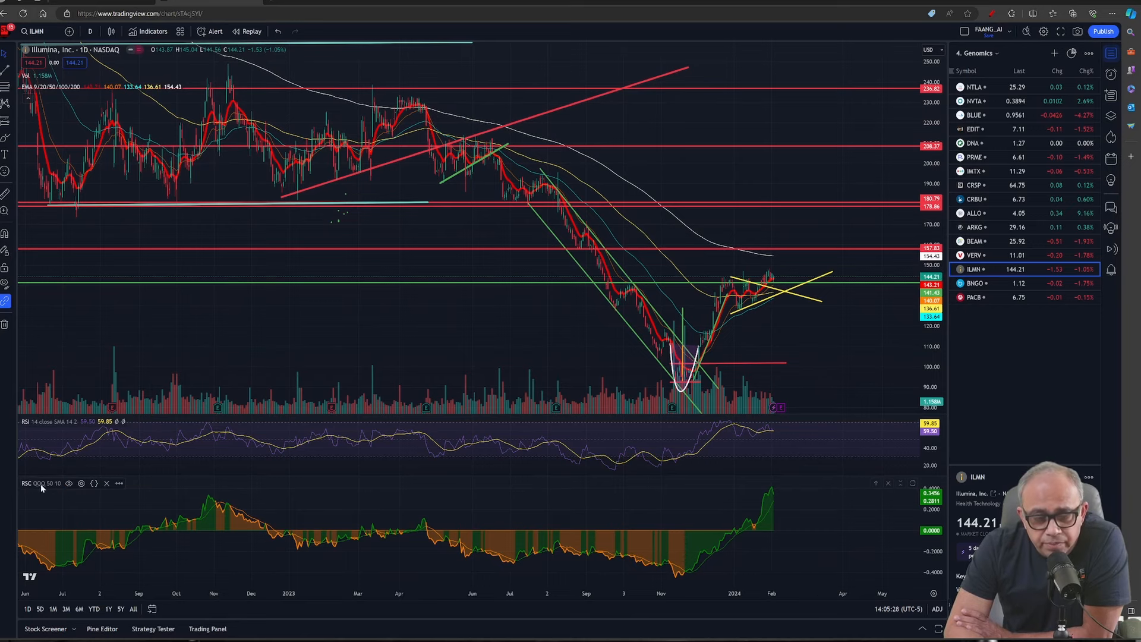
{"action": "mouse_move", "coordinate": [762, 384]}
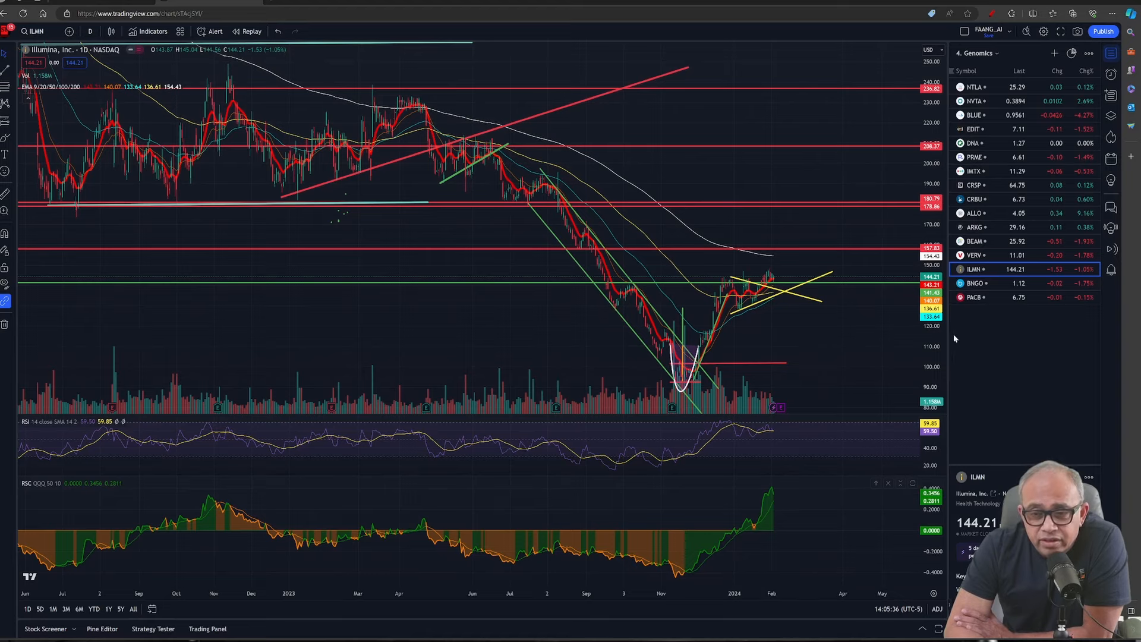
Step: Flip through the PACB and BNGO charts, then return to the ILMN chart
{"action": "left_click", "coordinate": [976, 298]}
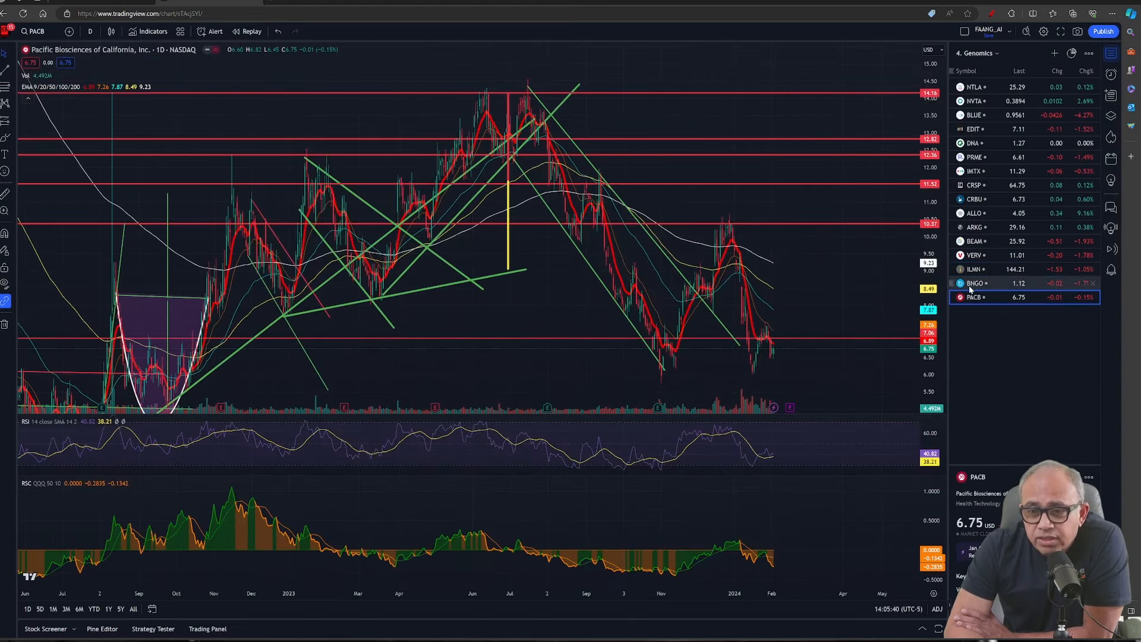
{"action": "left_click", "coordinate": [975, 283]}
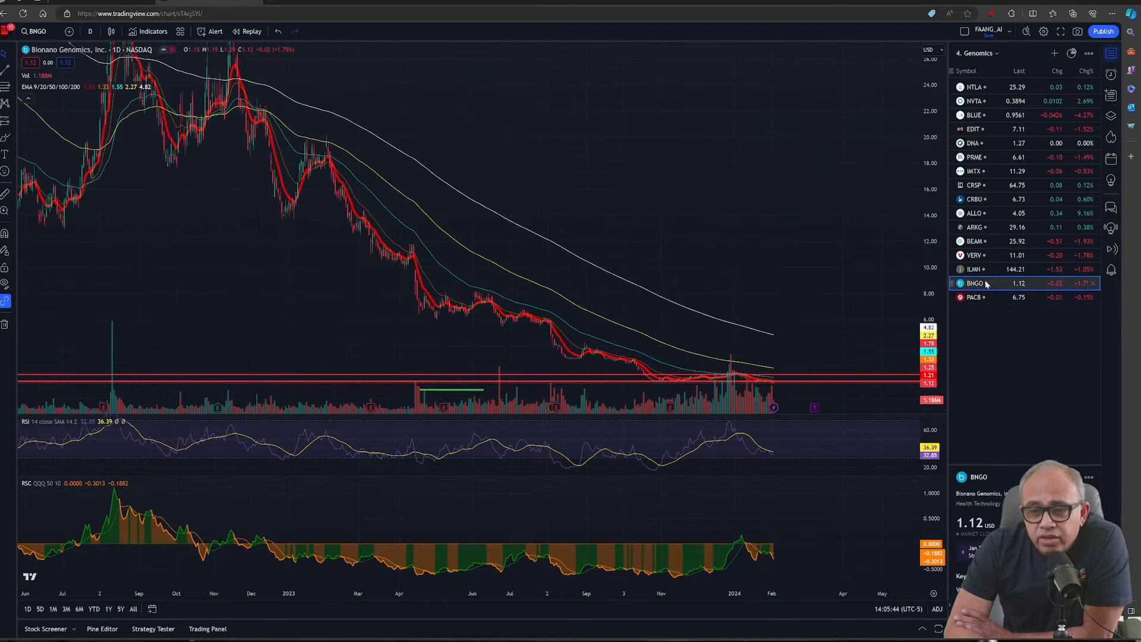
{"action": "left_click", "coordinate": [973, 268]}
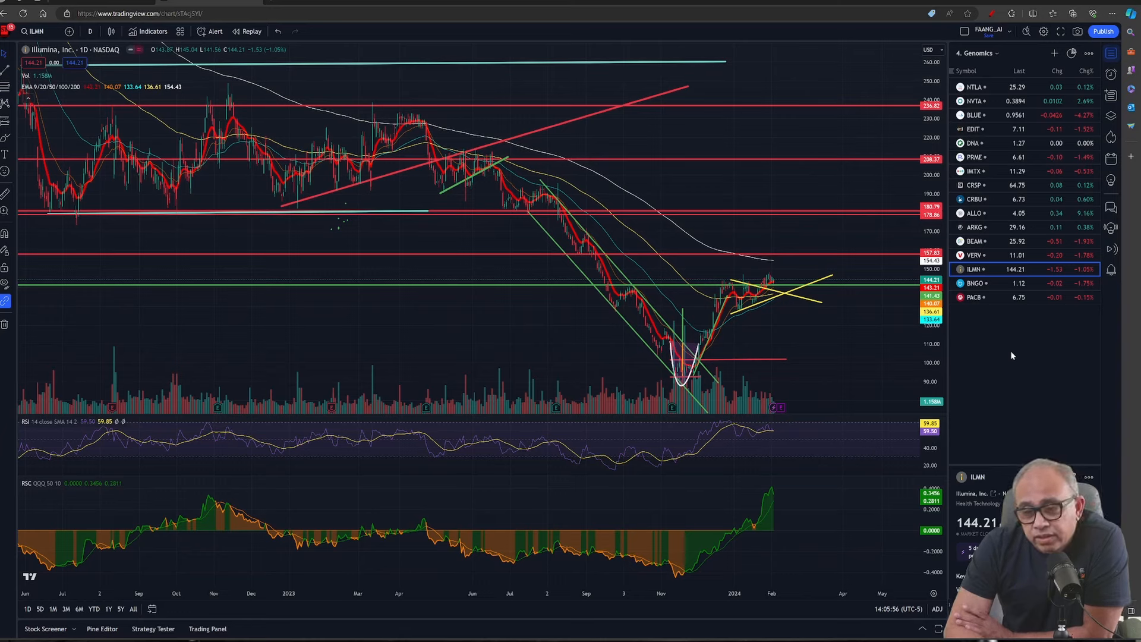
{"action": "mouse_move", "coordinate": [1106, 400]}
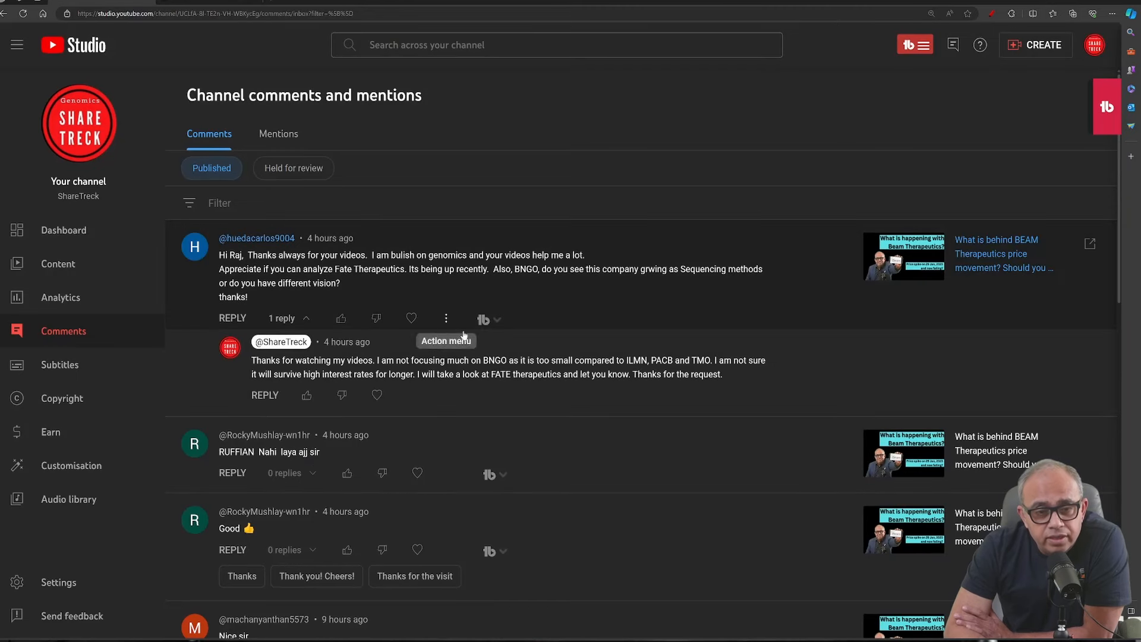
Step: Scroll the Published comments down to the multi-point automotive layoffs and genomics comment
{"action": "scroll", "scroll_direction": "down", "scroll_amount": 3}
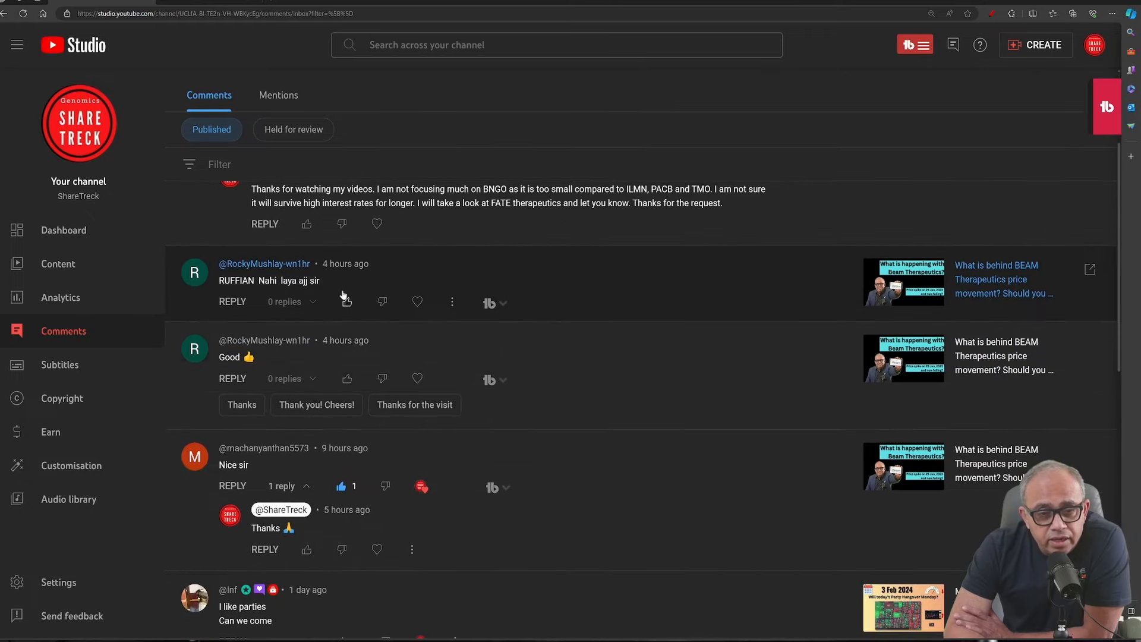
{"action": "scroll", "scroll_direction": "down", "scroll_amount": 3}
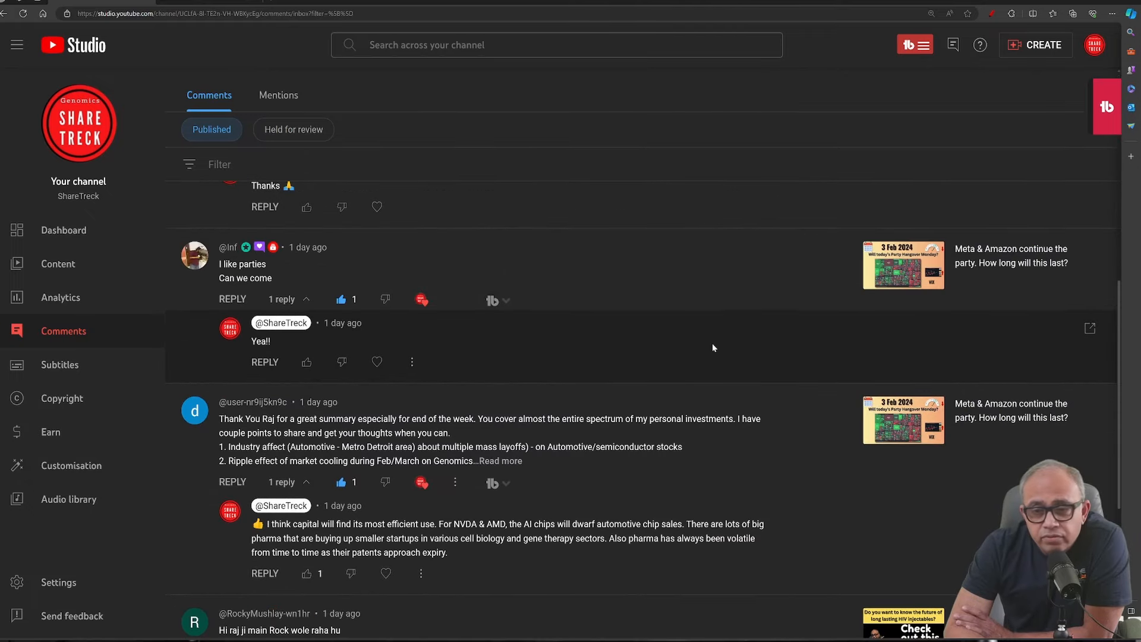
{"action": "mouse_move", "coordinate": [1011, 263]}
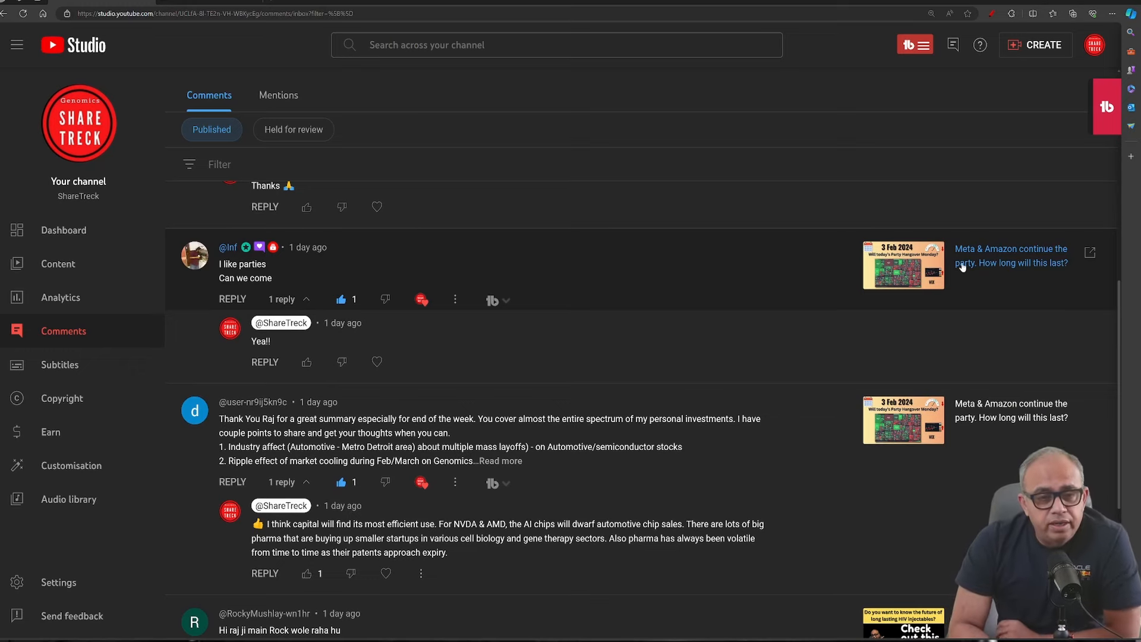
{"action": "scroll", "scroll_direction": "down", "scroll_amount": 3}
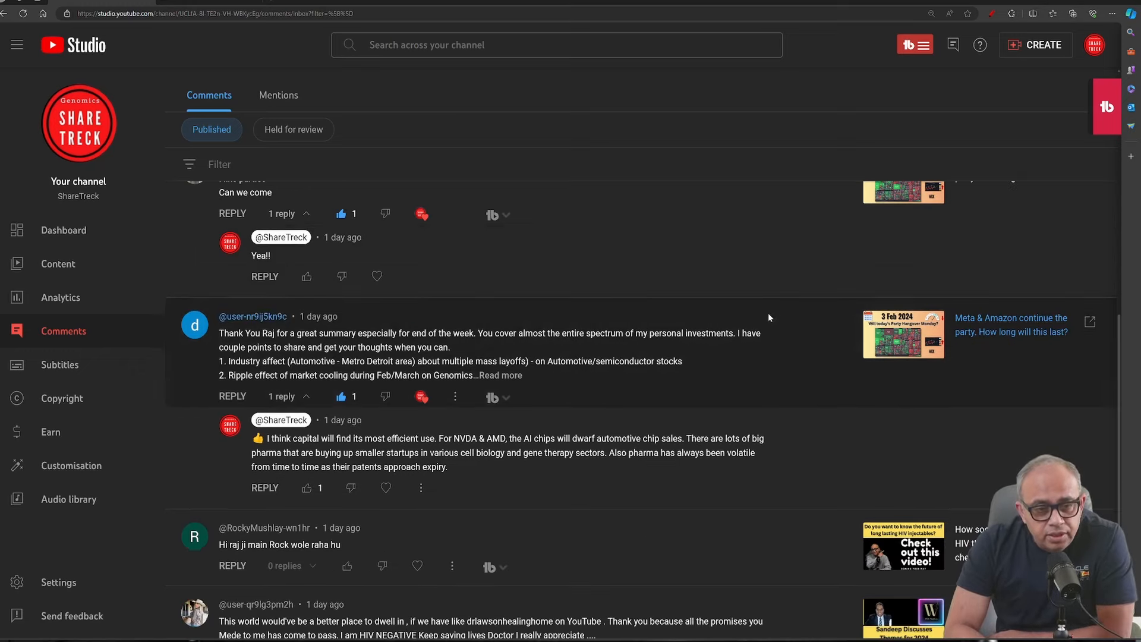
{"action": "scroll", "scroll_direction": "down", "scroll_amount": 3}
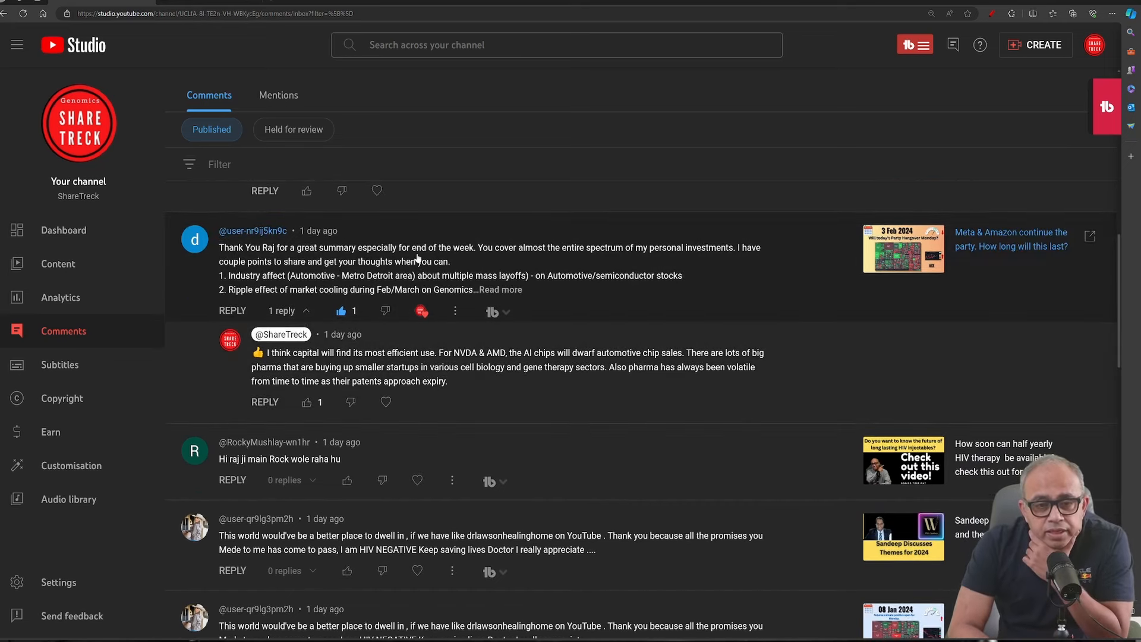
{"action": "mouse_move", "coordinate": [506, 262]}
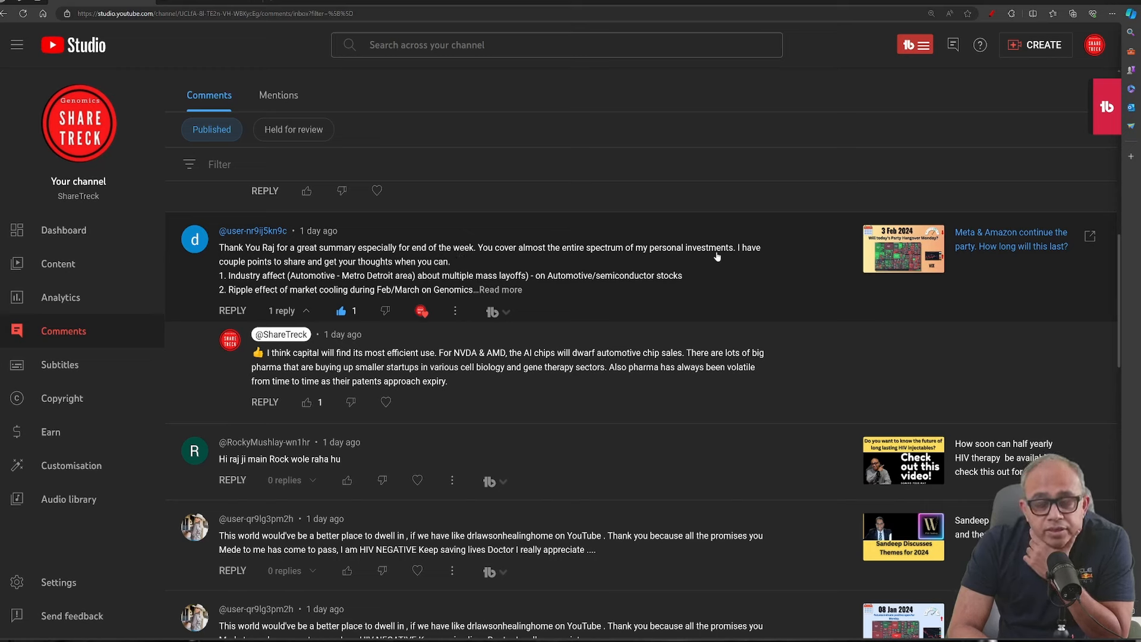
{"action": "mouse_move", "coordinate": [291, 271]}
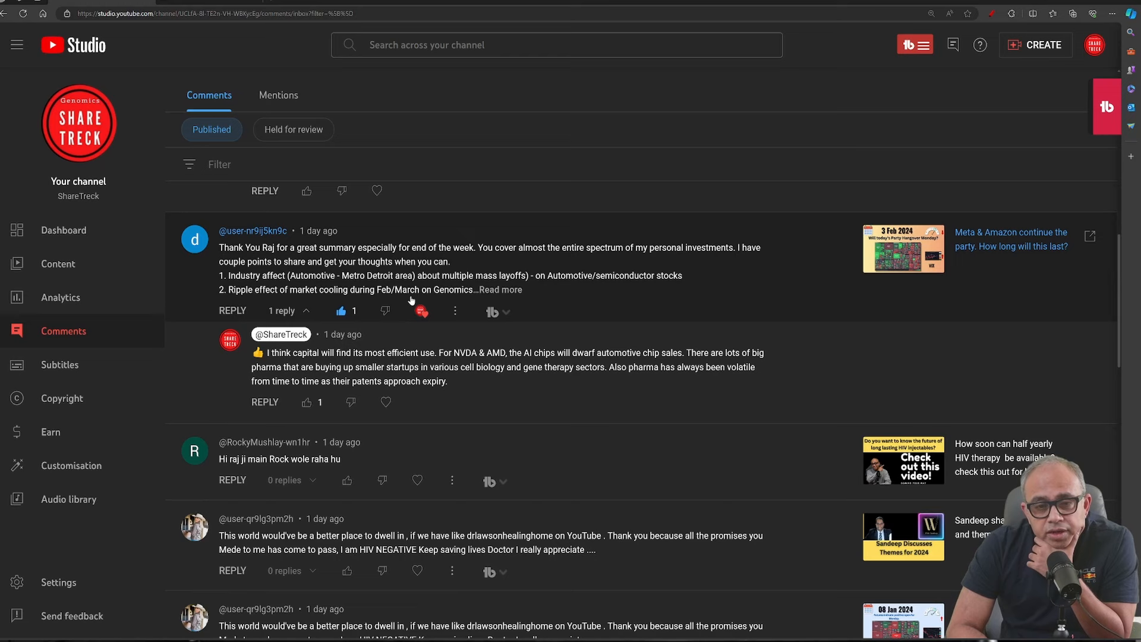
{"action": "left_click", "coordinate": [501, 290]}
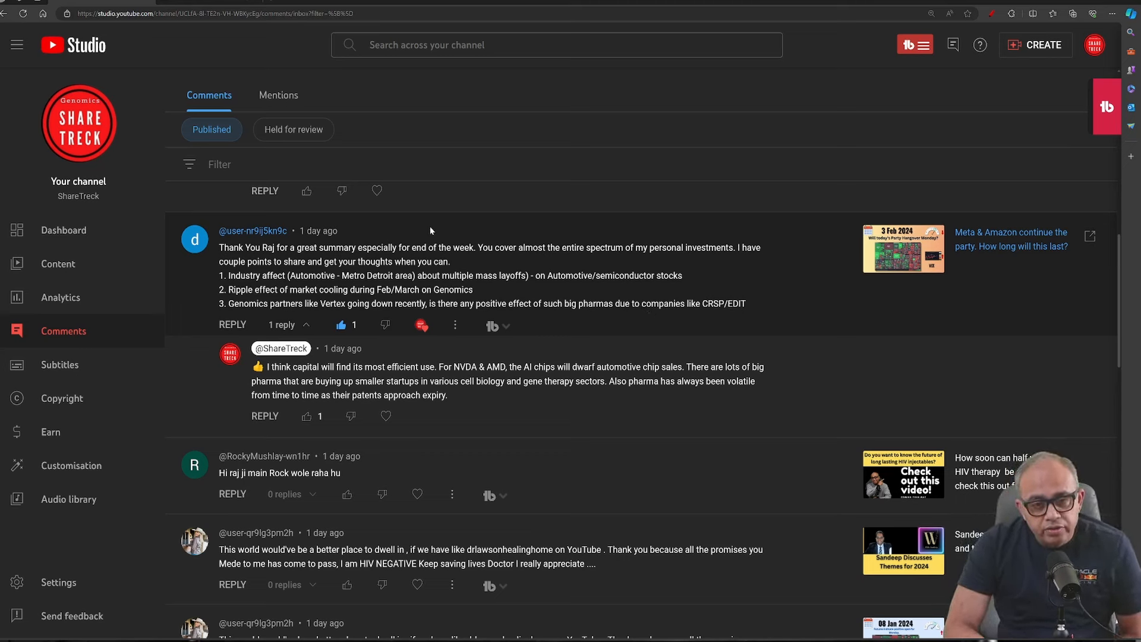
{"action": "mouse_move", "coordinate": [715, 251]}
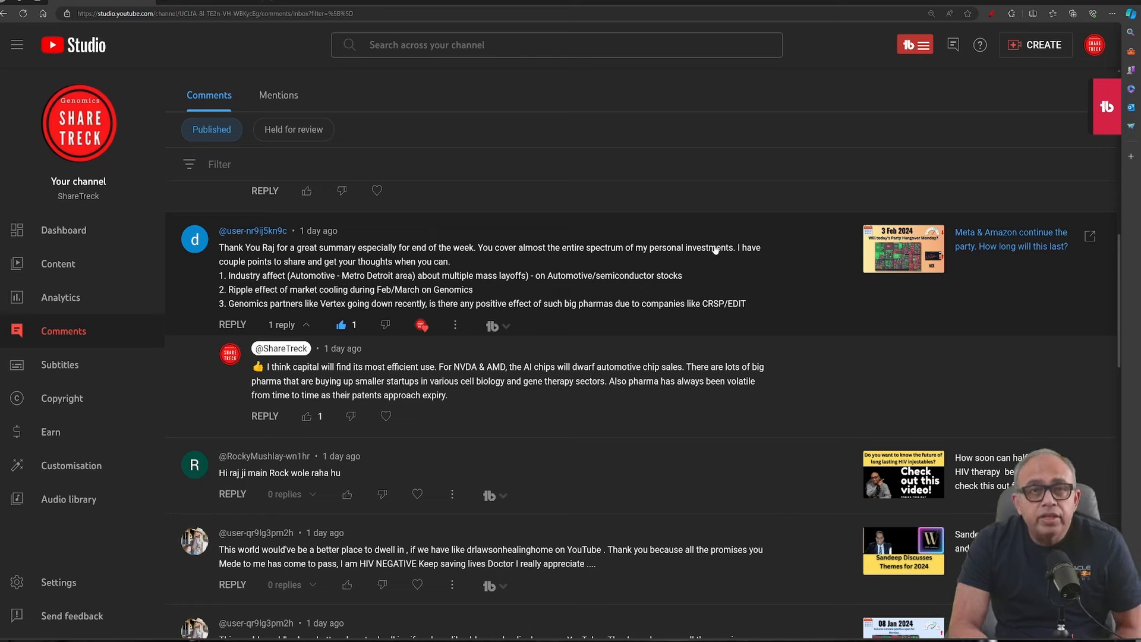
{"action": "mouse_move", "coordinate": [665, 240]}
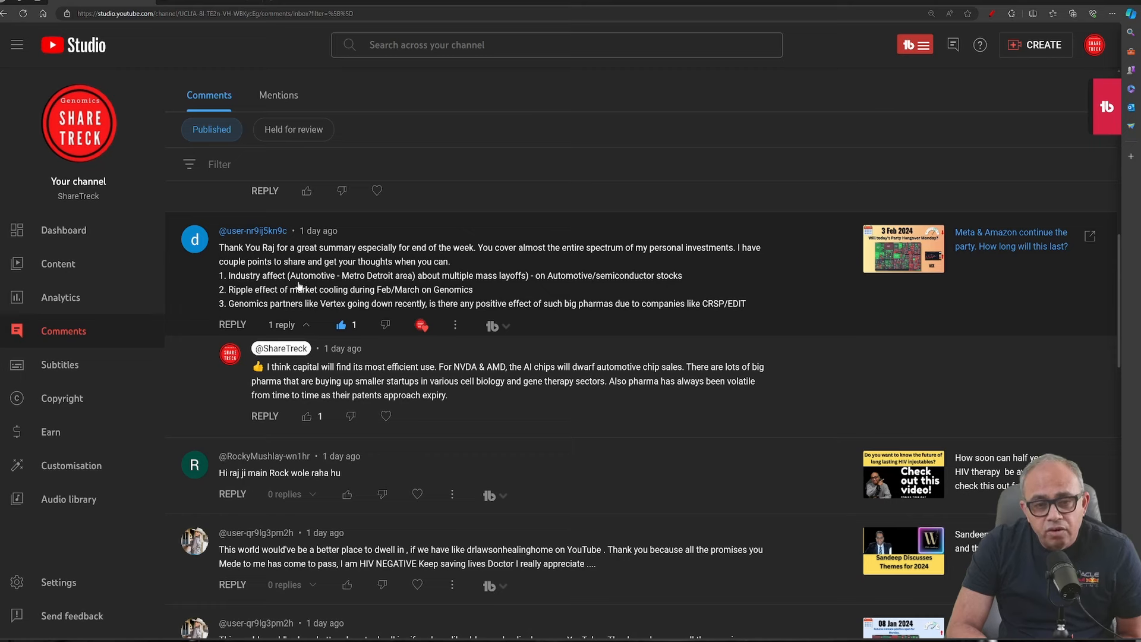
{"action": "mouse_move", "coordinate": [412, 280]}
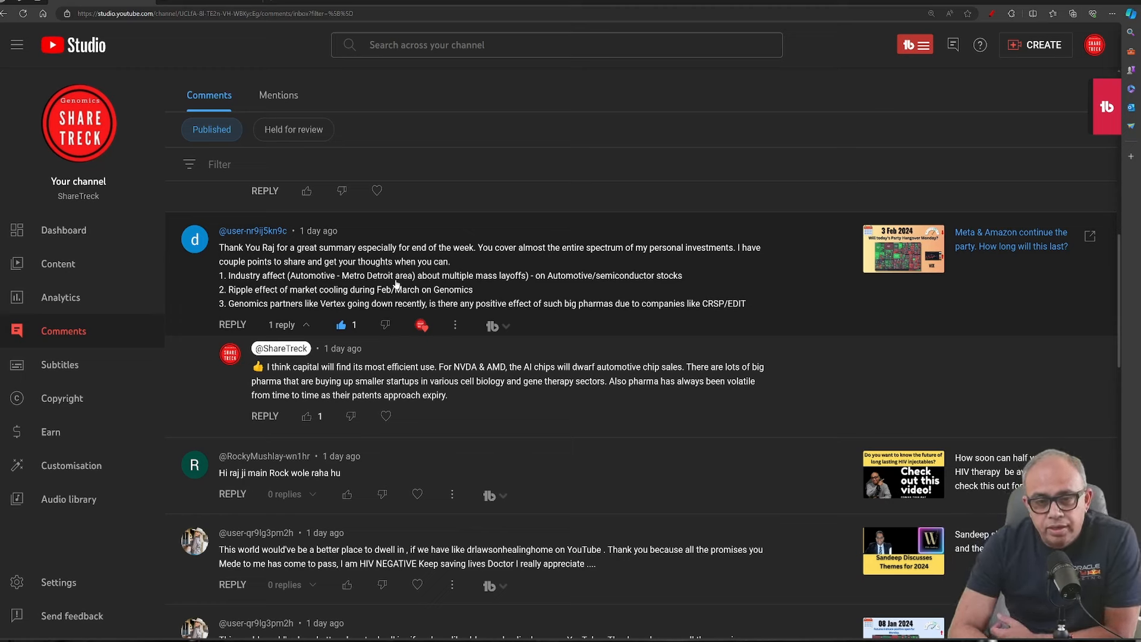
{"action": "mouse_move", "coordinate": [393, 284]}
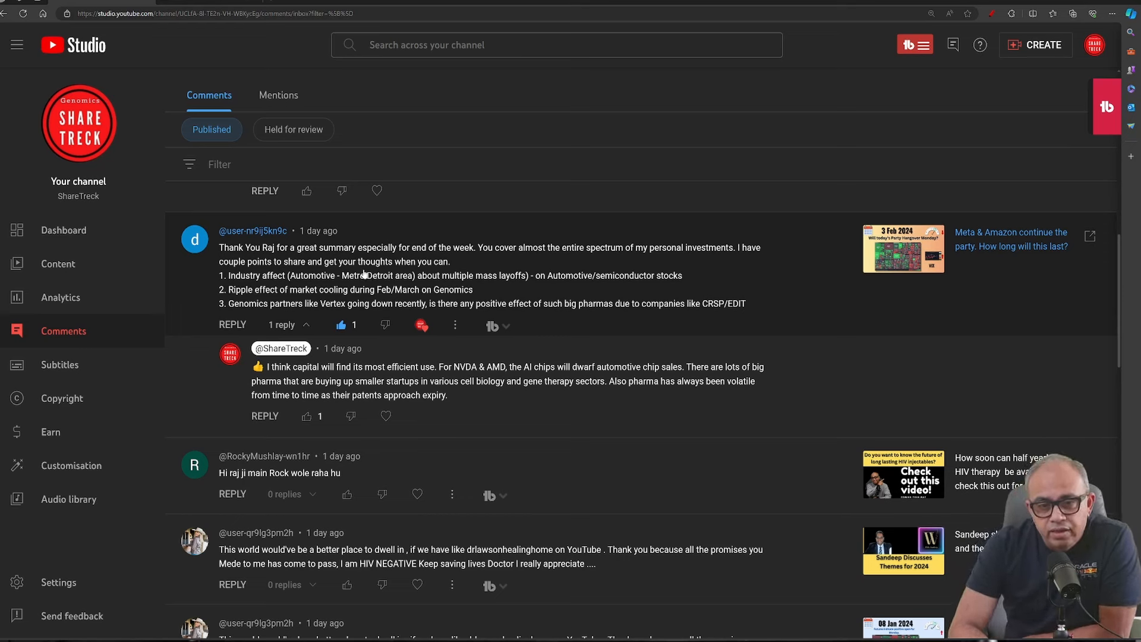
{"action": "mouse_move", "coordinate": [421, 285]}
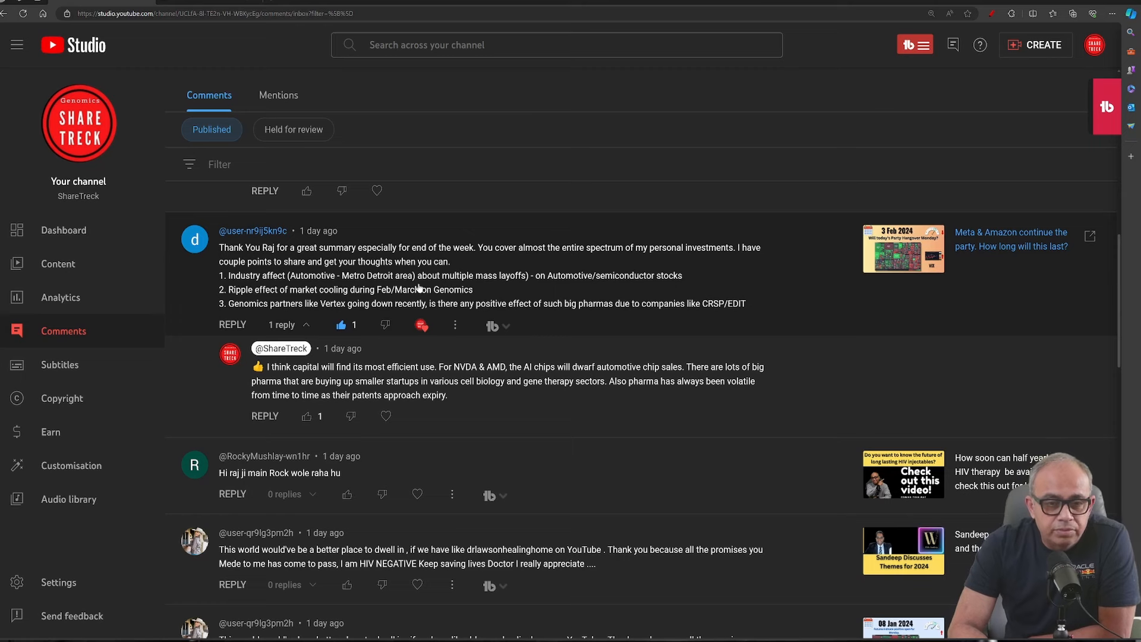
{"action": "mouse_move", "coordinate": [366, 281]}
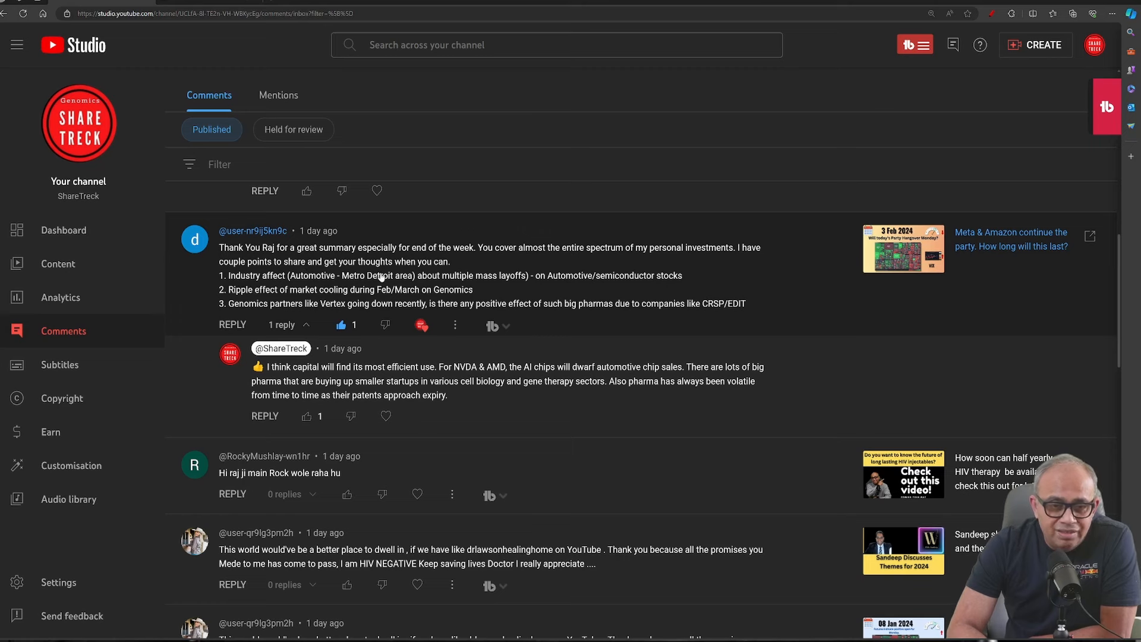
{"action": "mouse_move", "coordinate": [237, 300]}
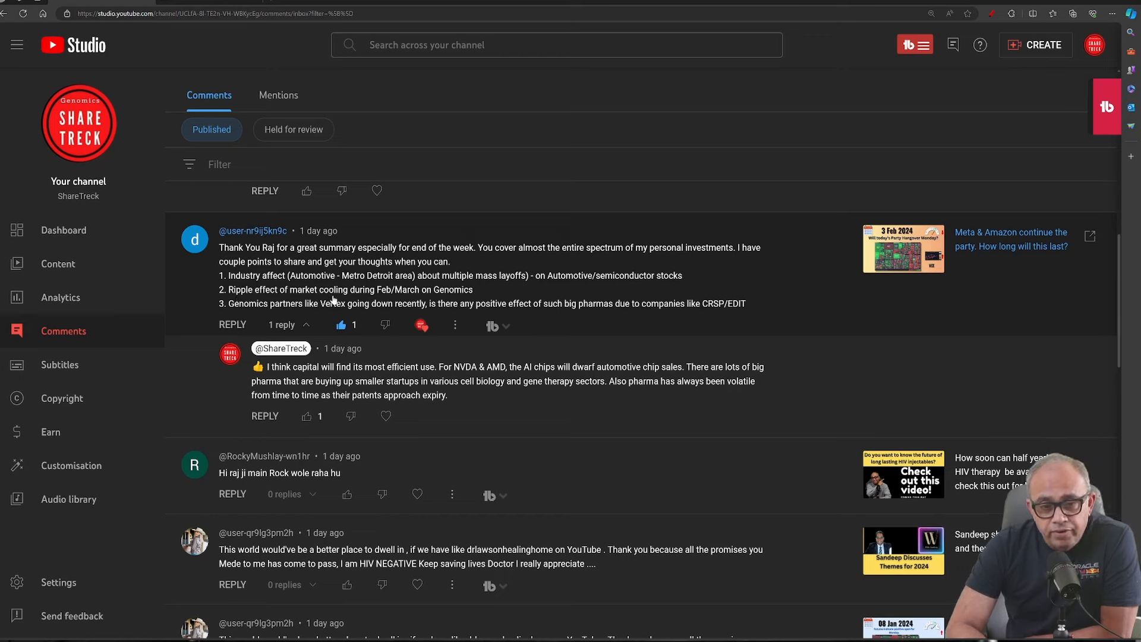
{"action": "mouse_move", "coordinate": [516, 293]}
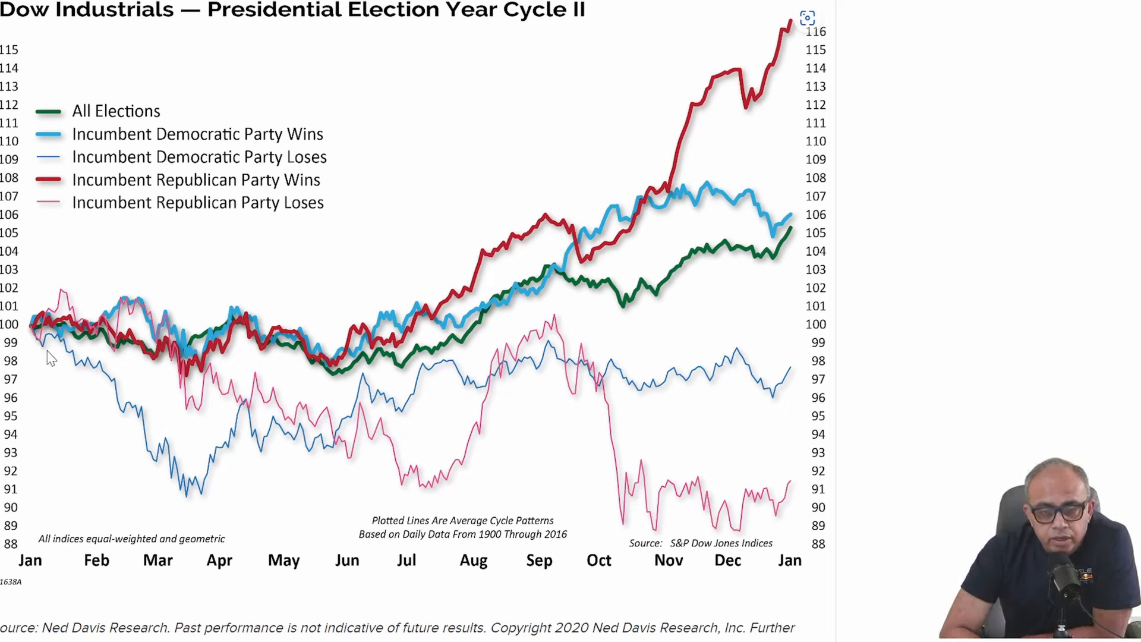
{"action": "mouse_move", "coordinate": [98, 346]}
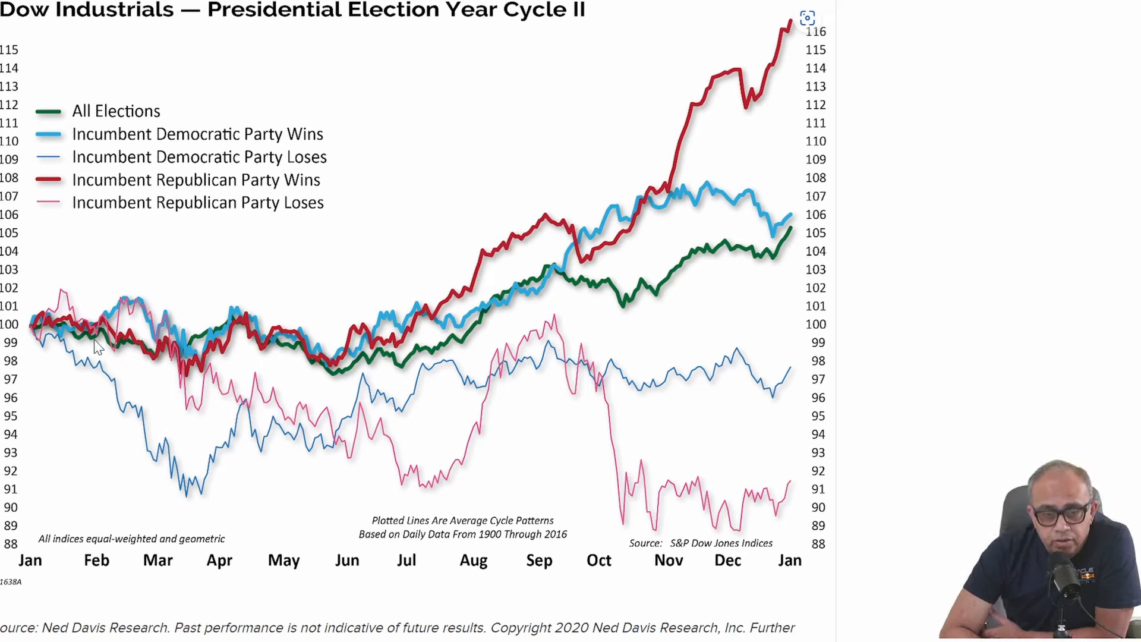
{"action": "mouse_move", "coordinate": [251, 327]}
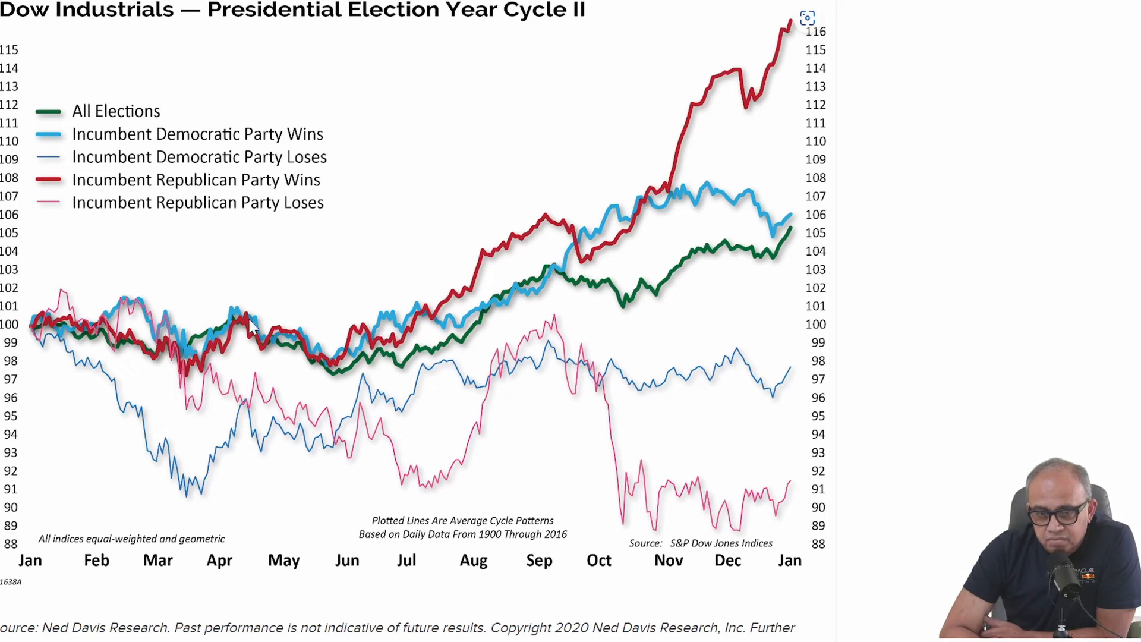
{"action": "mouse_move", "coordinate": [186, 367]}
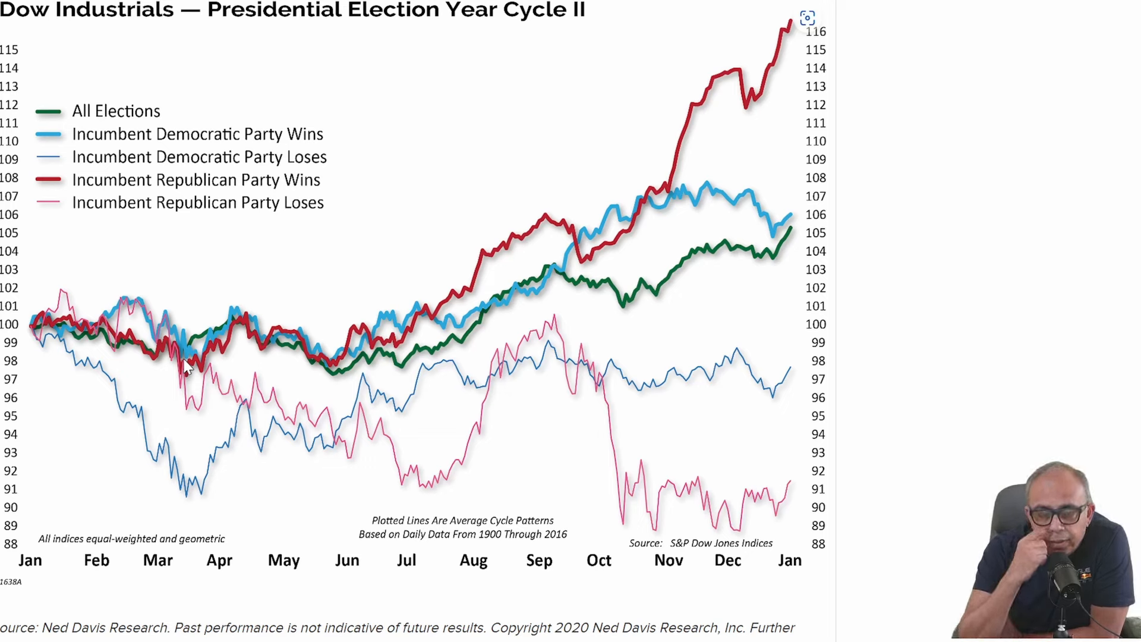
Step: Scroll the Ned Davis Research Presidential Election Year Cycle II chart page
{"action": "scroll", "scroll_direction": "down", "scroll_amount": 3}
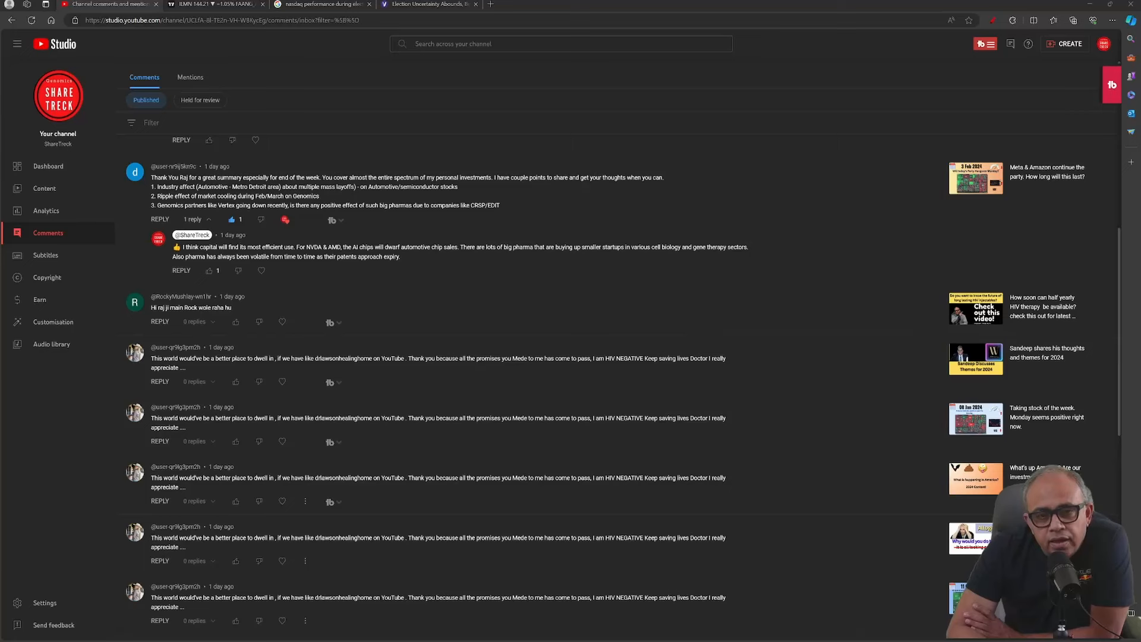
{"action": "mouse_move", "coordinate": [283, 267]}
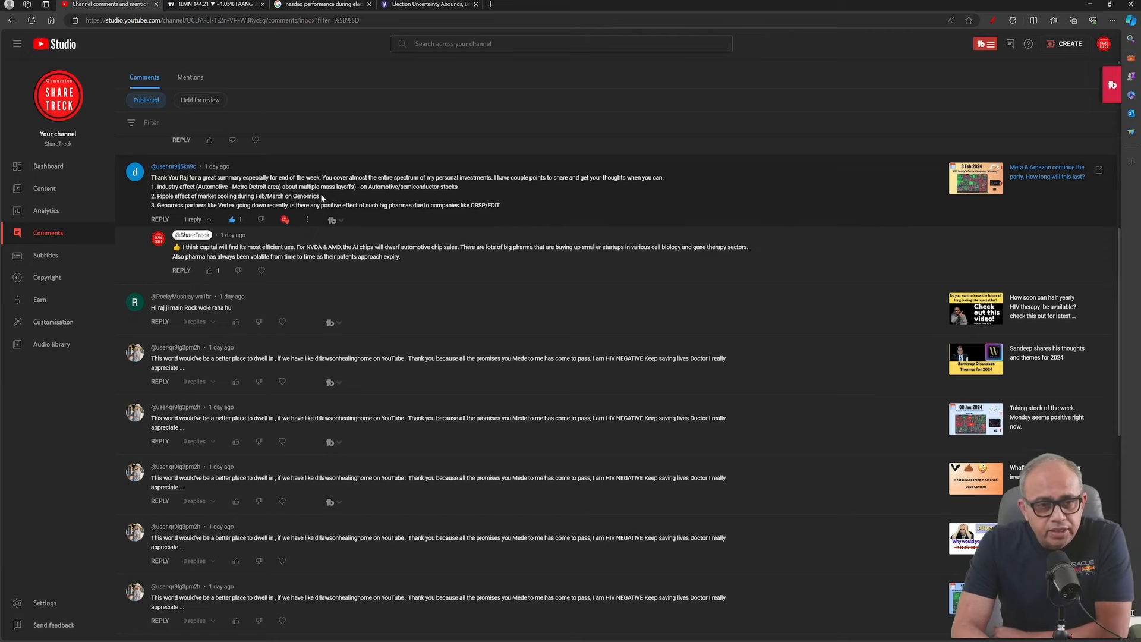
{"action": "mouse_move", "coordinate": [200, 214]}
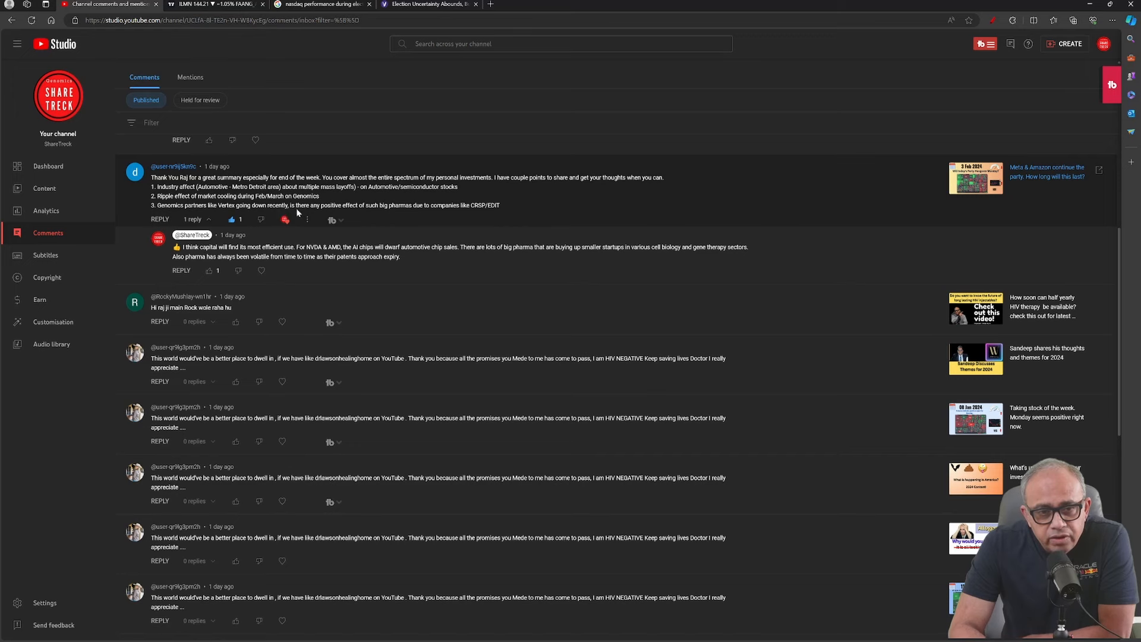
{"action": "mouse_move", "coordinate": [424, 213]}
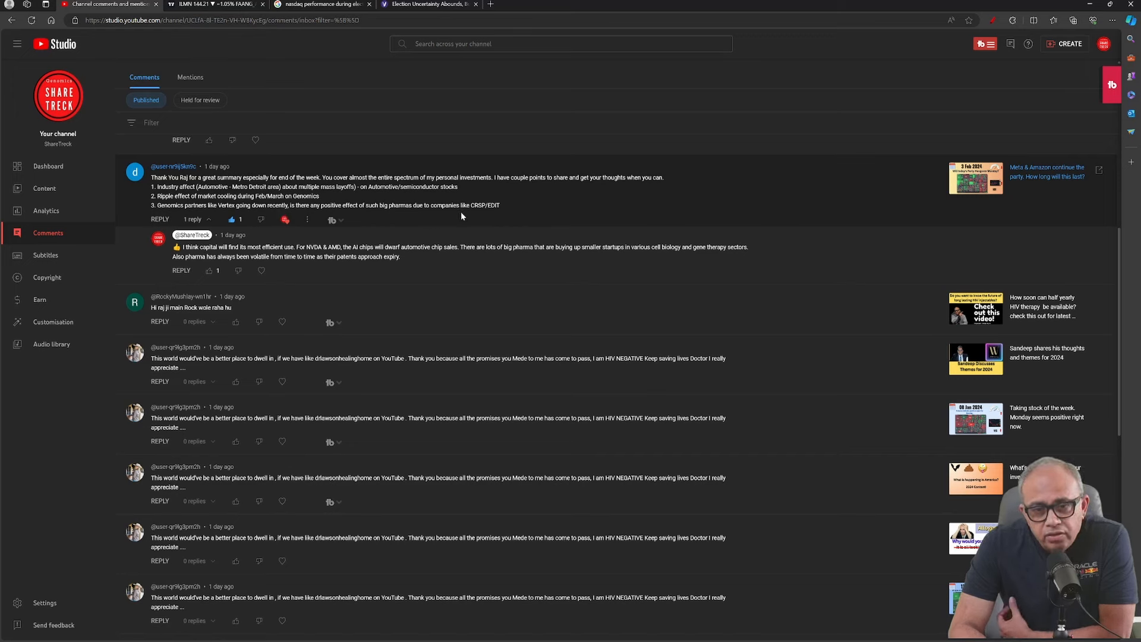
{"action": "mouse_move", "coordinate": [432, 214]}
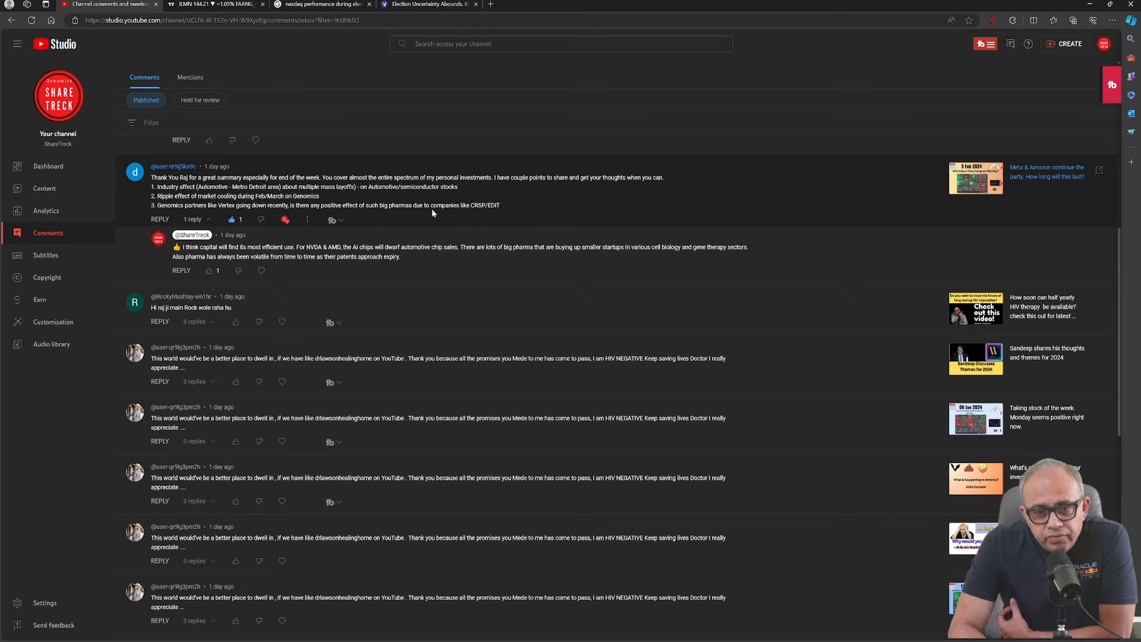
{"action": "mouse_move", "coordinate": [519, 211]}
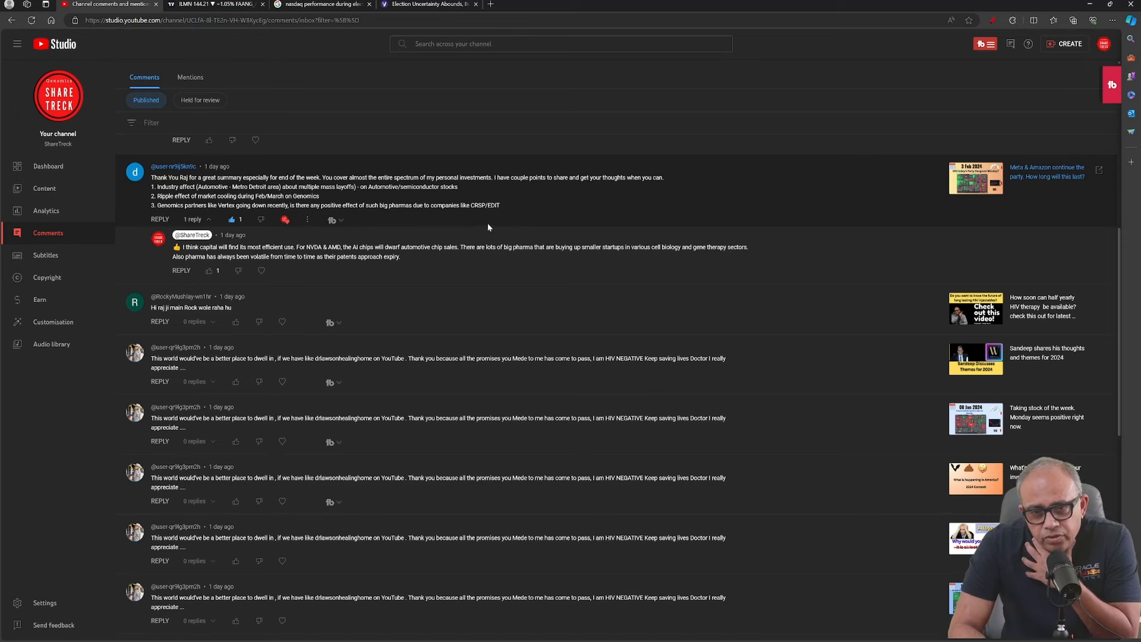
{"action": "mouse_move", "coordinate": [466, 221]}
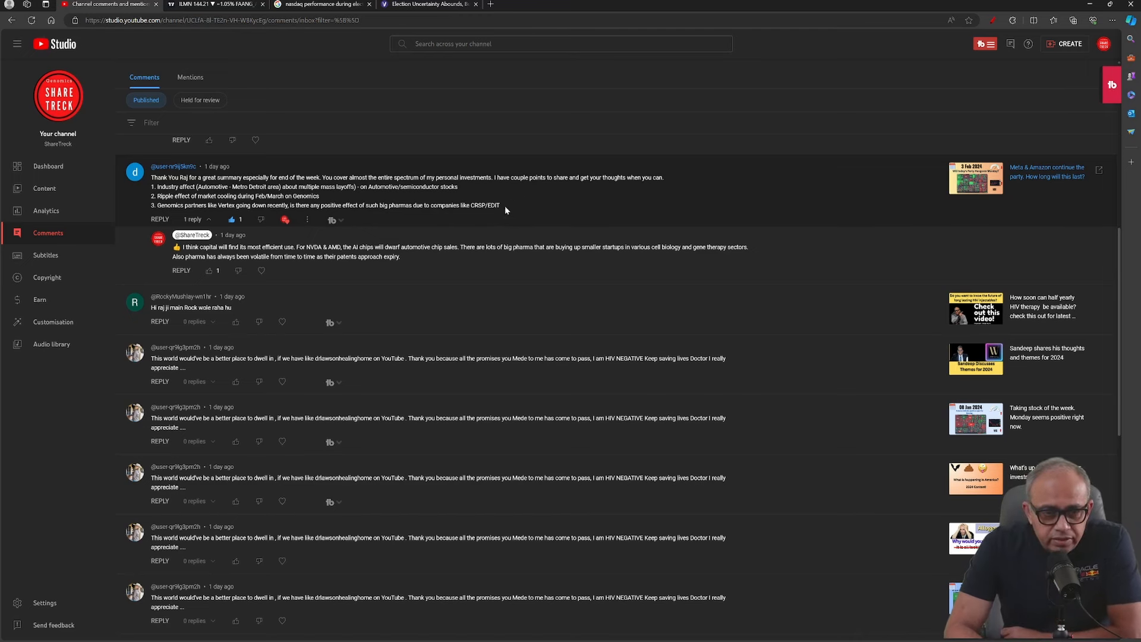
{"action": "mouse_move", "coordinate": [489, 188]}
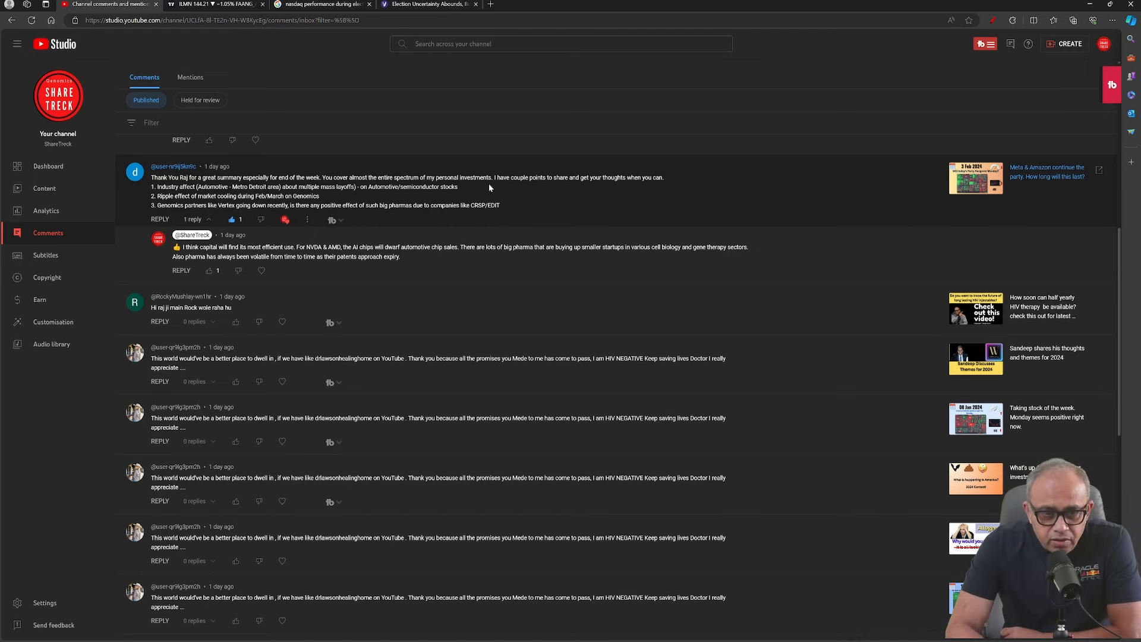
{"action": "mouse_move", "coordinate": [519, 211]}
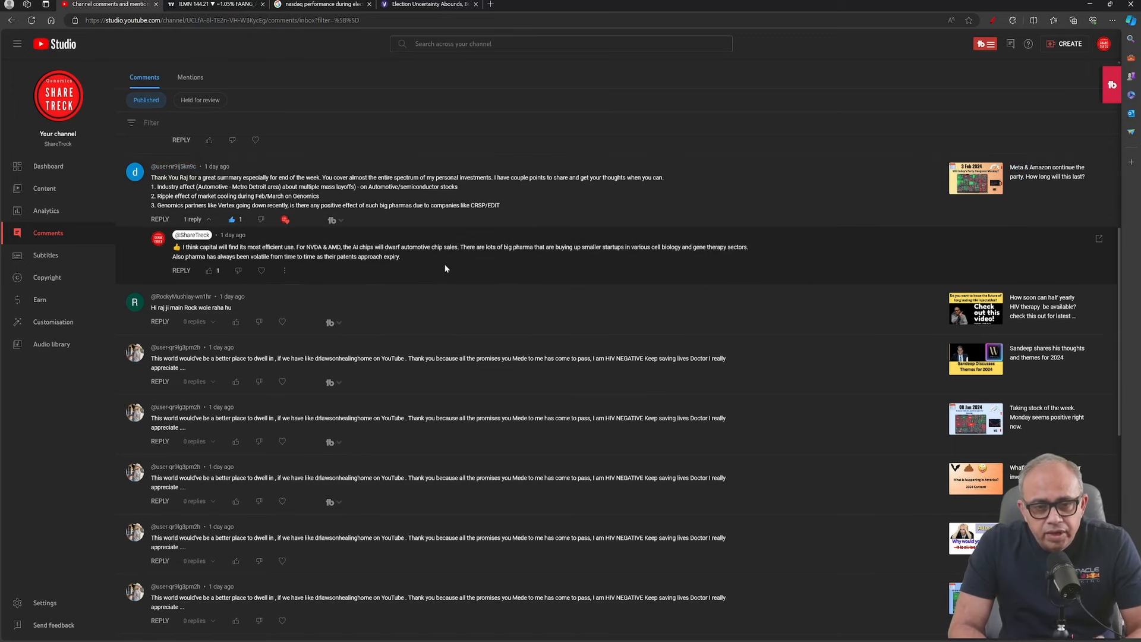
{"action": "mouse_move", "coordinate": [445, 268]}
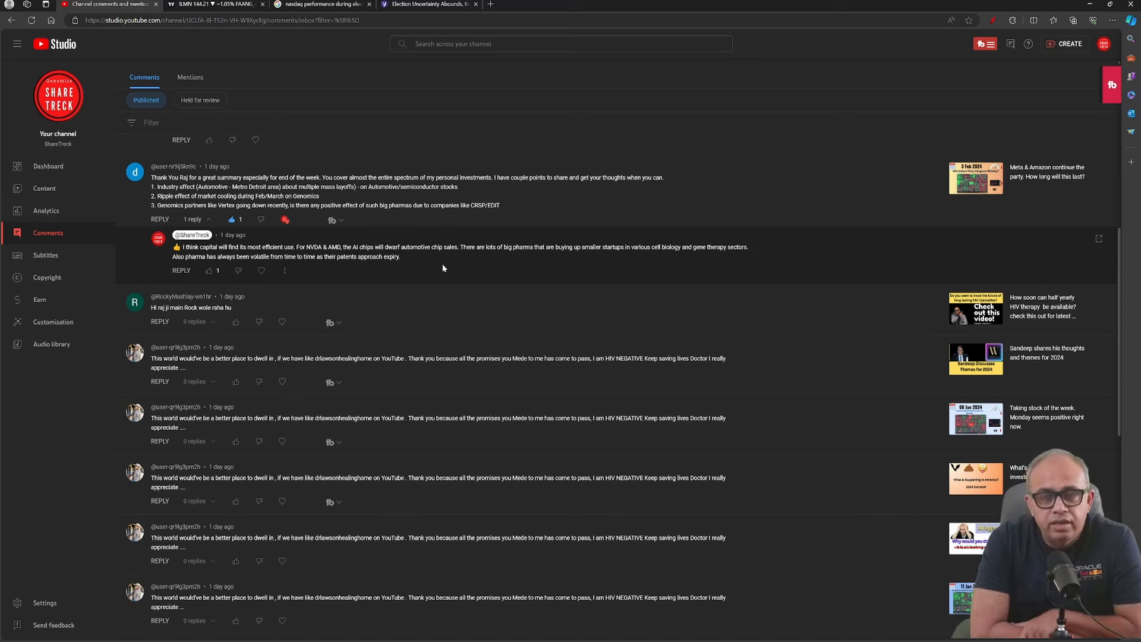
{"action": "mouse_move", "coordinate": [434, 272]}
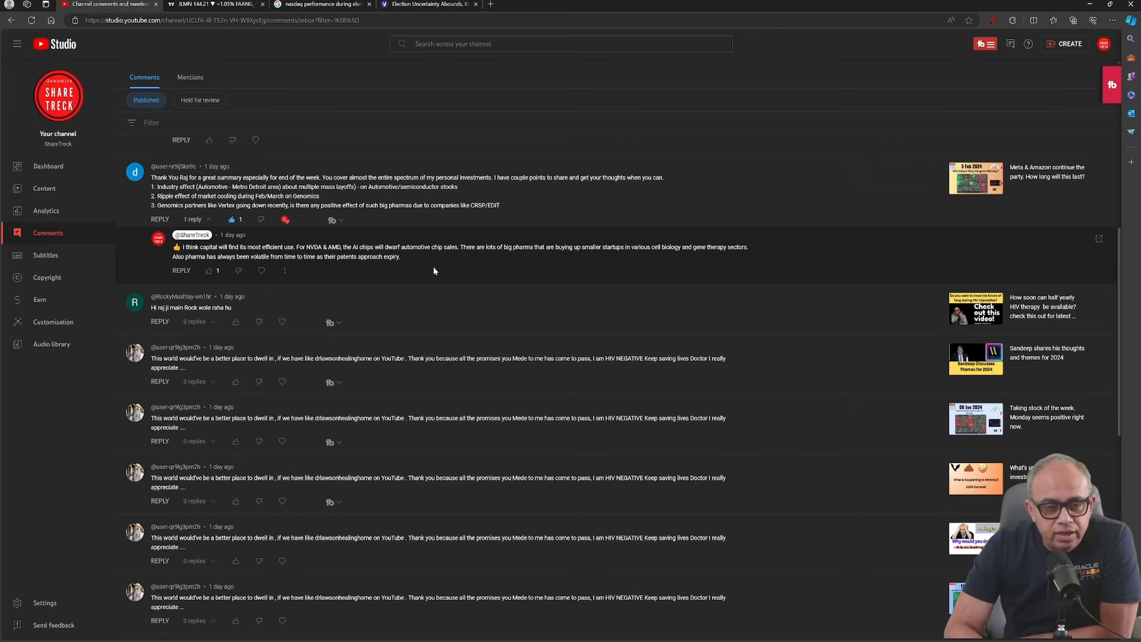
Step: Expand the Caribou Biosciences comment and scroll on to the Bluebird Bio thread
{"action": "scroll", "scroll_direction": "down", "scroll_amount": 3}
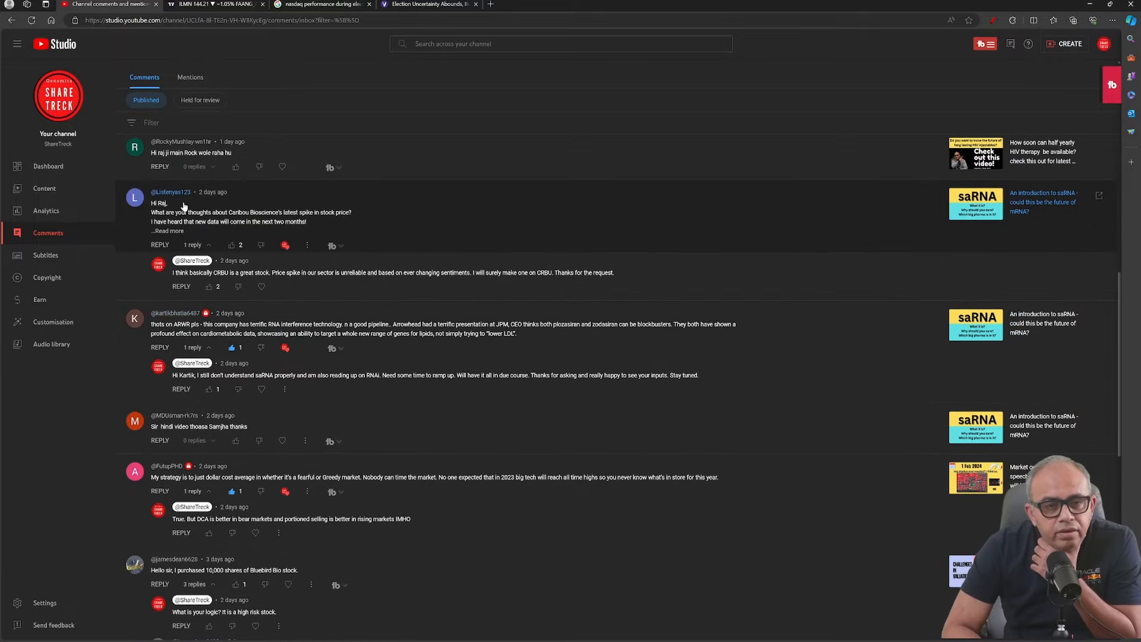
{"action": "mouse_move", "coordinate": [182, 222]}
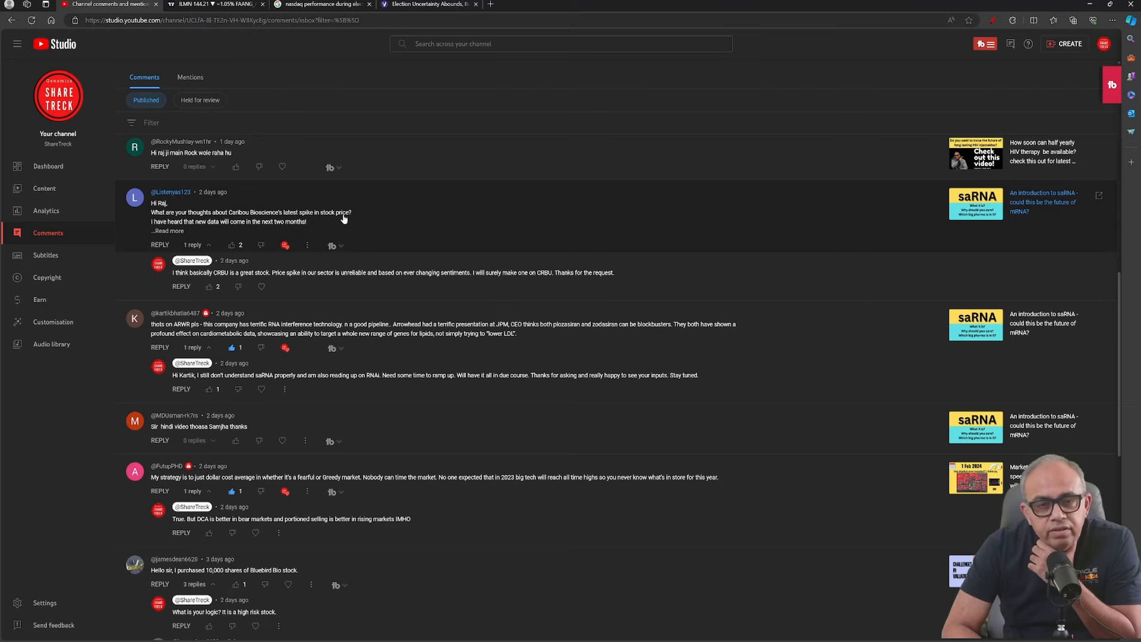
{"action": "left_click", "coordinate": [168, 231]}
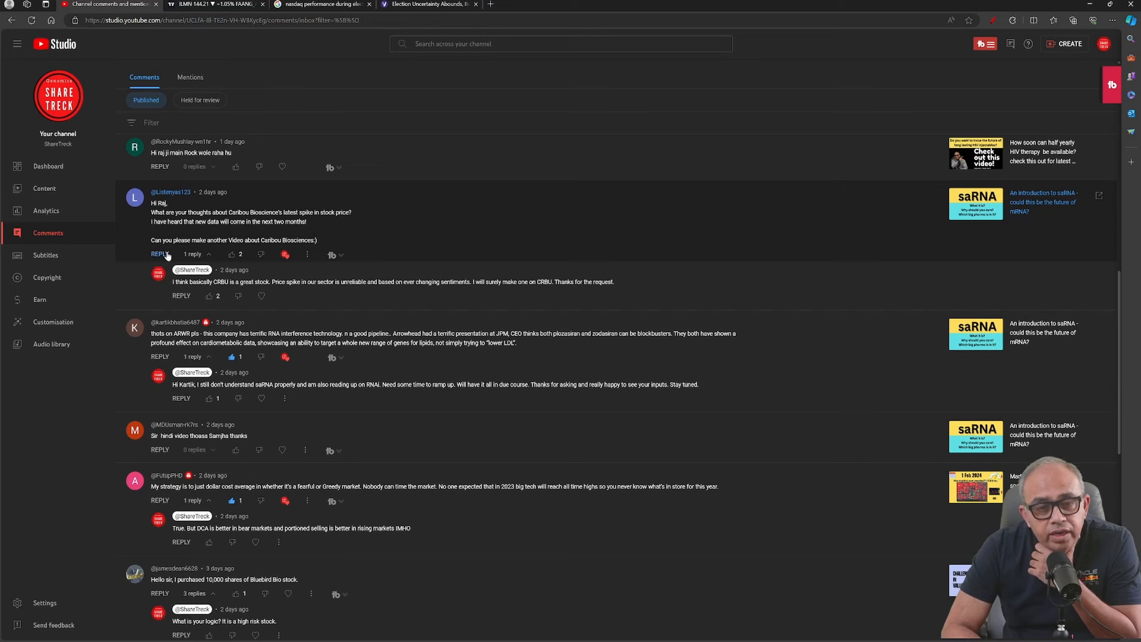
{"action": "mouse_move", "coordinate": [357, 250]}
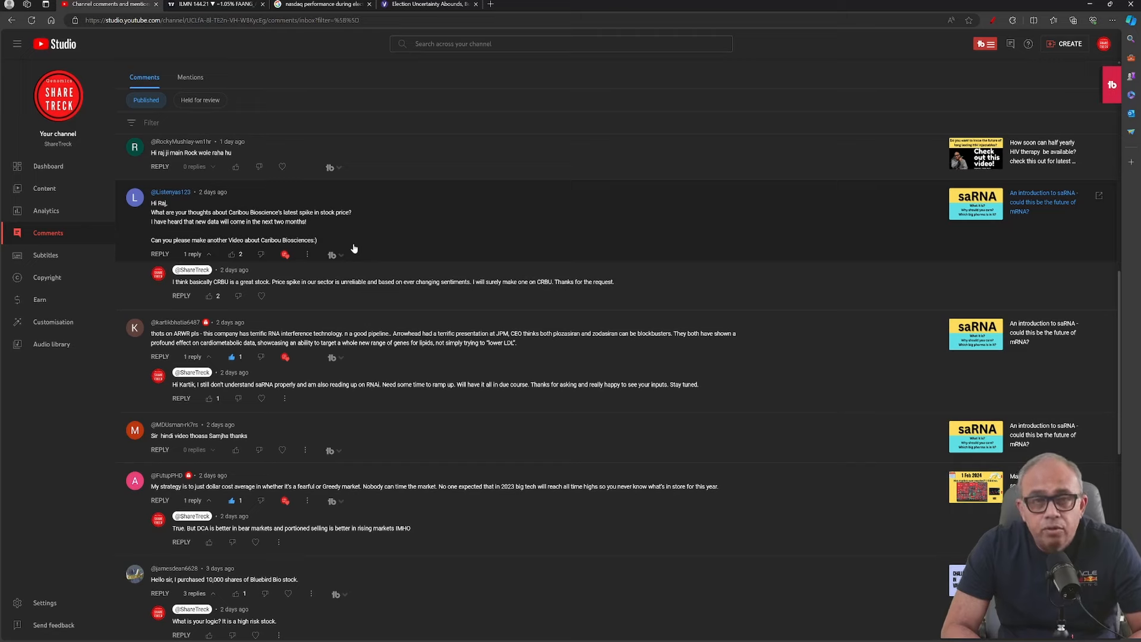
{"action": "scroll", "scroll_direction": "down", "scroll_amount": 3}
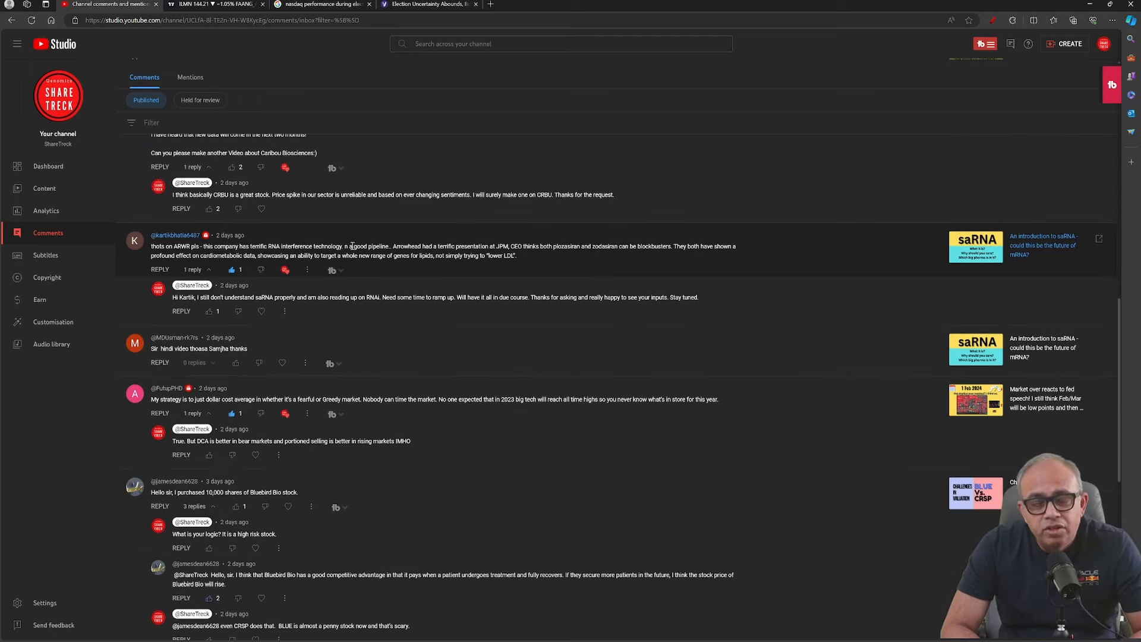
Step: Read the kartik comment on Arrowhead's RNA pipeline, then switch to TradingView
{"action": "scroll", "scroll_direction": "down", "scroll_amount": 3}
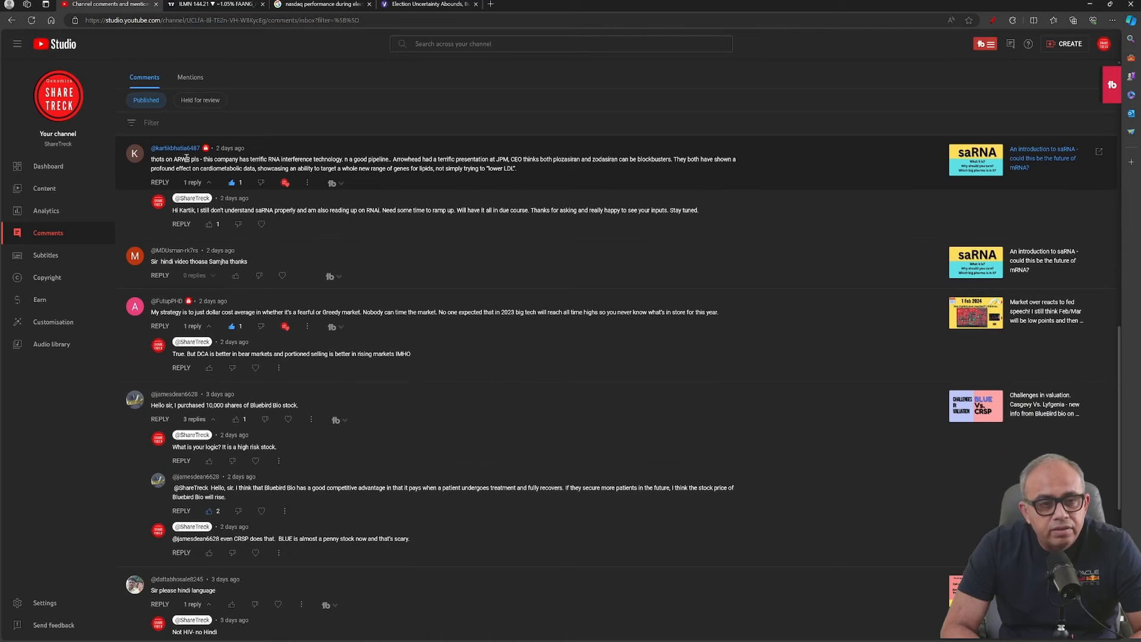
{"action": "mouse_move", "coordinate": [191, 158]}
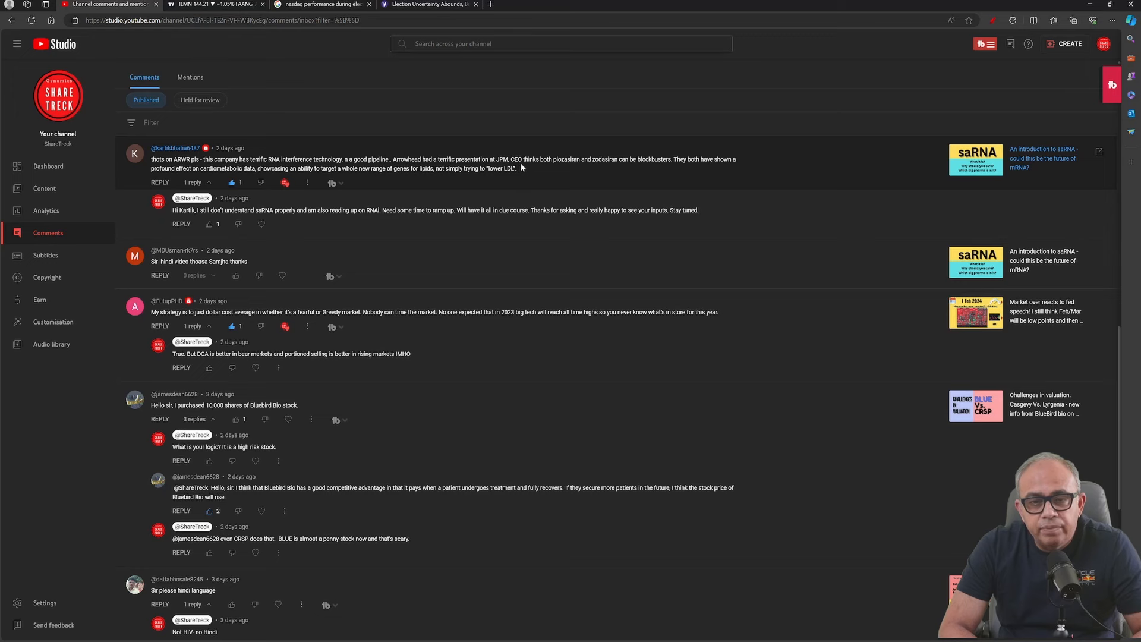
{"action": "mouse_move", "coordinate": [575, 168]}
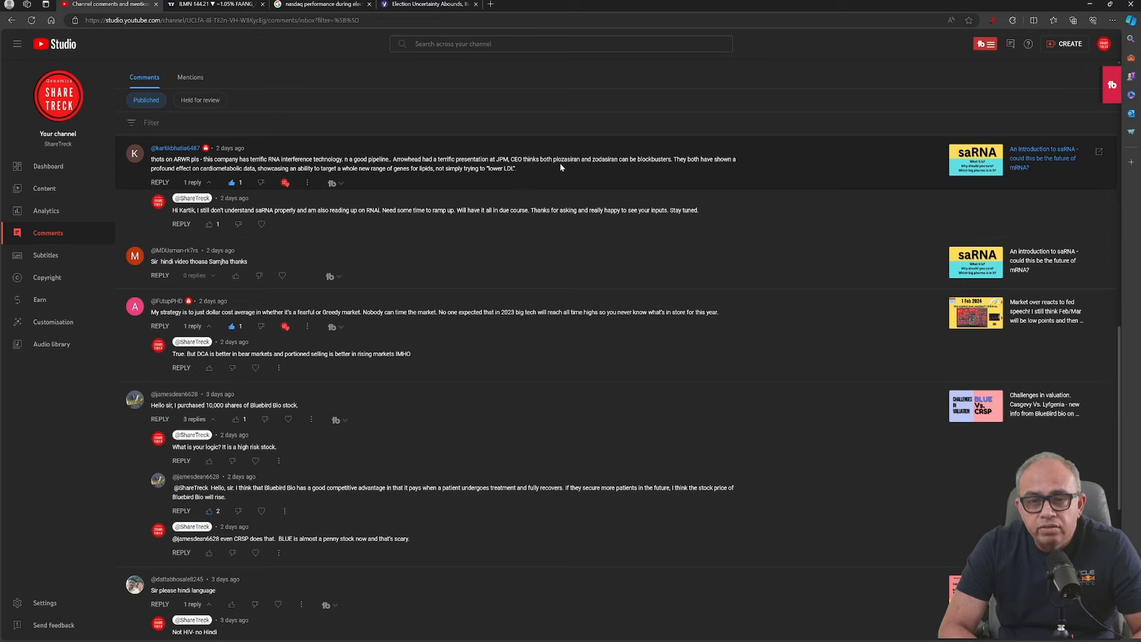
{"action": "mouse_move", "coordinate": [577, 168]}
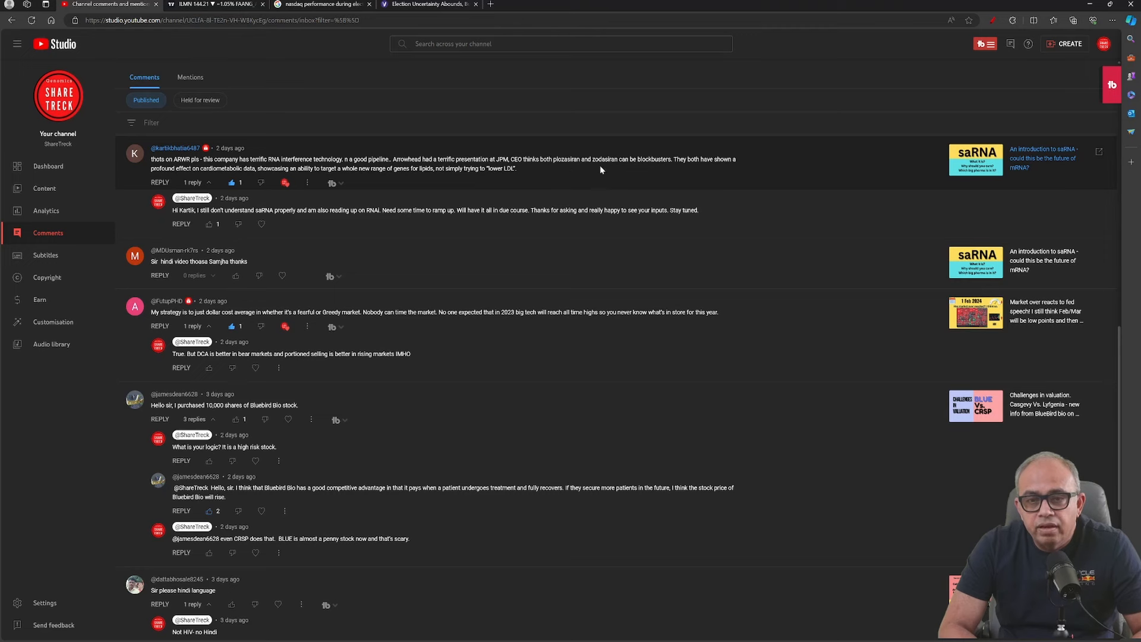
{"action": "mouse_move", "coordinate": [684, 169]}
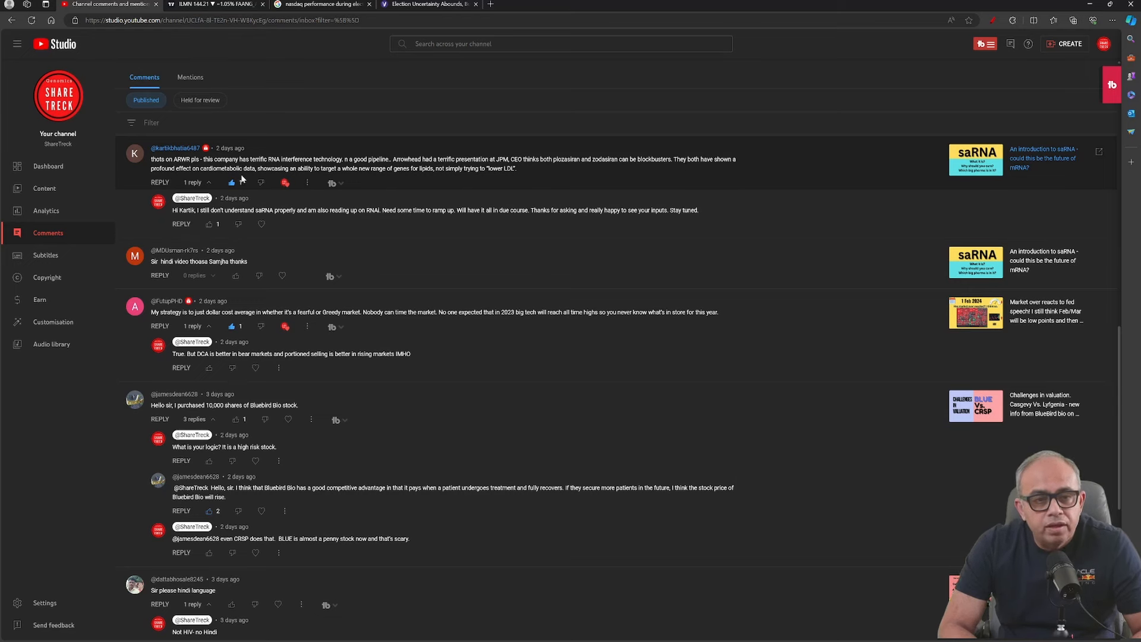
{"action": "left_click", "coordinate": [231, 182]}
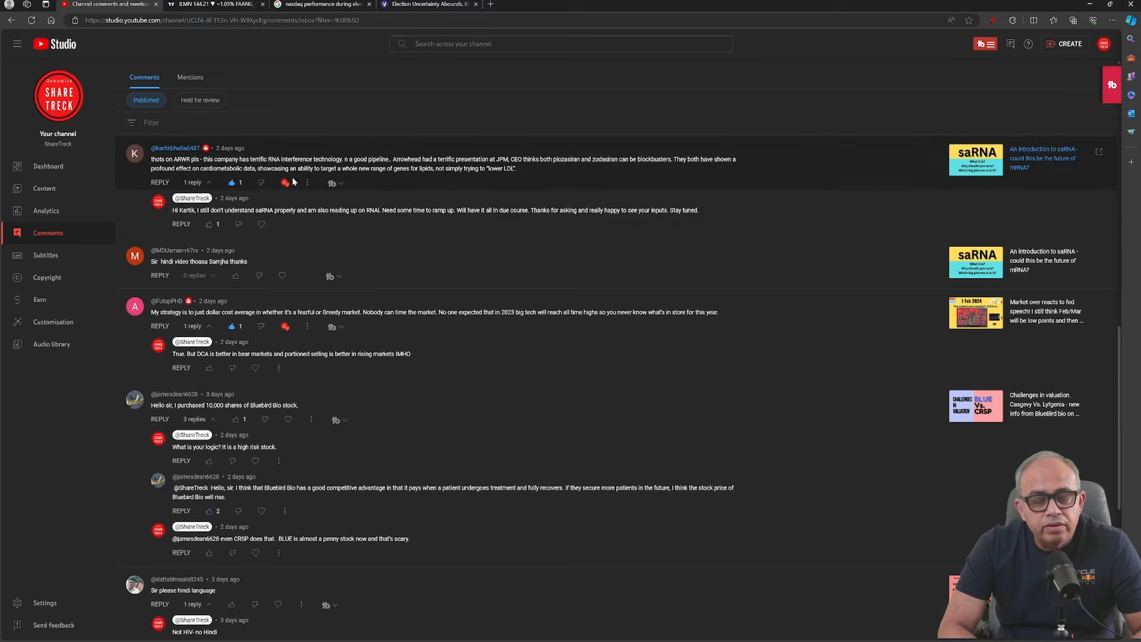
{"action": "mouse_move", "coordinate": [385, 176]}
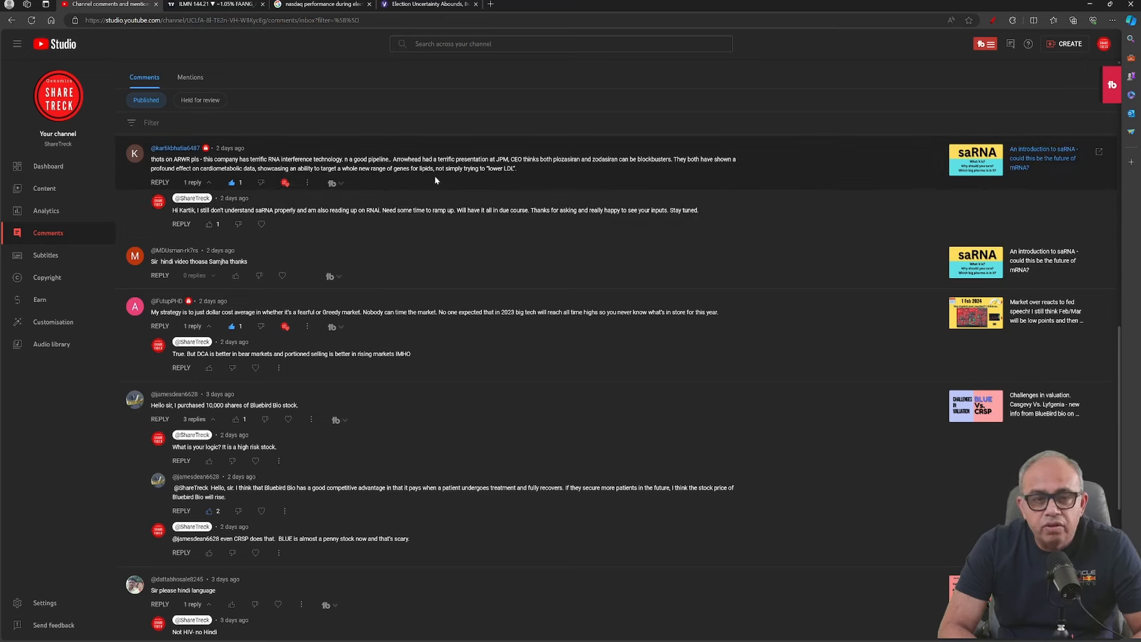
{"action": "mouse_move", "coordinate": [524, 174]}
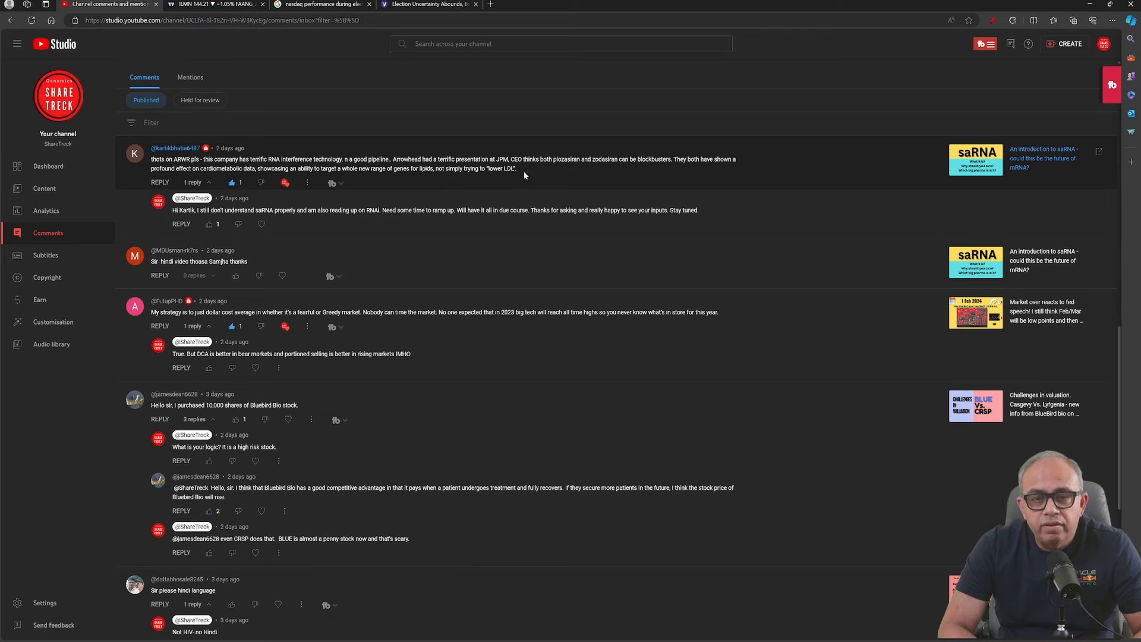
{"action": "mouse_move", "coordinate": [501, 155]}
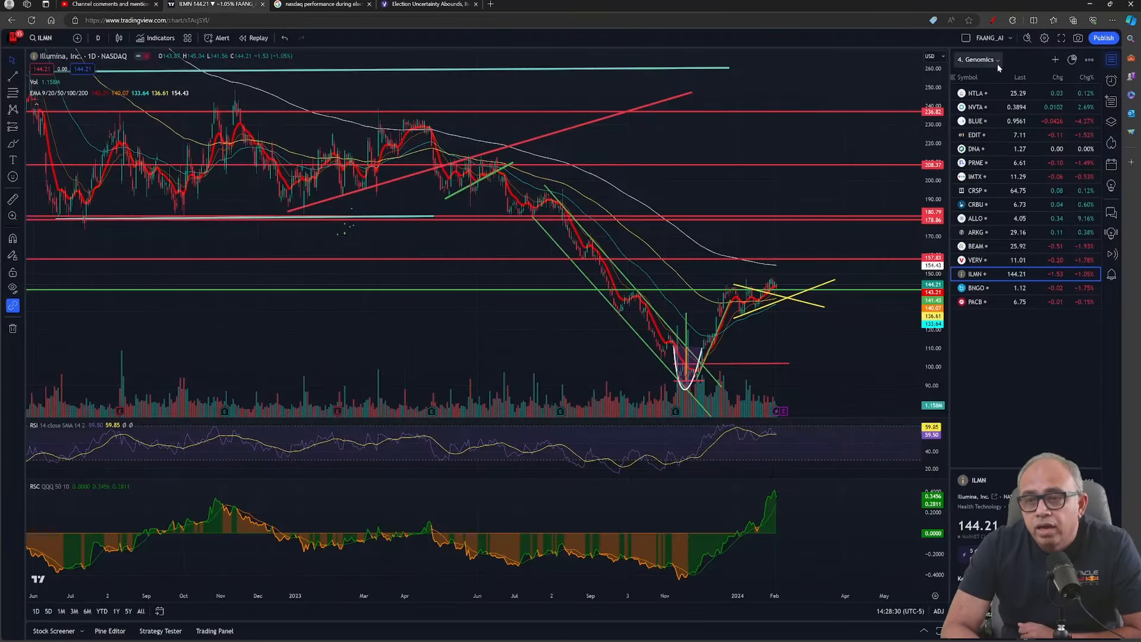
Step: Add the NASDAQ listing ARWR to the Genomics watchlist and show its chart
{"action": "left_click", "coordinate": [979, 60]}
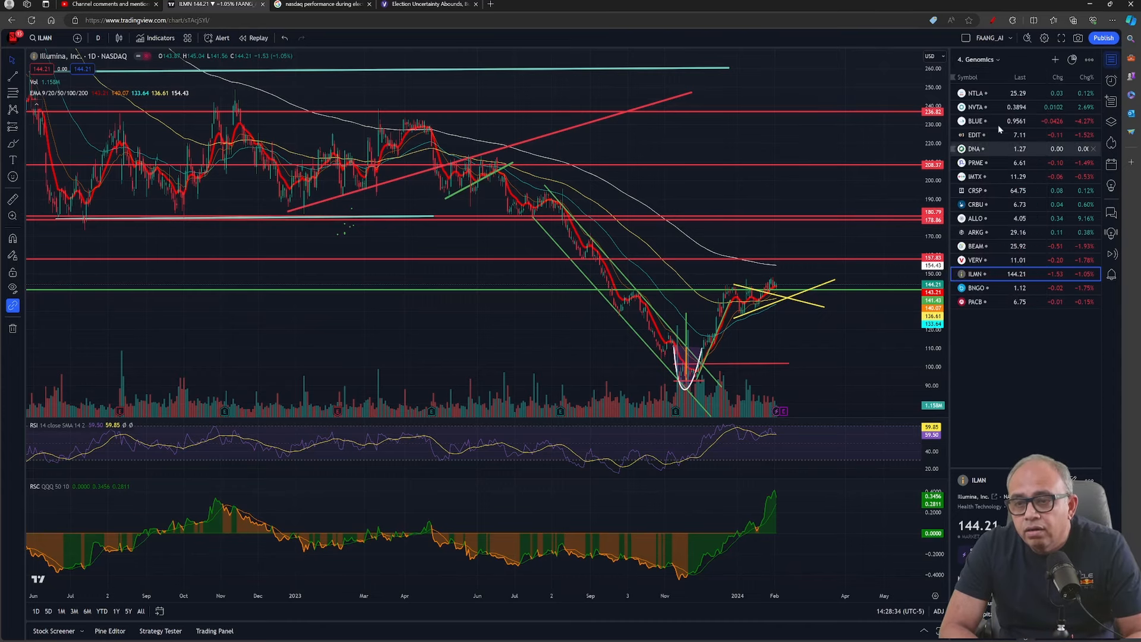
{"action": "left_click", "coordinate": [42, 38]}
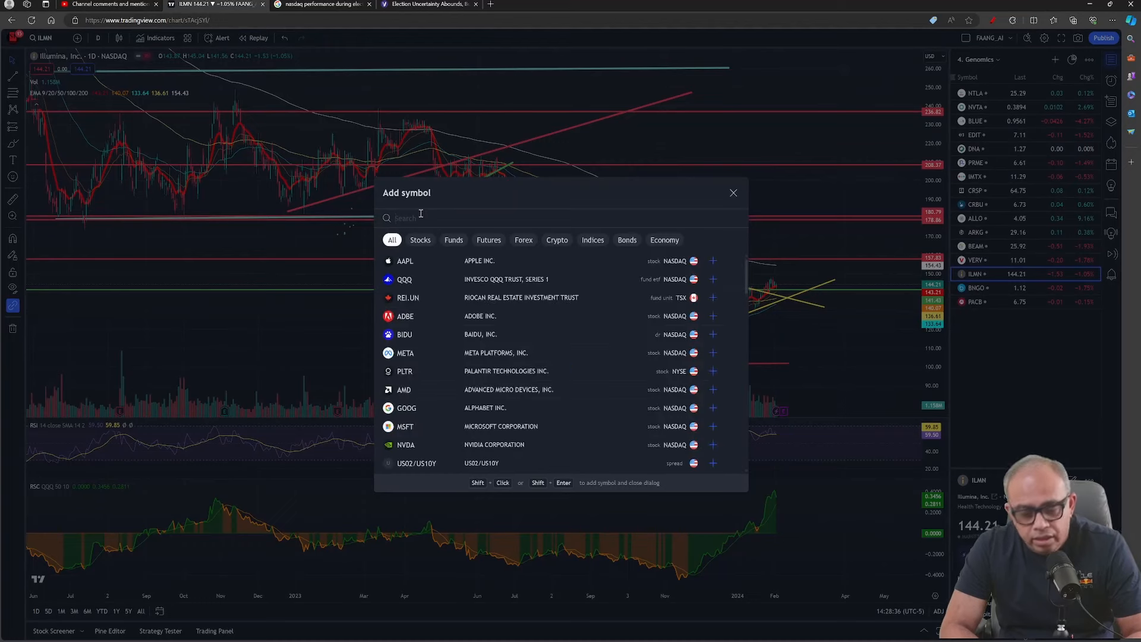
{"action": "type", "text": "ARWR"}
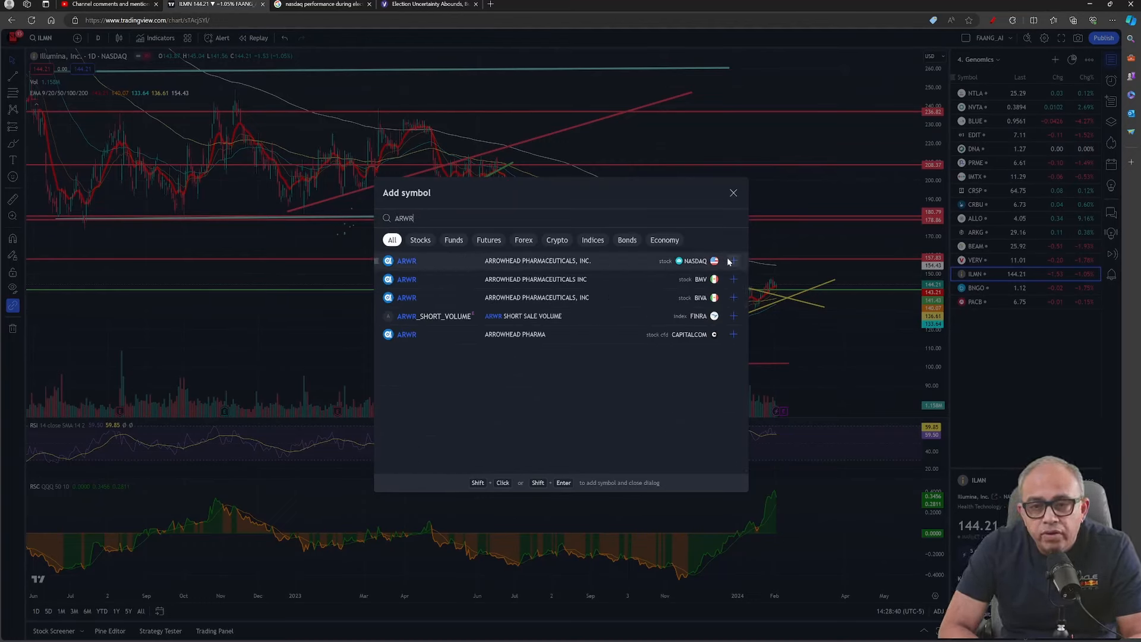
{"action": "left_click", "coordinate": [733, 260]}
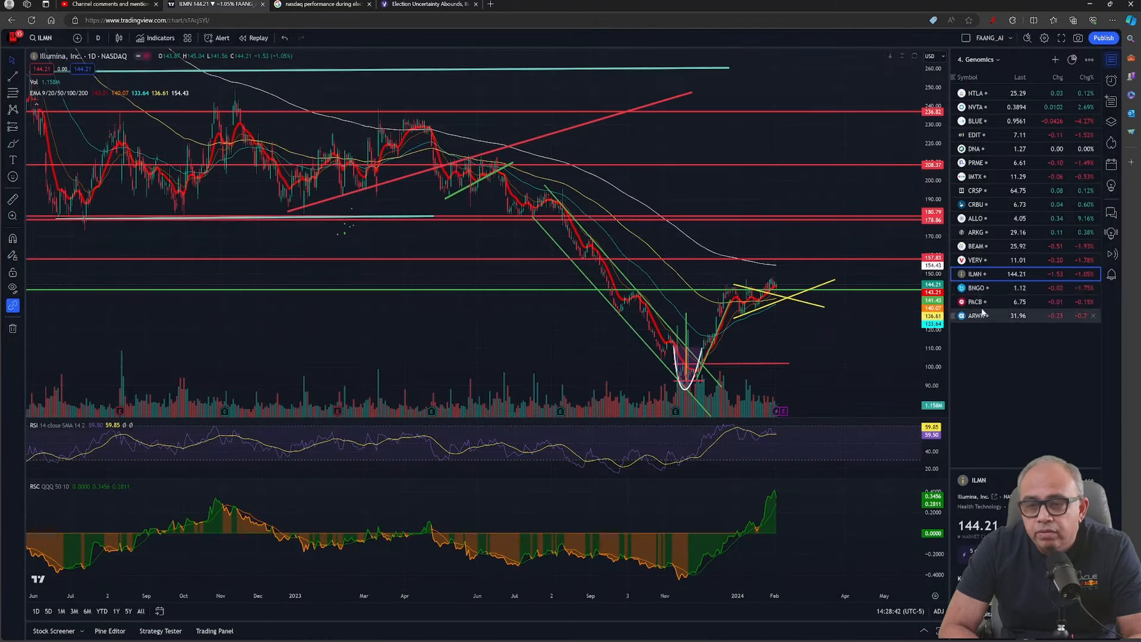
{"action": "left_click", "coordinate": [976, 315]}
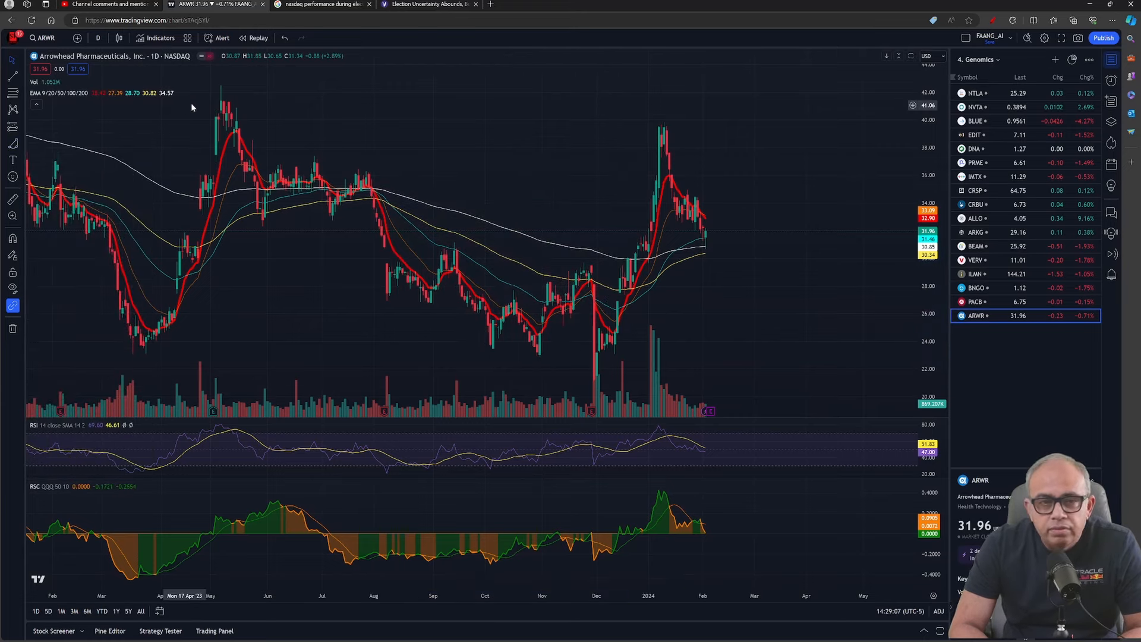
Step: Return to the YouTube Studio Comments tab showing the Arrowhead RNA thread
{"action": "left_click", "coordinate": [107, 5]}
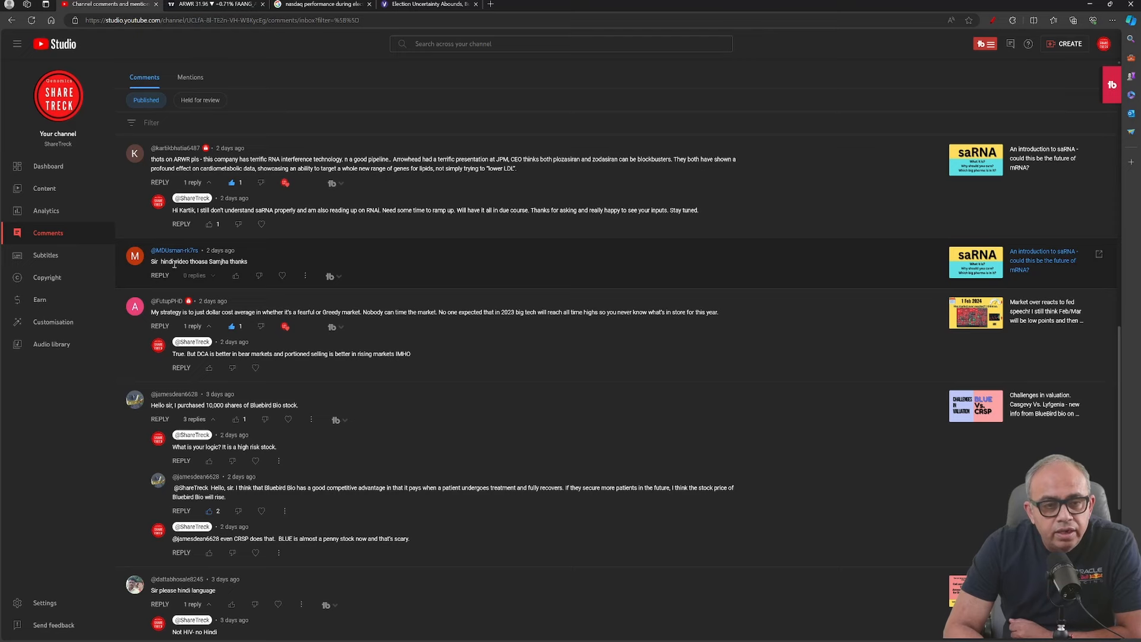
{"action": "scroll", "scroll_direction": "down", "scroll_amount": 3}
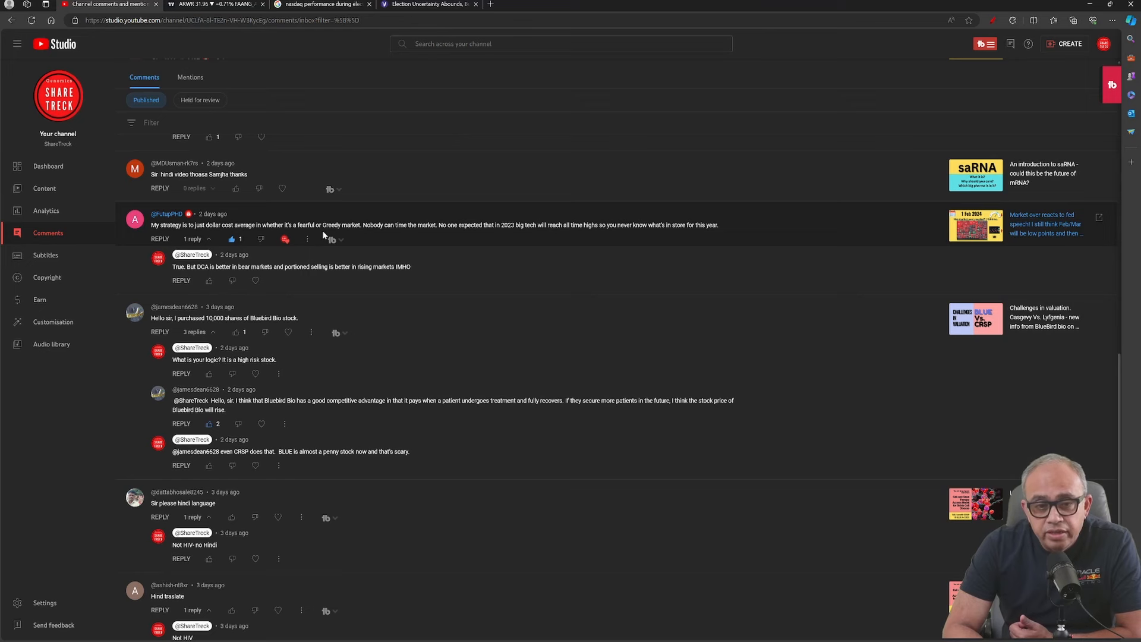
{"action": "mouse_move", "coordinate": [371, 233]}
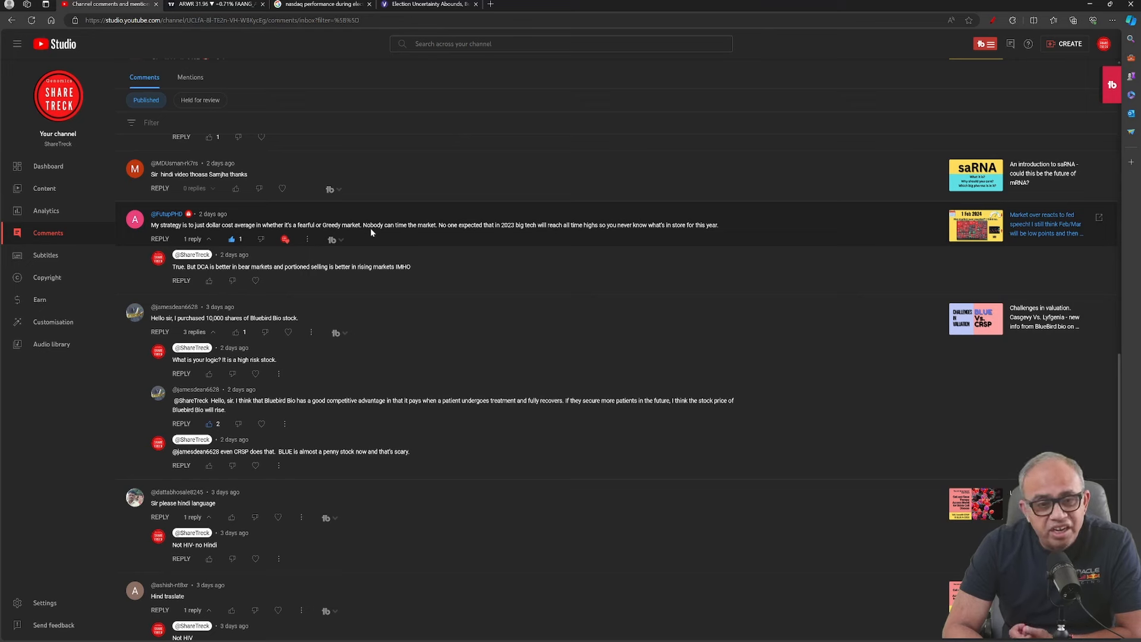
{"action": "mouse_move", "coordinate": [480, 236]}
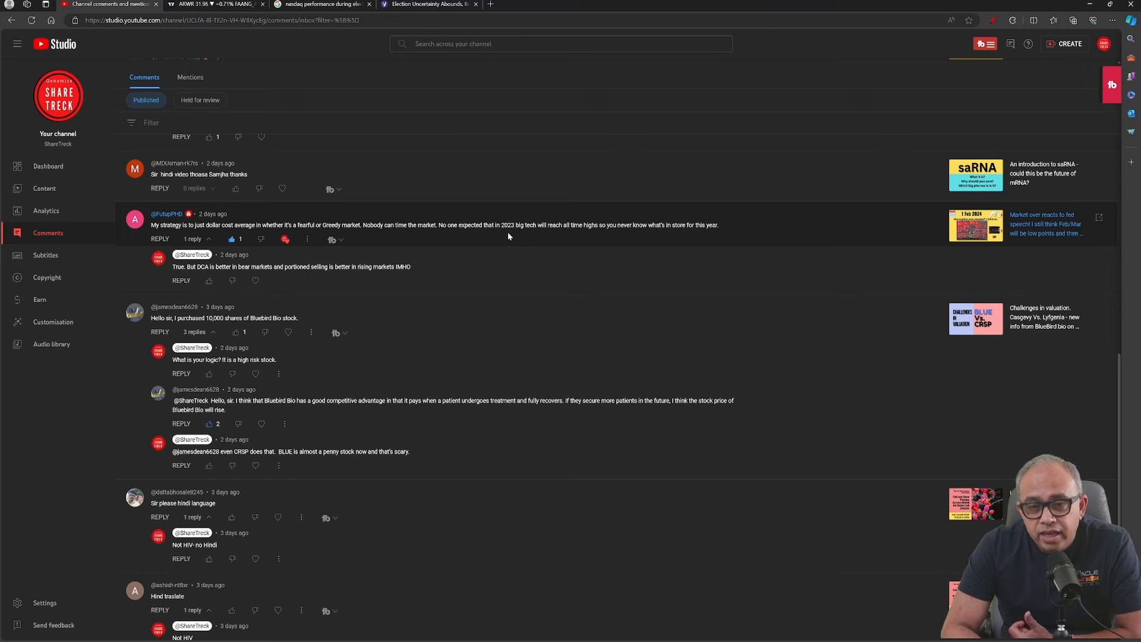
{"action": "mouse_move", "coordinate": [586, 234]}
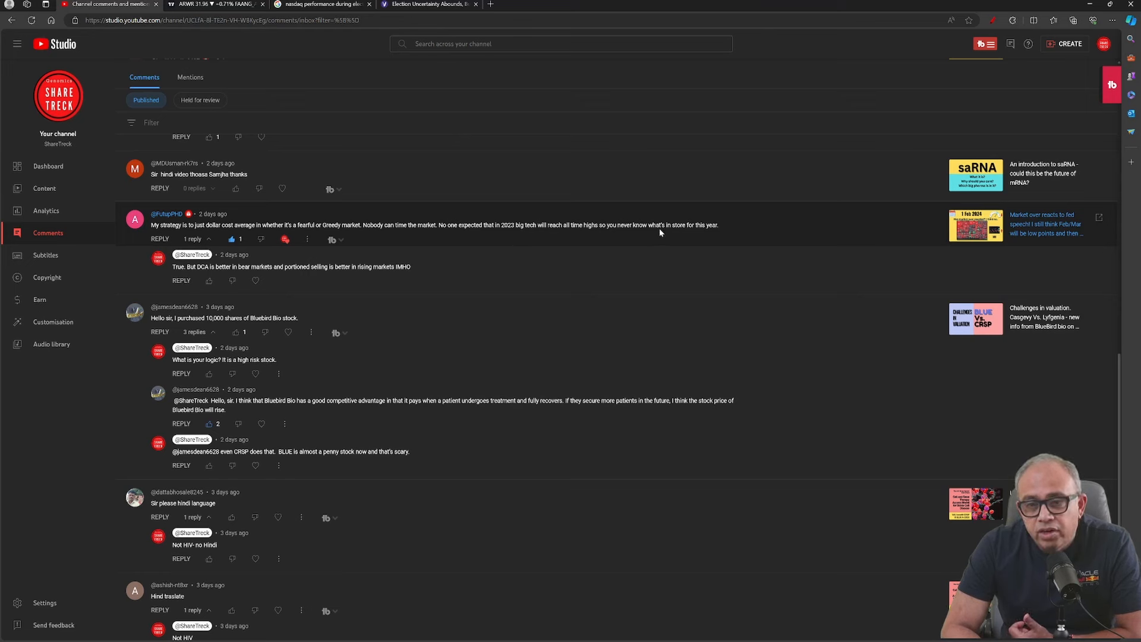
{"action": "mouse_move", "coordinate": [716, 223]}
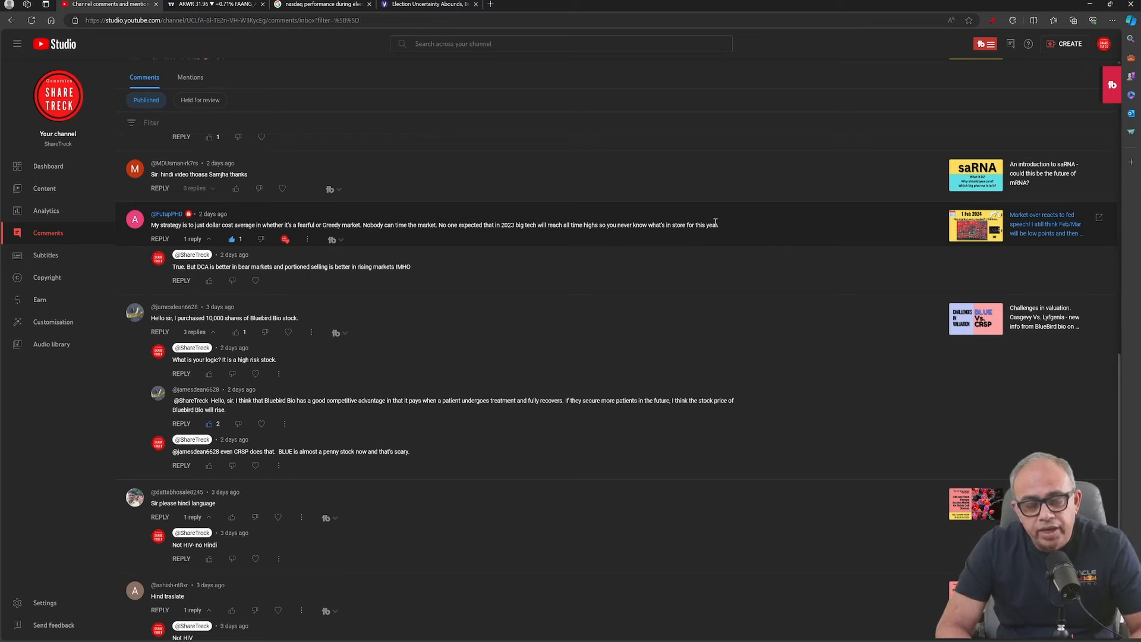
{"action": "mouse_move", "coordinate": [697, 223]}
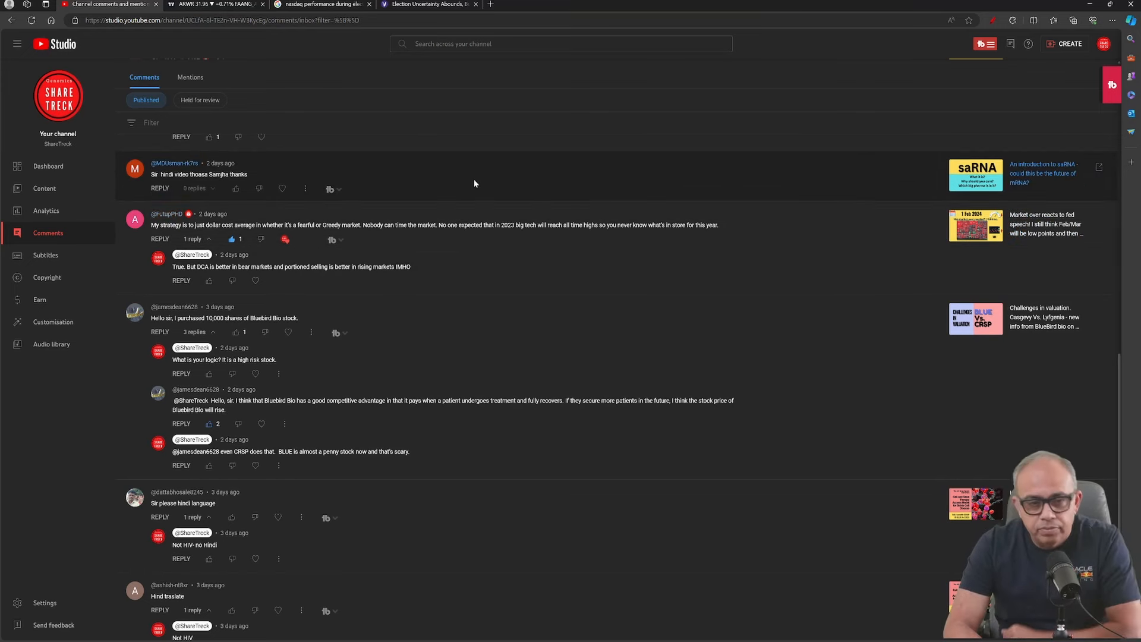
Step: Scroll down to the Bluebird Bio share-purchase thread and the 'cure is coming?' question
{"action": "scroll", "scroll_direction": "down", "scroll_amount": 3}
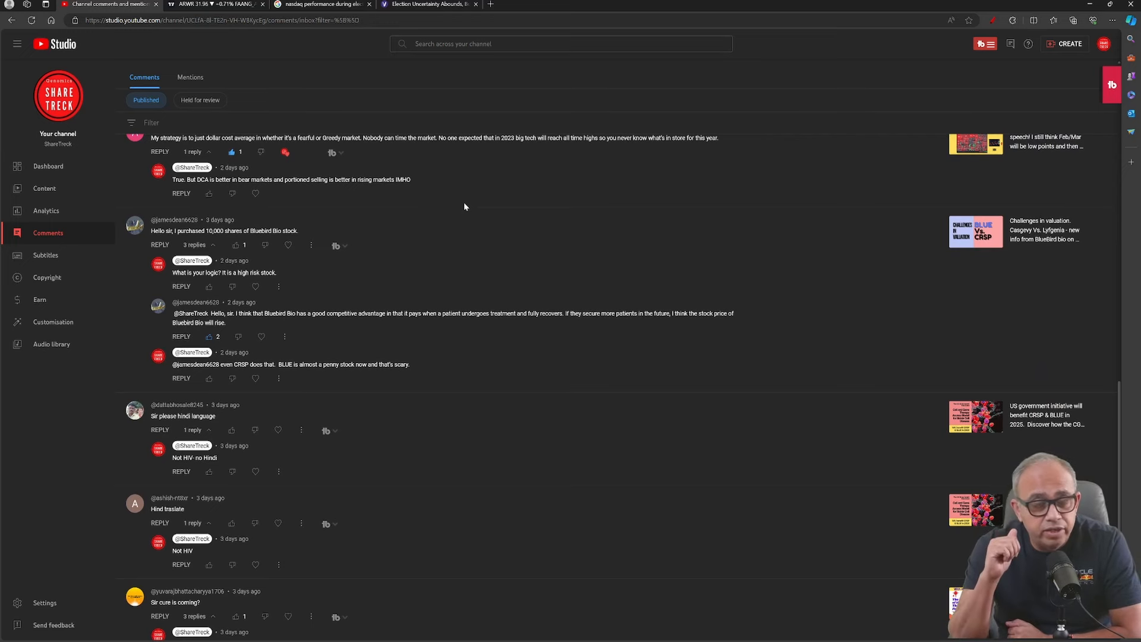
{"action": "scroll", "scroll_direction": "down", "scroll_amount": 3}
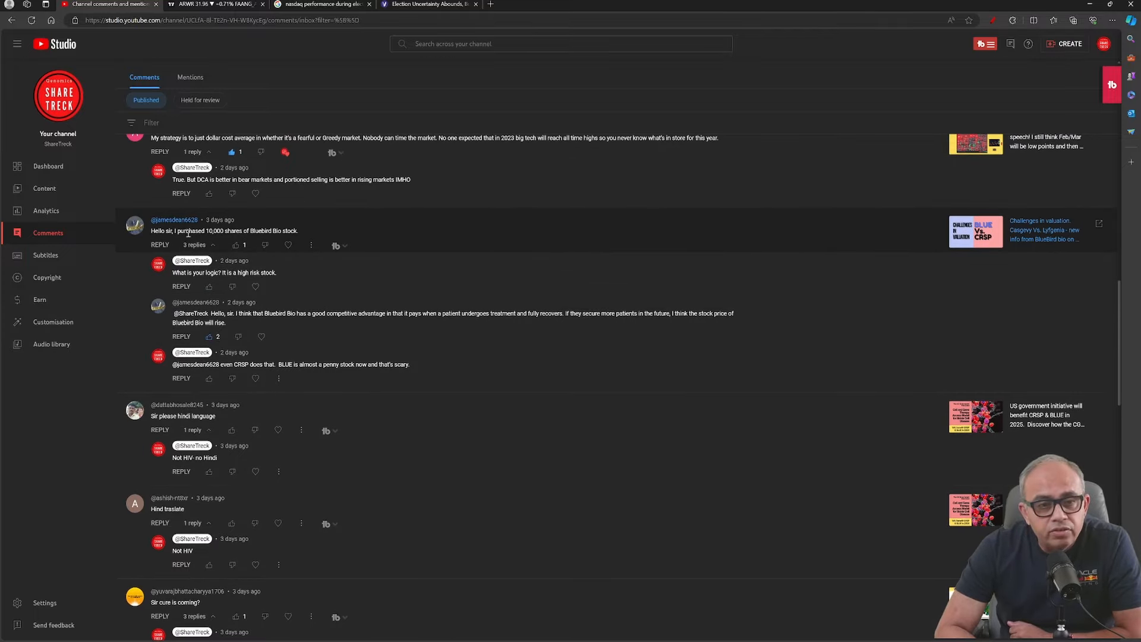
{"action": "mouse_move", "coordinate": [351, 227]}
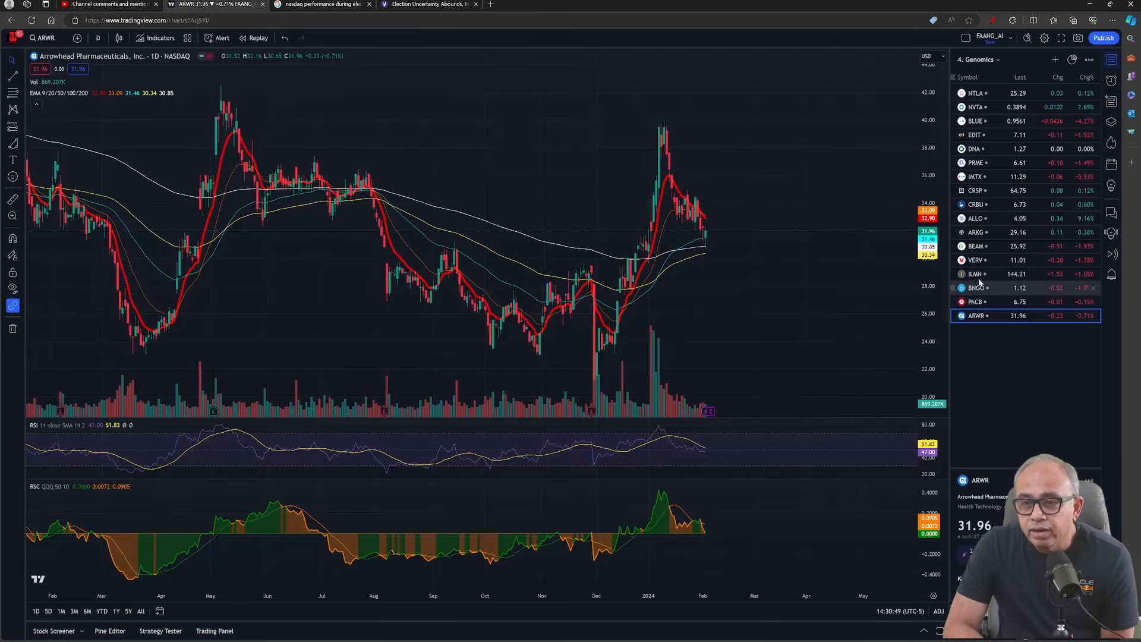
Step: Review the bluebird bio (BLUE) daily chart, then return to YouTube Studio comments
{"action": "left_click", "coordinate": [975, 120]}
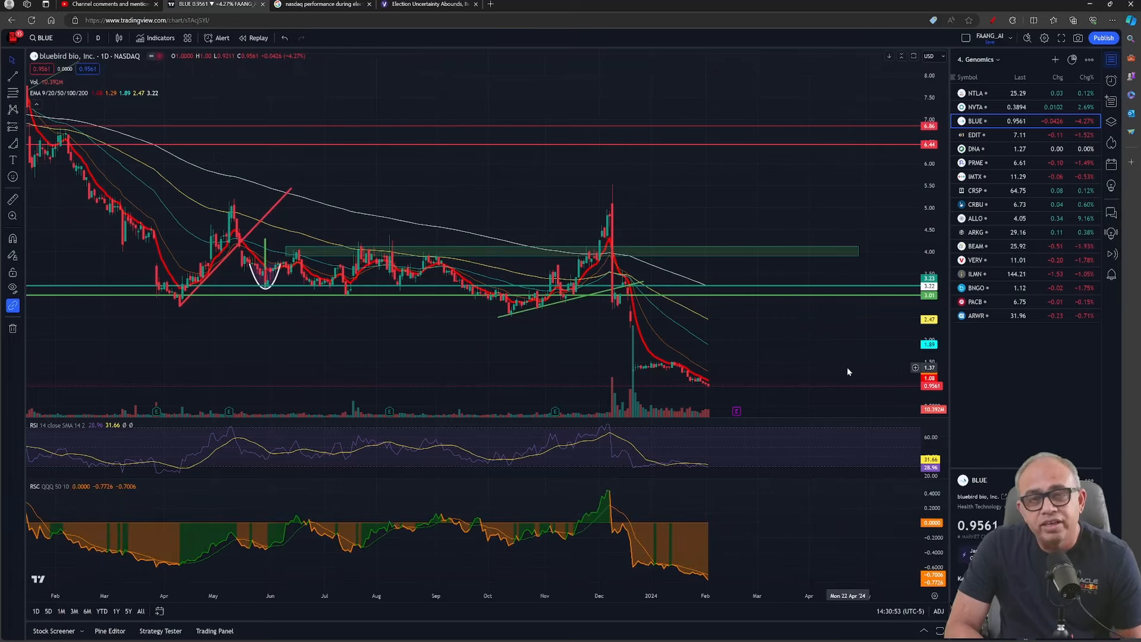
{"action": "mouse_move", "coordinate": [696, 382]}
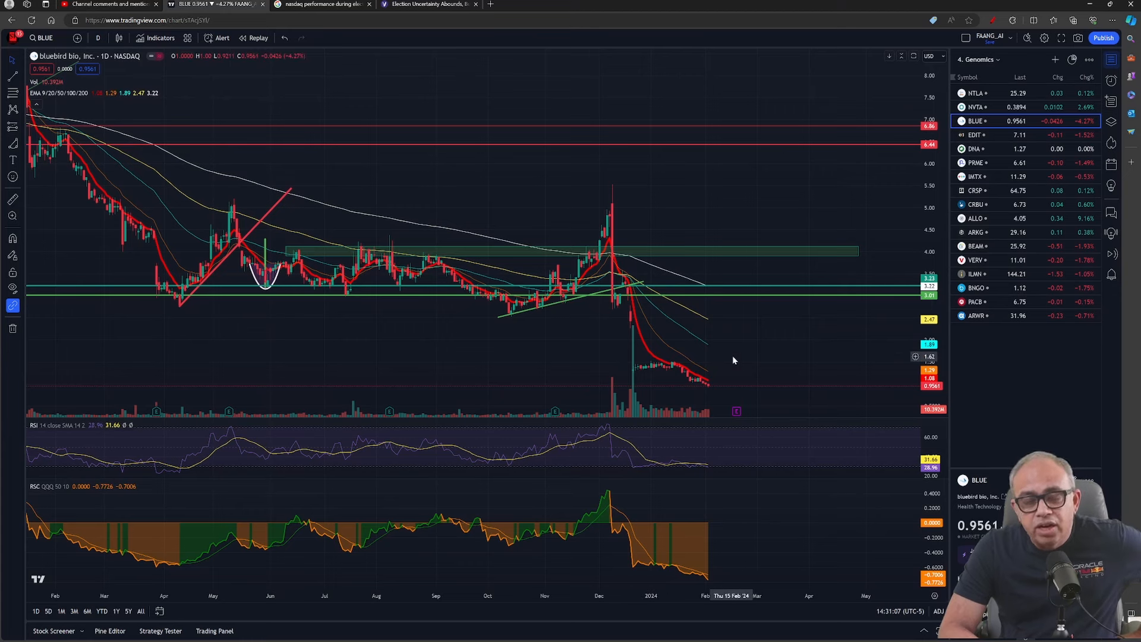
{"action": "mouse_move", "coordinate": [643, 381]}
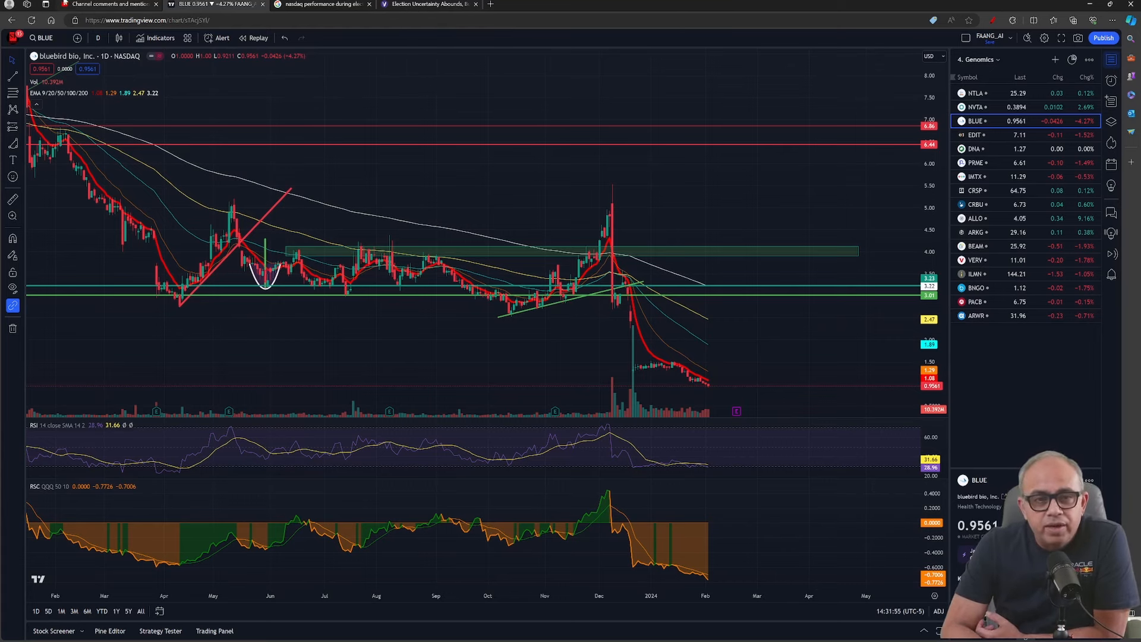
{"action": "left_click", "coordinate": [106, 4]}
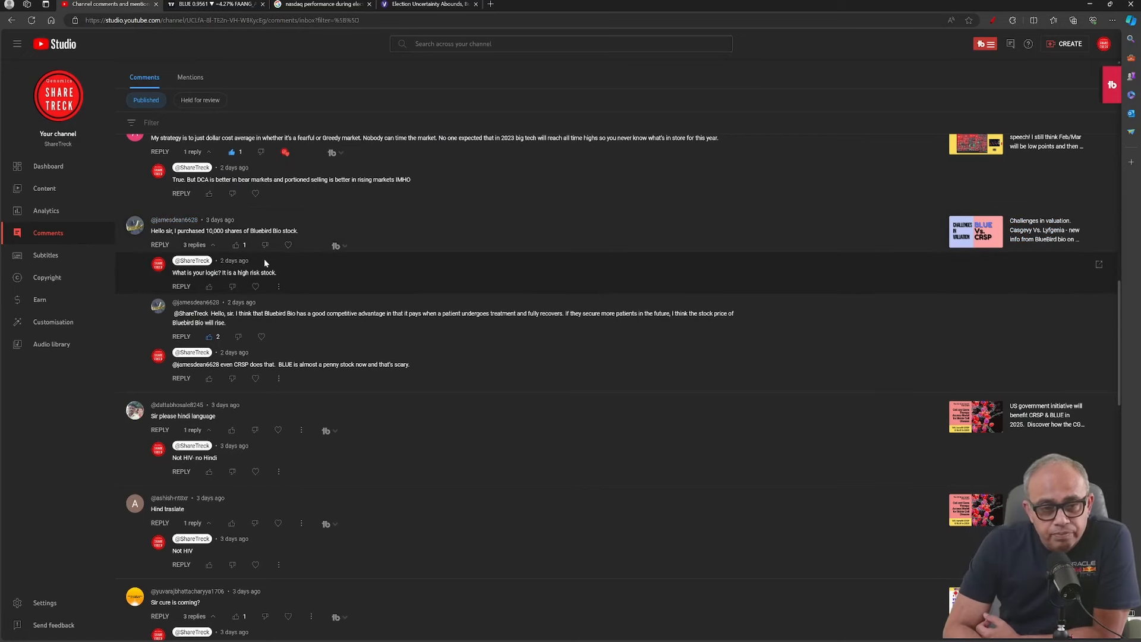
{"action": "scroll", "scroll_direction": "down", "scroll_amount": 3}
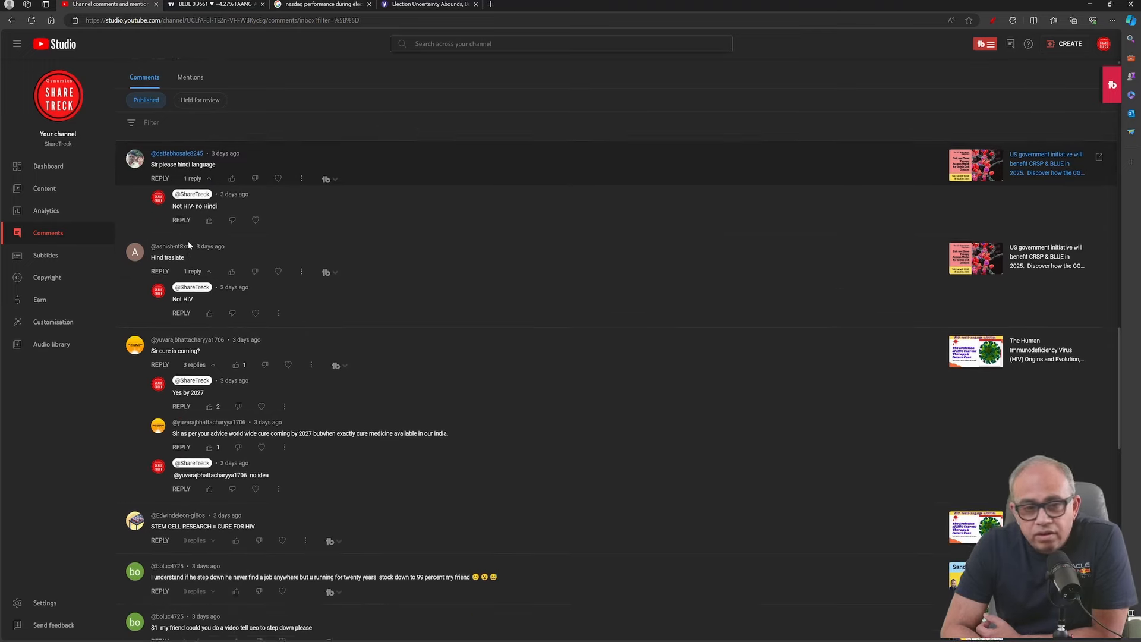
{"action": "scroll", "scroll_direction": "down", "scroll_amount": 3}
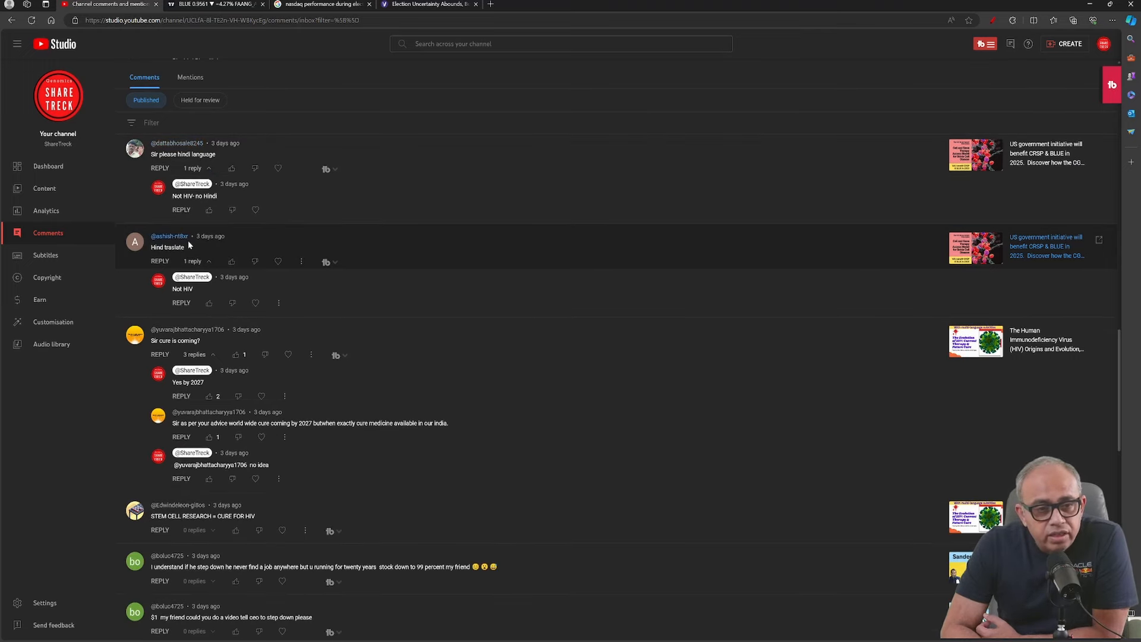
{"action": "scroll", "scroll_direction": "down", "scroll_amount": 3}
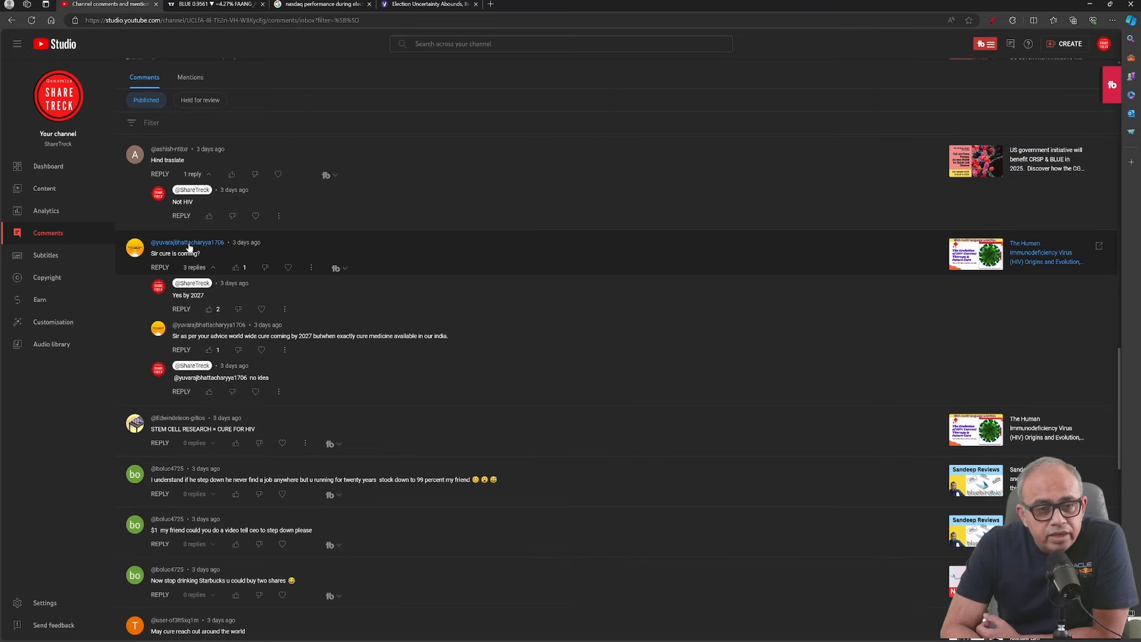
{"action": "scroll", "scroll_direction": "down", "scroll_amount": 3}
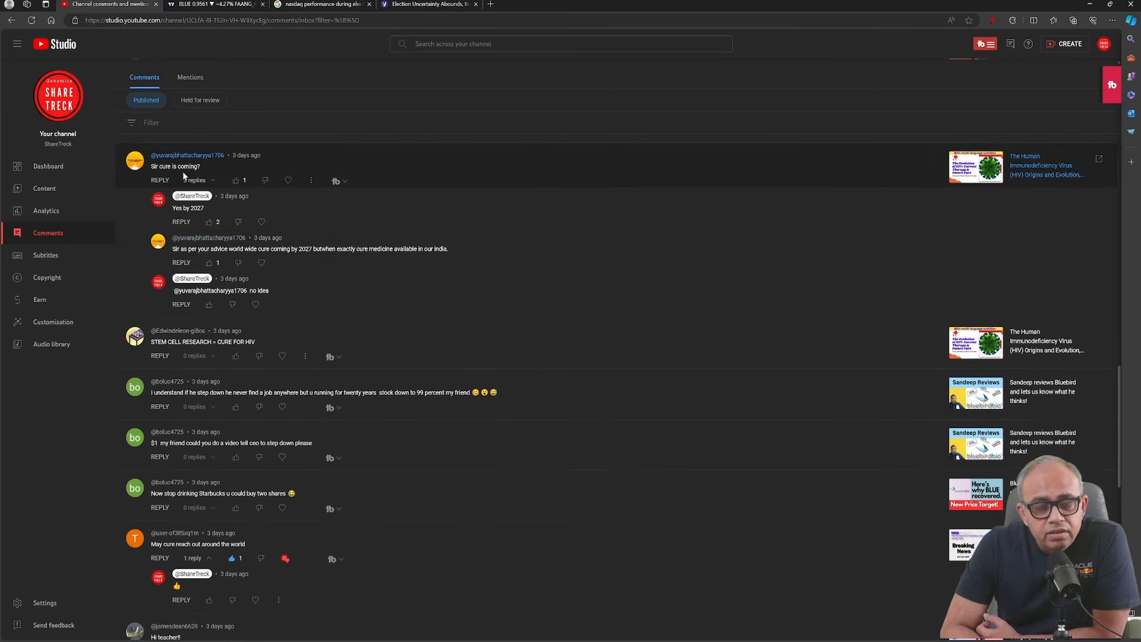
{"action": "scroll", "scroll_direction": "down", "scroll_amount": 3}
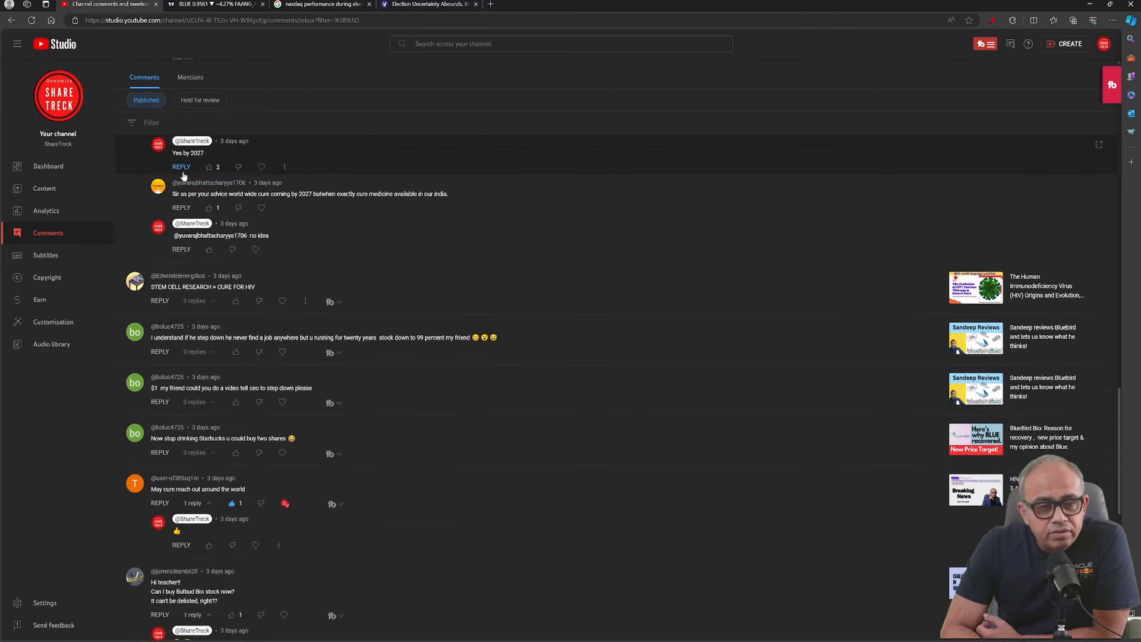
{"action": "scroll", "scroll_direction": "down", "scroll_amount": 3}
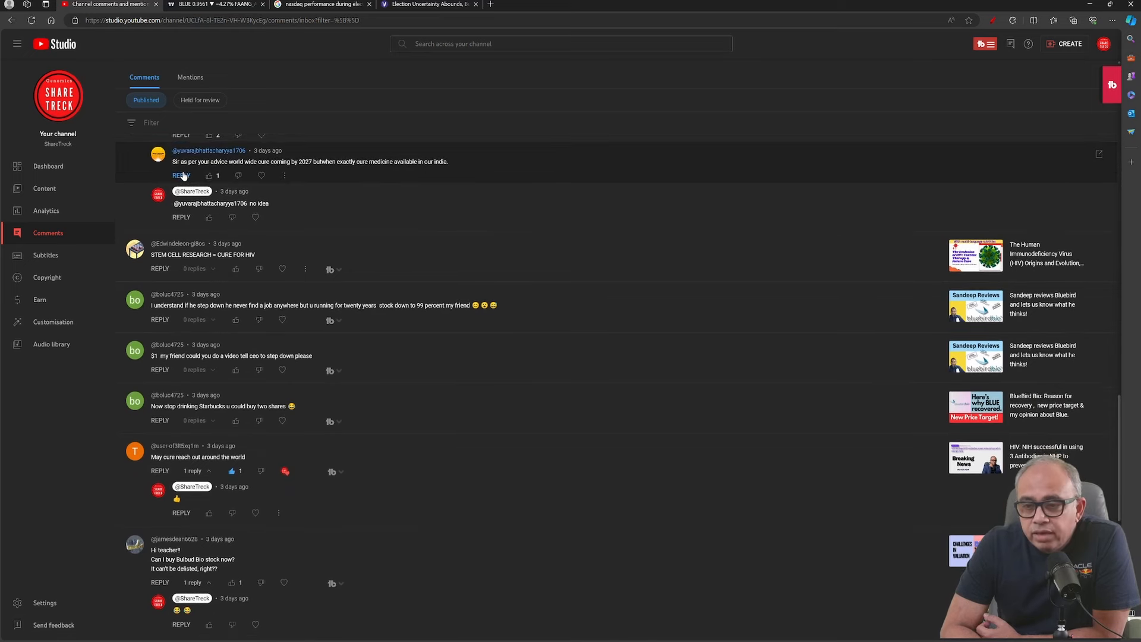
{"action": "scroll", "scroll_direction": "down", "scroll_amount": 3}
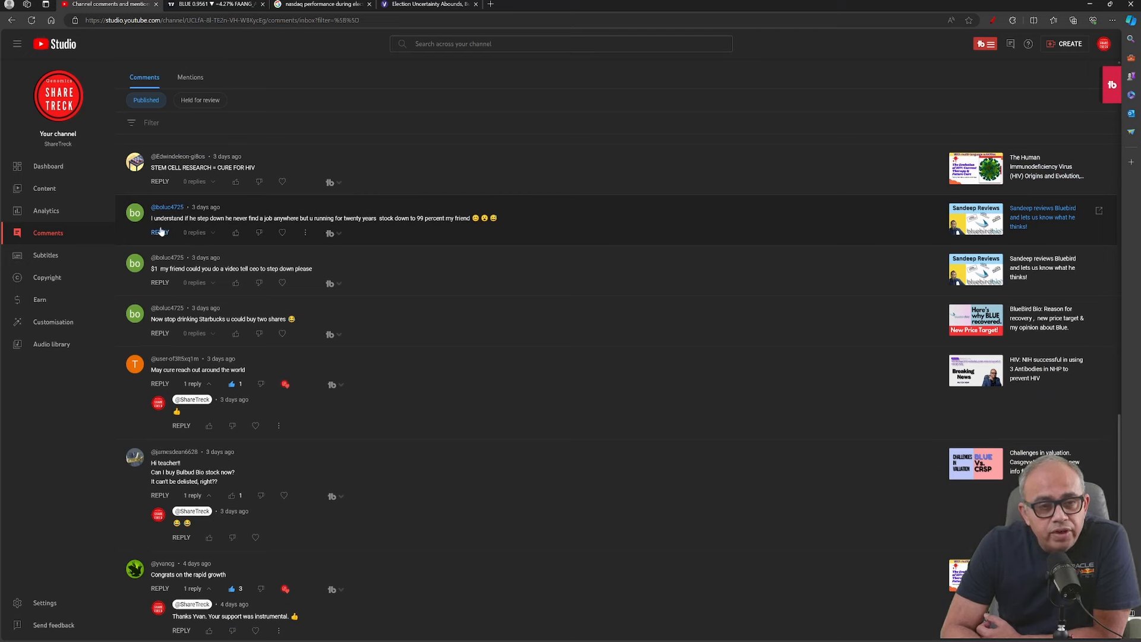
{"action": "mouse_move", "coordinate": [240, 220]}
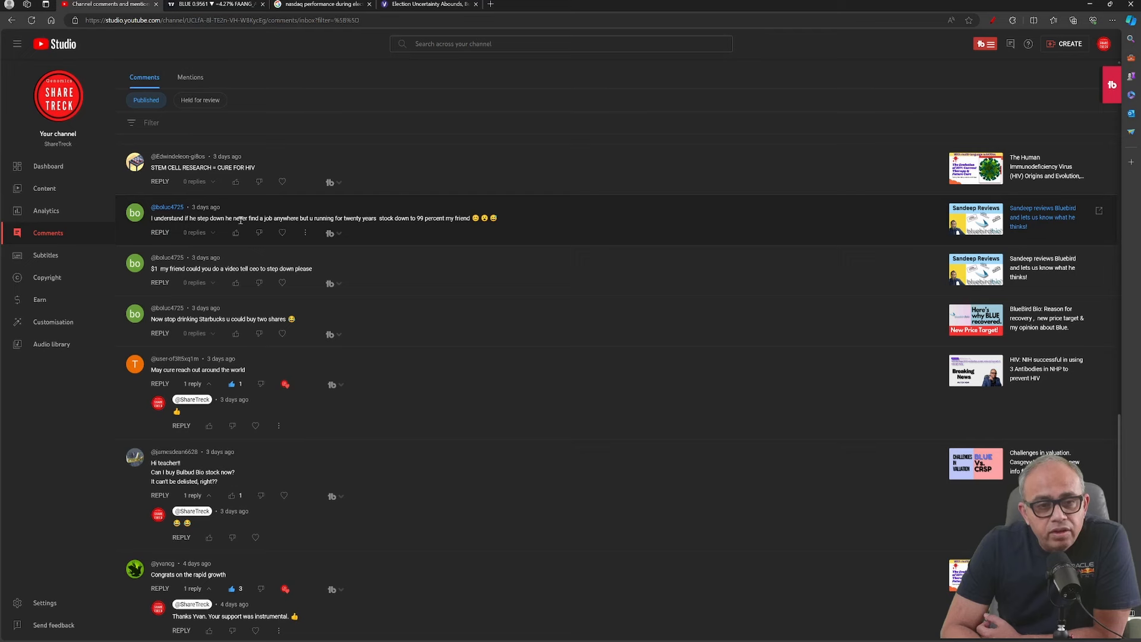
{"action": "mouse_move", "coordinate": [324, 226]}
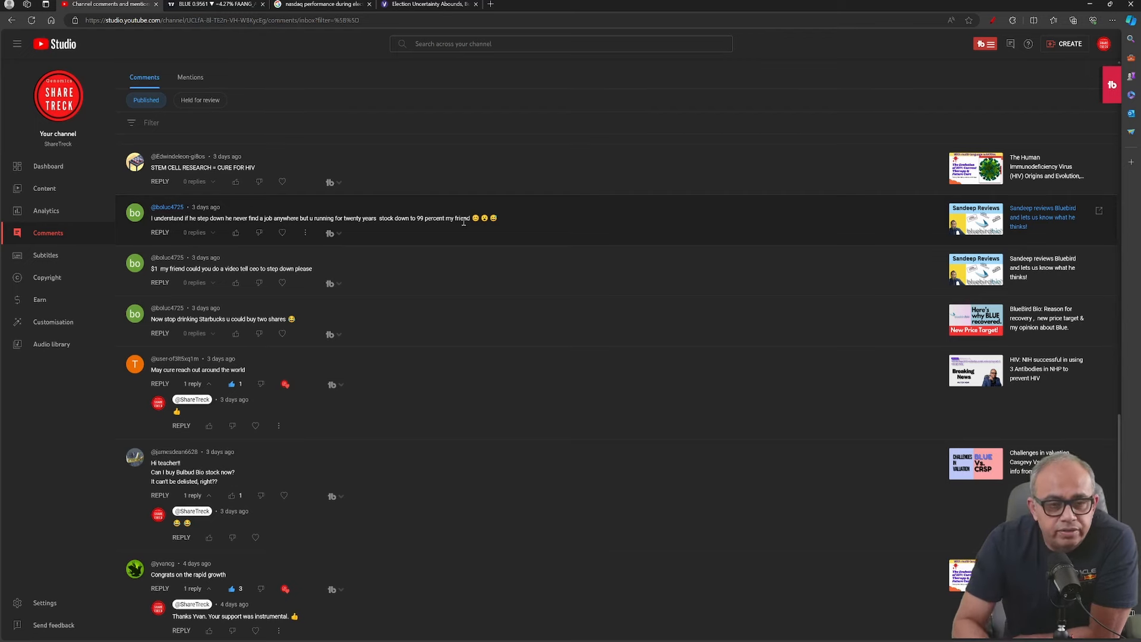
Step: Scroll past the Bluebird delisting question to the Telugu translation and 'waiting for good news' comments
{"action": "scroll", "scroll_direction": "down", "scroll_amount": 3}
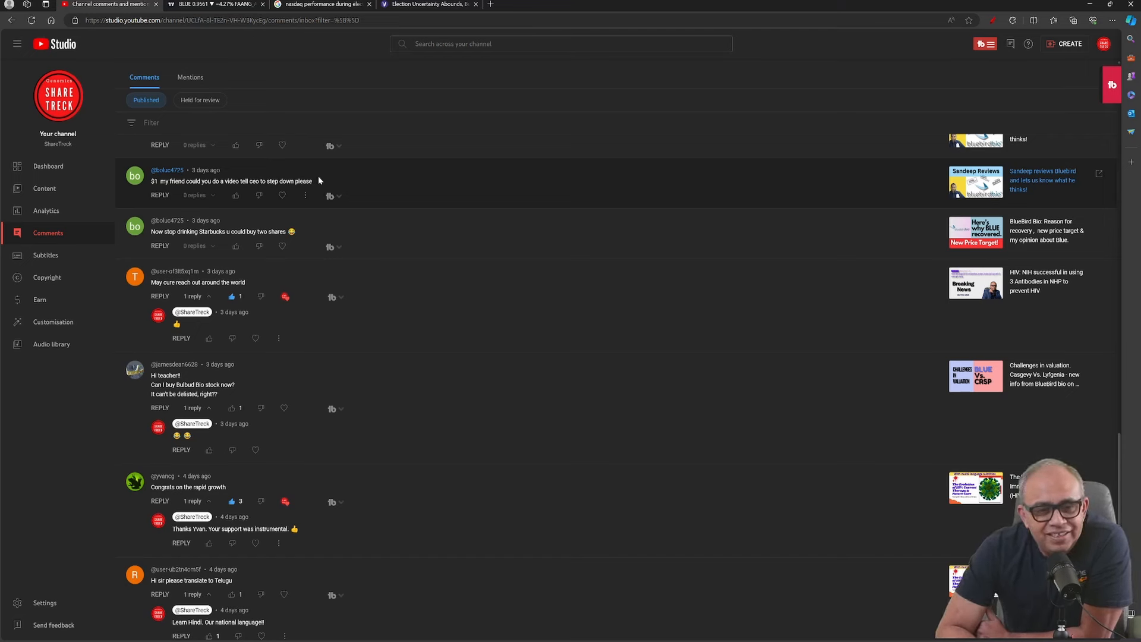
{"action": "mouse_move", "coordinate": [360, 230]}
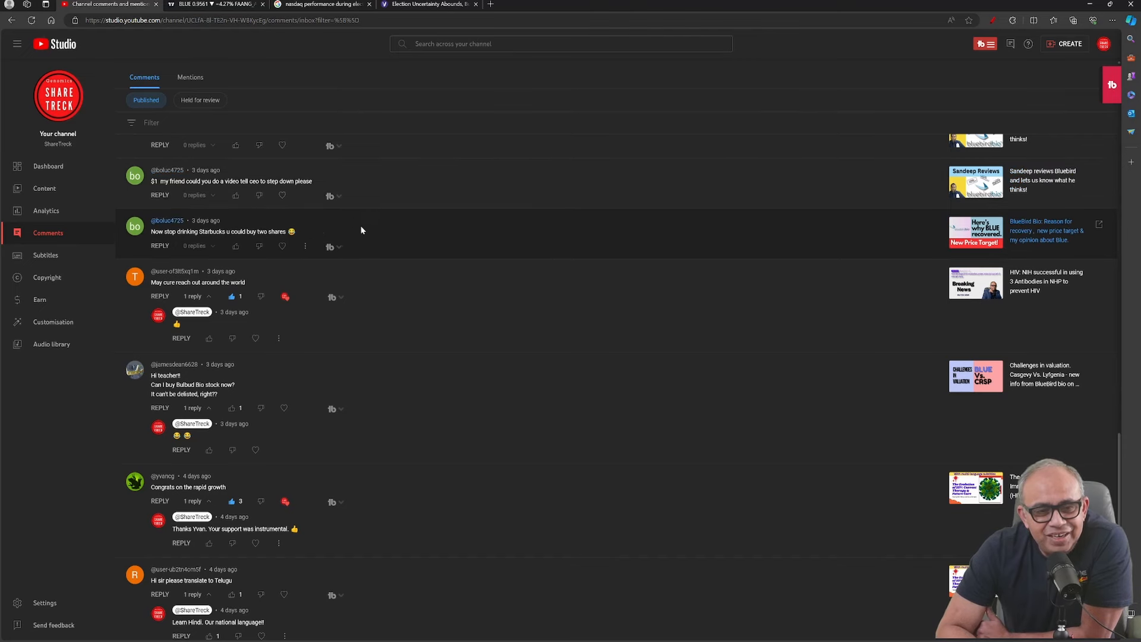
{"action": "scroll", "scroll_direction": "down", "scroll_amount": 3}
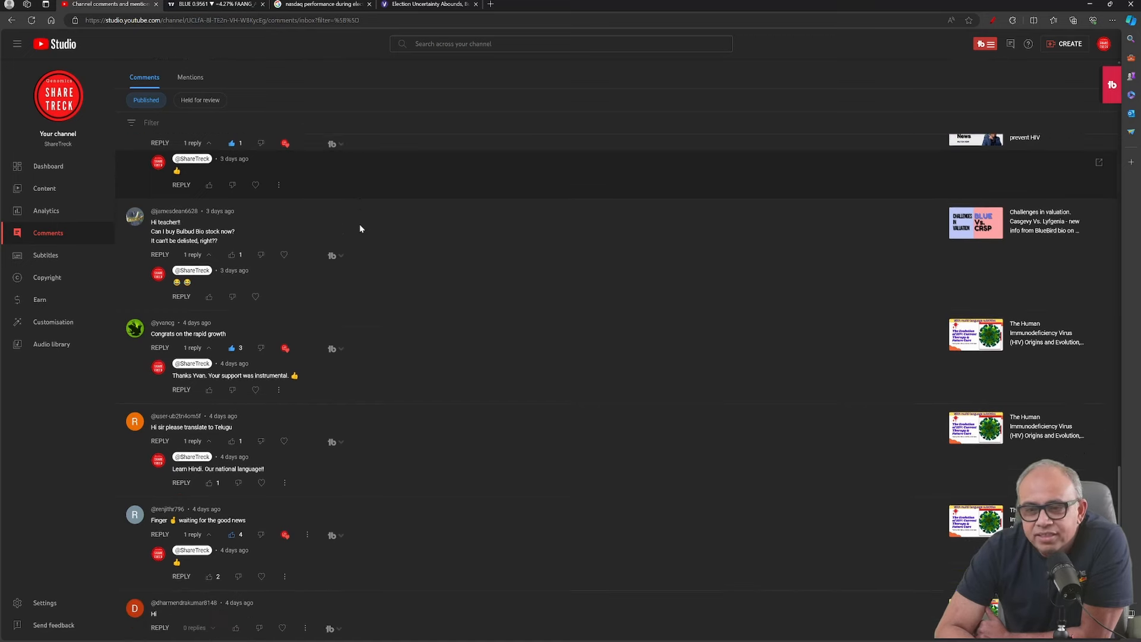
{"action": "scroll", "scroll_direction": "down", "scroll_amount": 3}
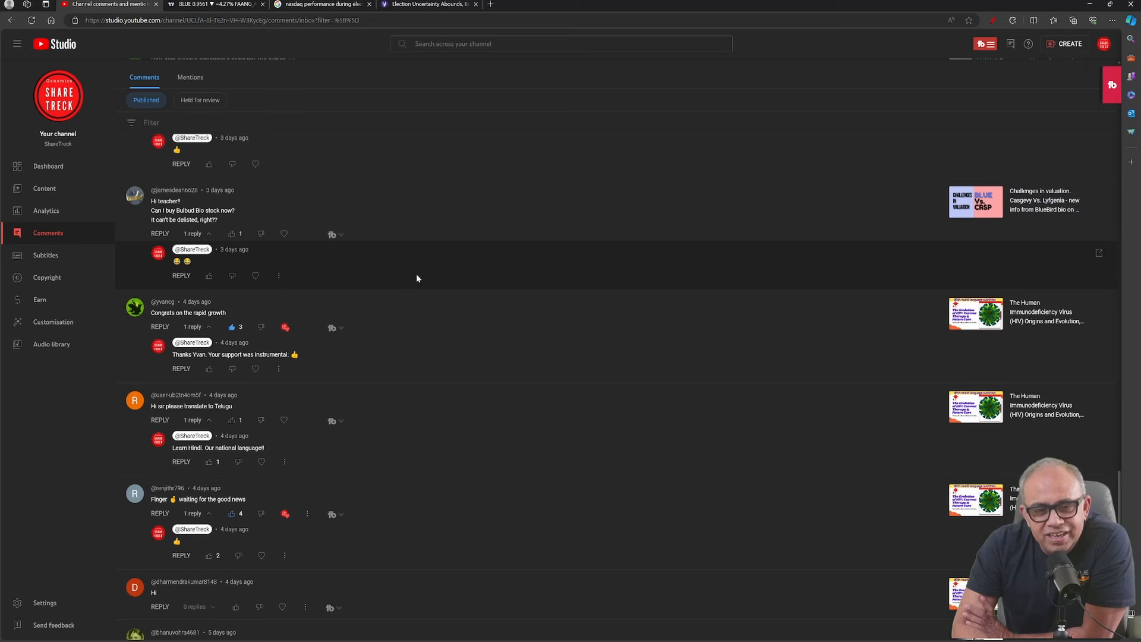
Step: Scroll down to the 'cover AI companies', 'GO Illumina' and Netflix viewer threads
{"action": "scroll", "scroll_direction": "down", "scroll_amount": 3}
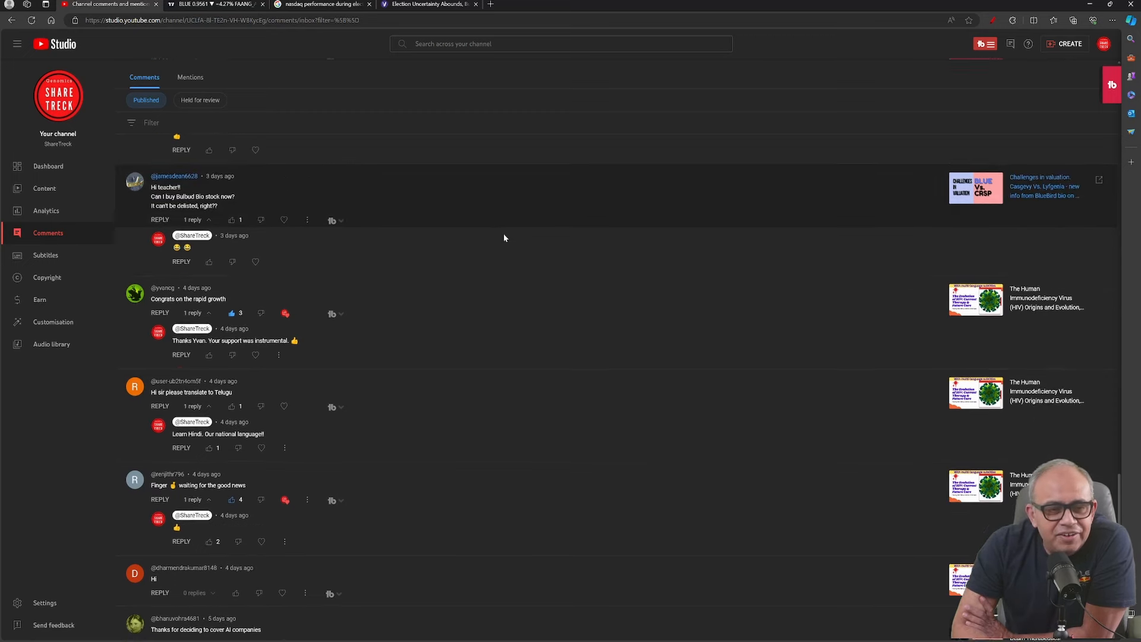
{"action": "scroll", "scroll_direction": "down", "scroll_amount": 3}
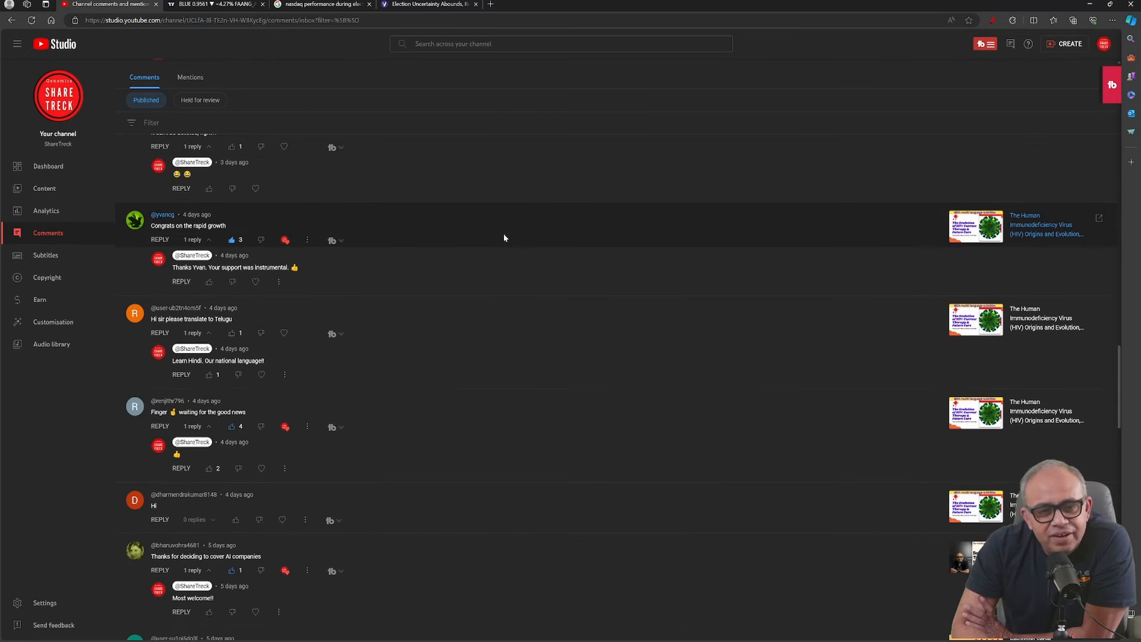
{"action": "mouse_move", "coordinate": [502, 238]}
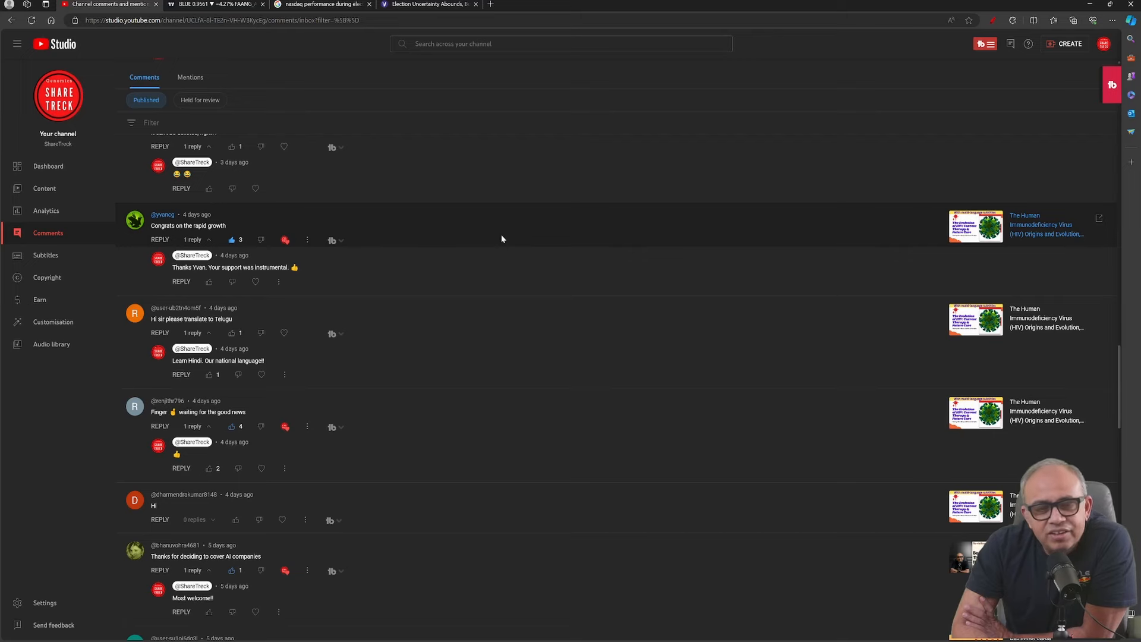
{"action": "scroll", "scroll_direction": "down", "scroll_amount": 3}
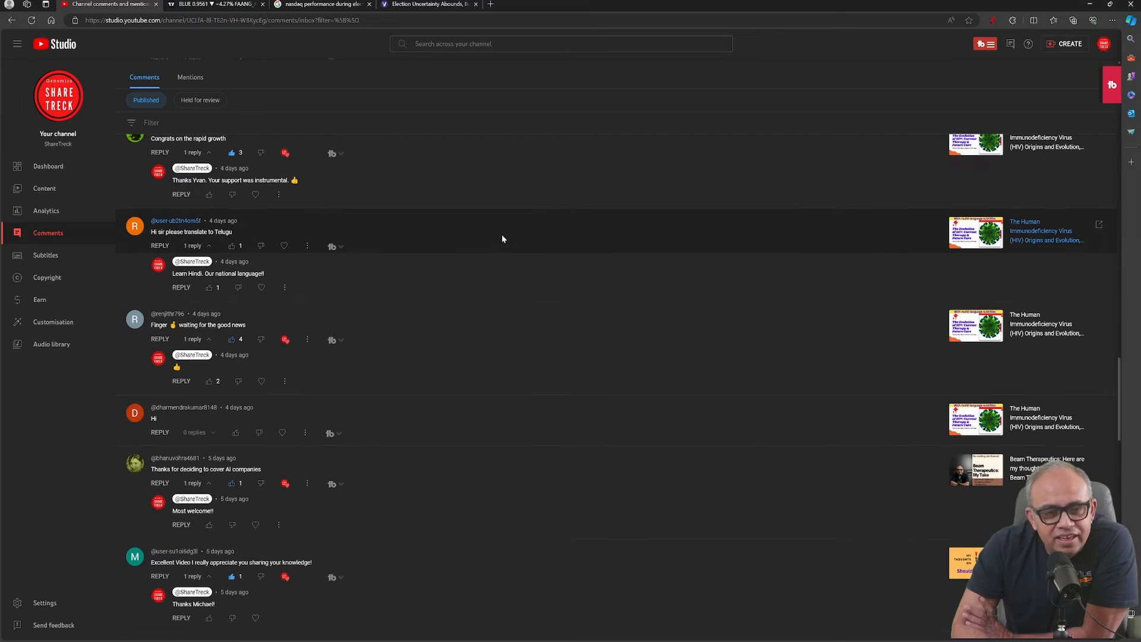
{"action": "scroll", "scroll_direction": "down", "scroll_amount": 3}
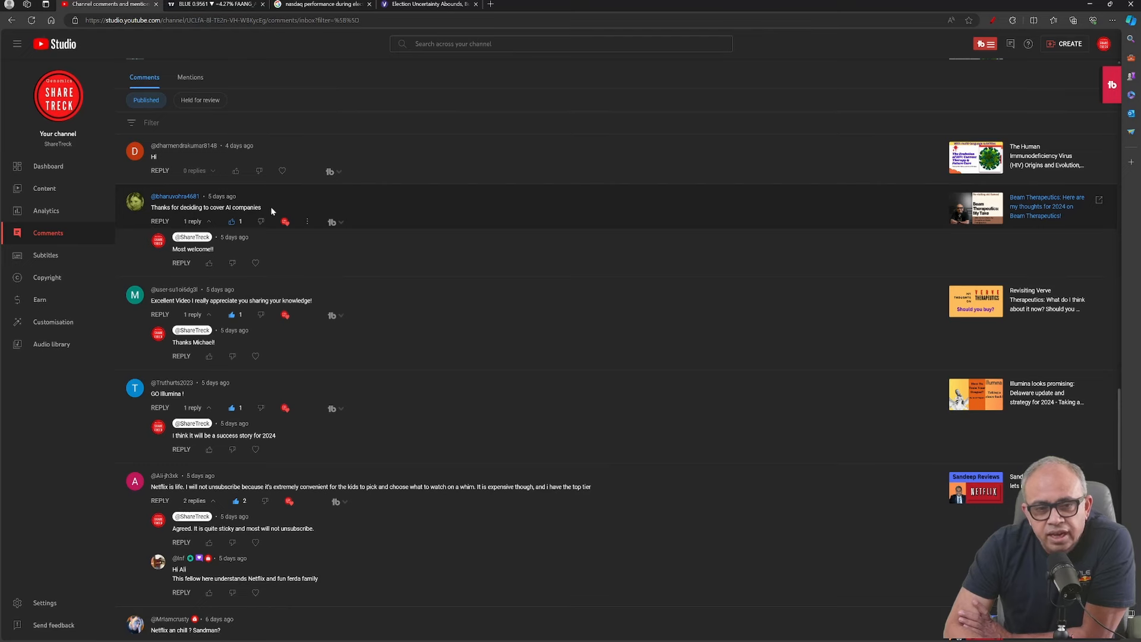
Step: Scroll to the 'Netflix an chill? Sandman?' thread and its two replies
{"action": "scroll", "scroll_direction": "down", "scroll_amount": 3}
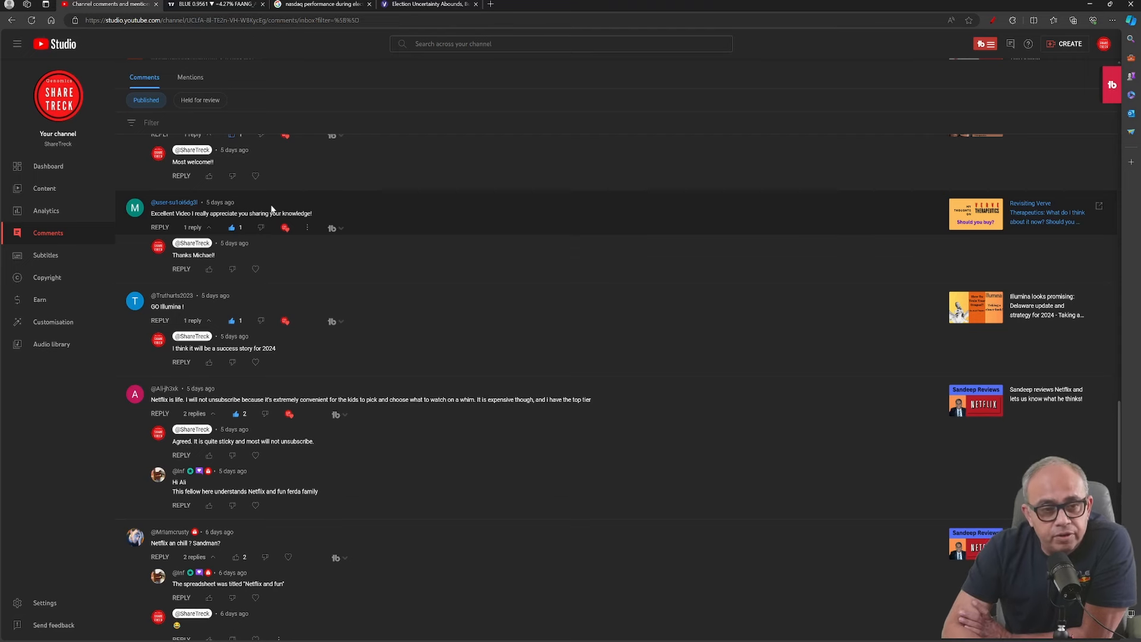
{"action": "mouse_move", "coordinate": [253, 222]}
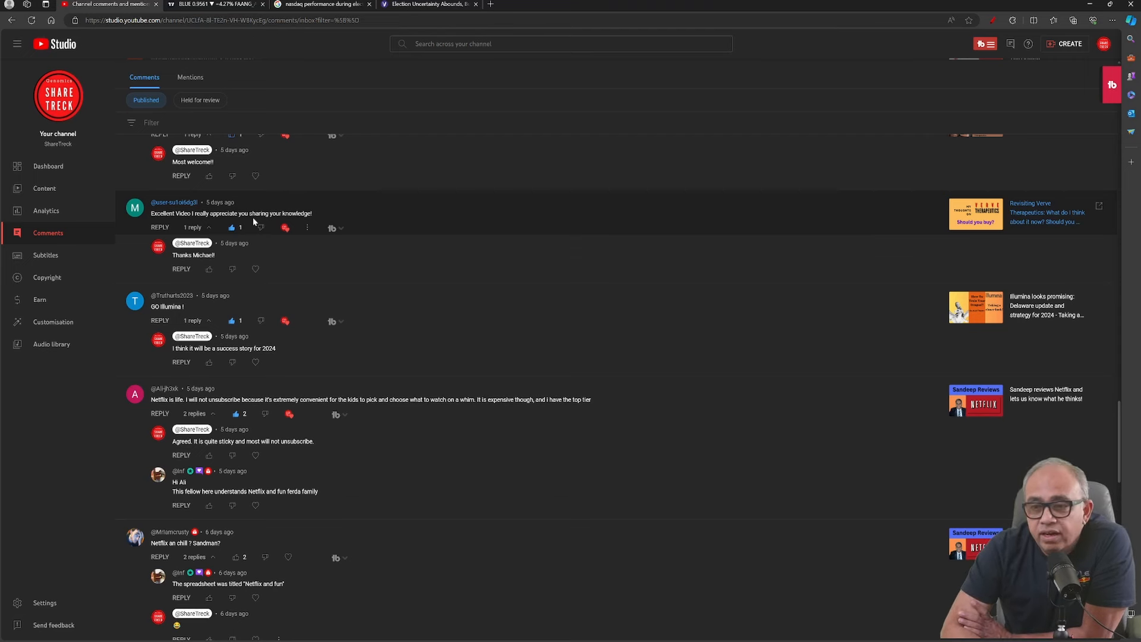
{"action": "mouse_move", "coordinate": [233, 225]}
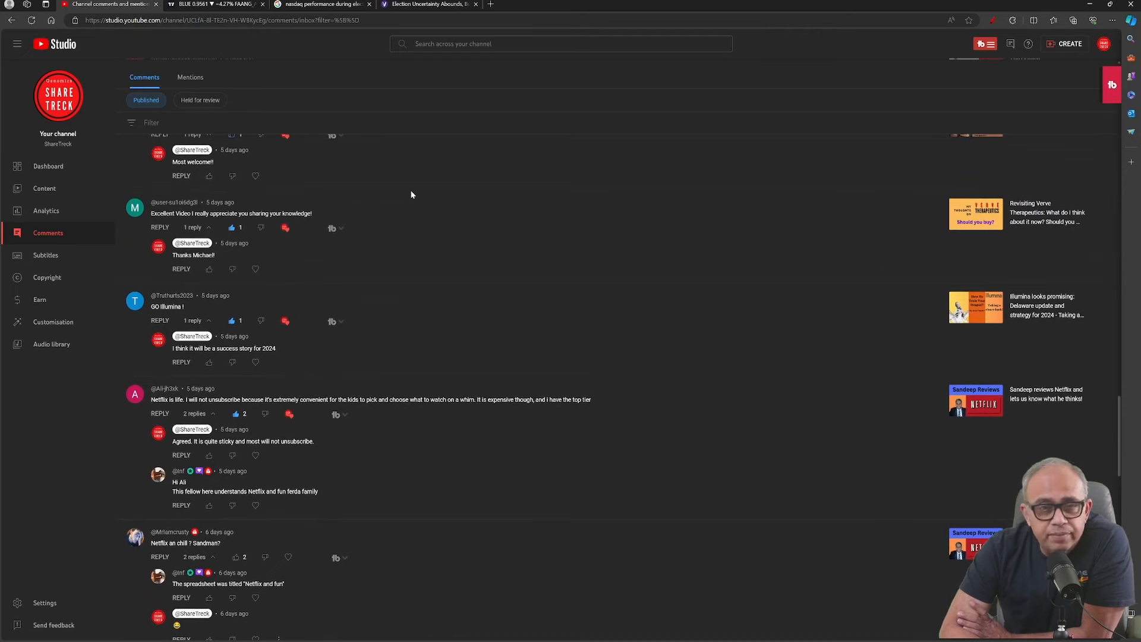
{"action": "mouse_move", "coordinate": [411, 190]}
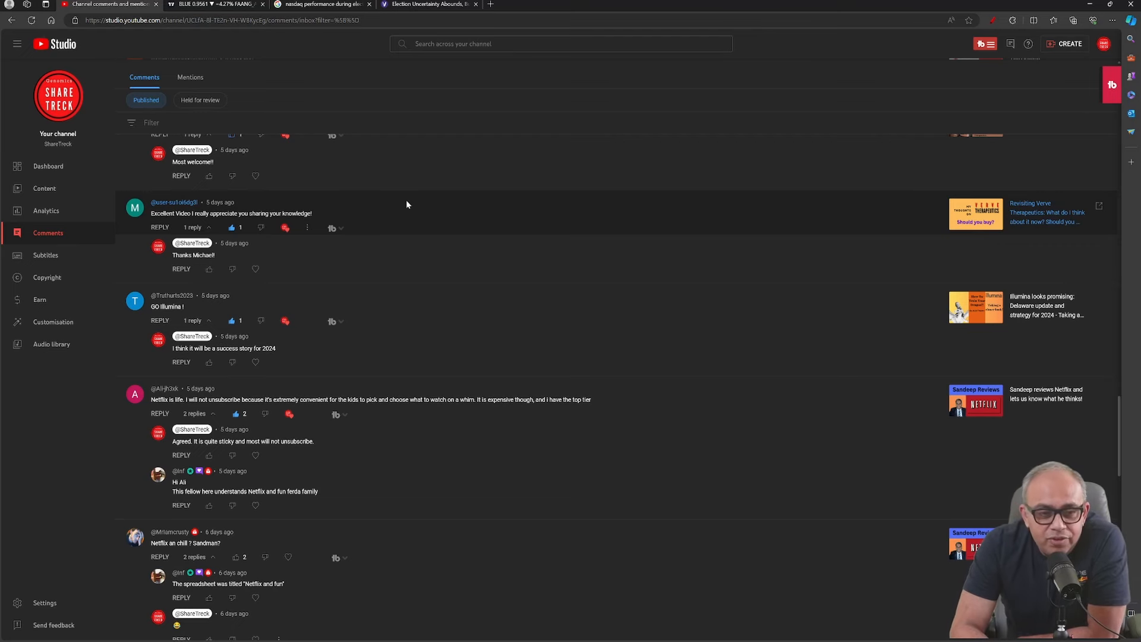
Step: Scroll to the long comment about AI tutorial classes, Intel and advanced microchips
{"action": "scroll", "scroll_direction": "down", "scroll_amount": 3}
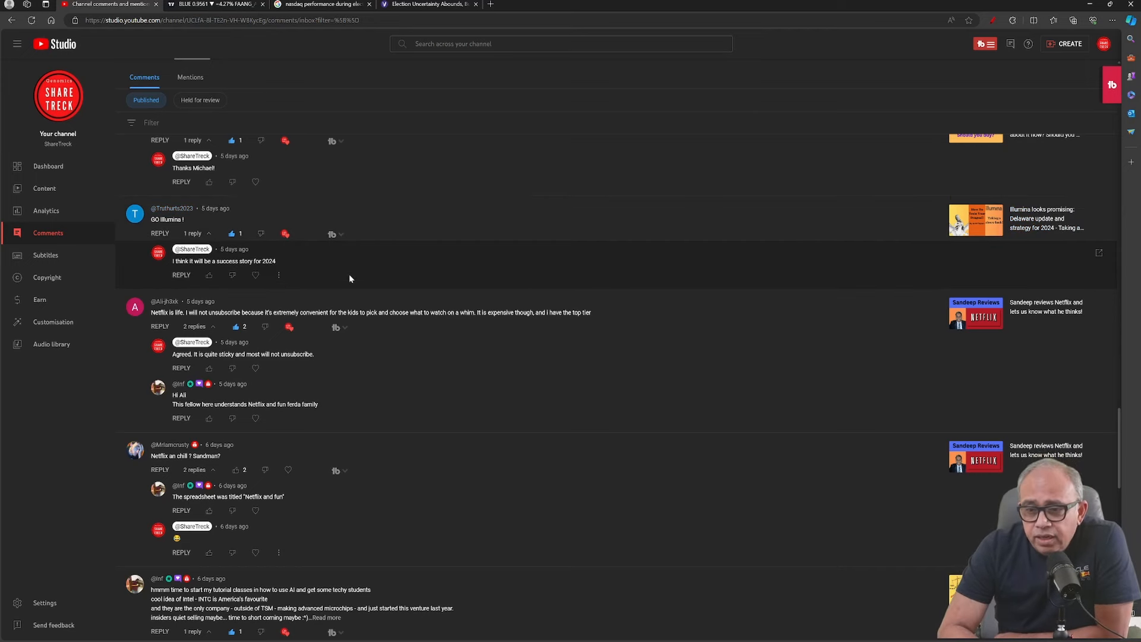
Step: Scroll through older threads including the Netflix spreadsheet, Intel and TSM comments
{"action": "scroll", "scroll_direction": "down", "scroll_amount": 3}
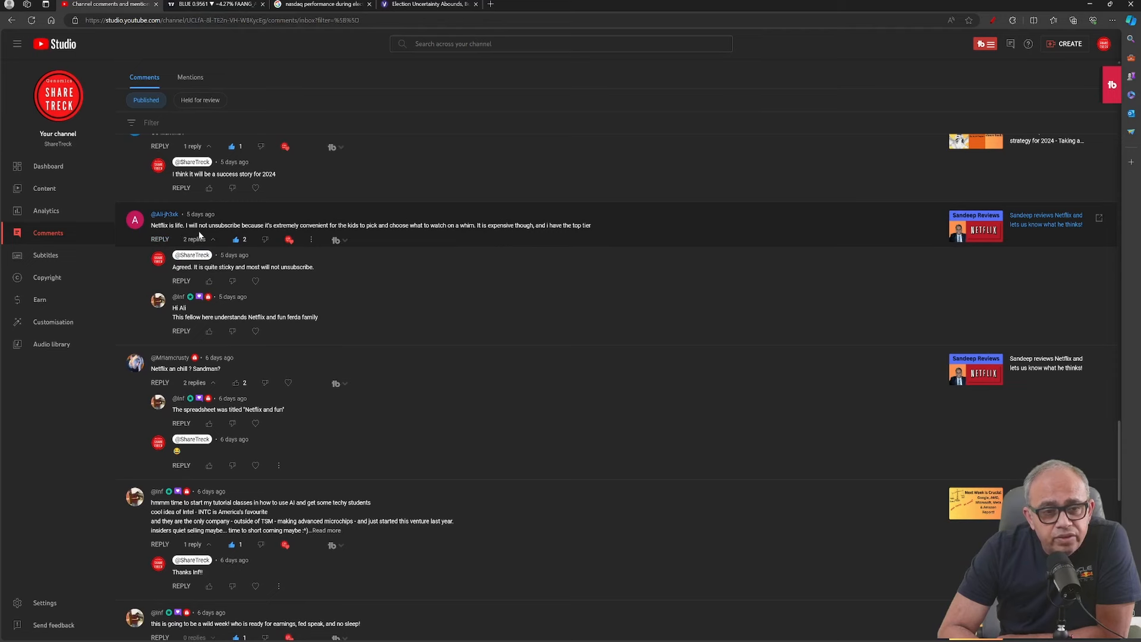
{"action": "mouse_move", "coordinate": [309, 227]}
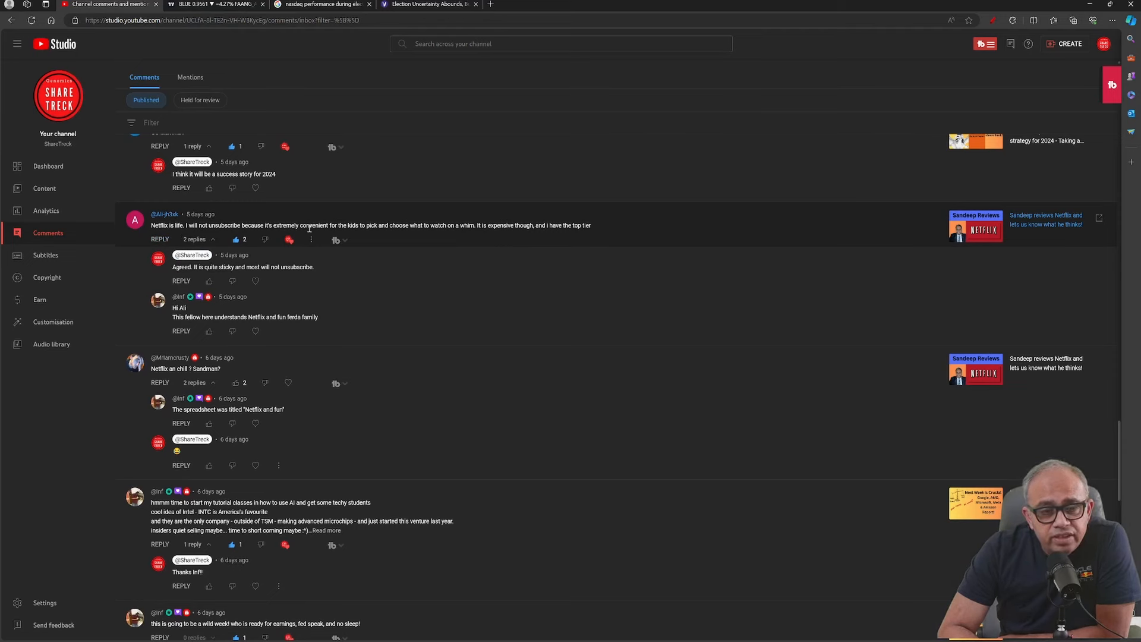
{"action": "mouse_move", "coordinate": [418, 233]}
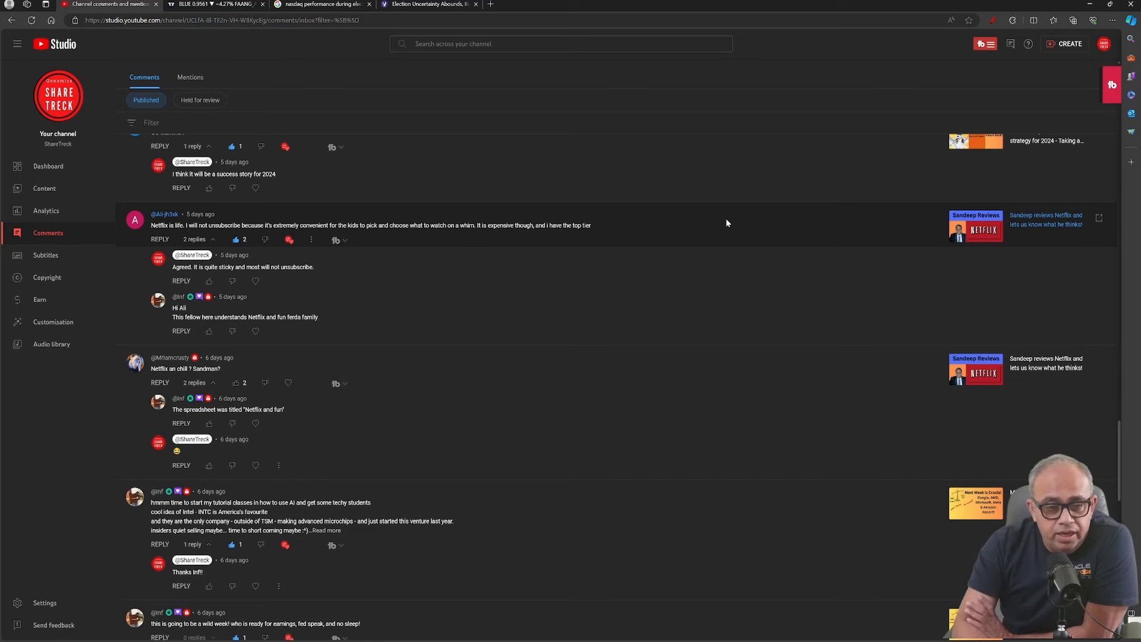
{"action": "scroll", "scroll_direction": "down", "scroll_amount": 3}
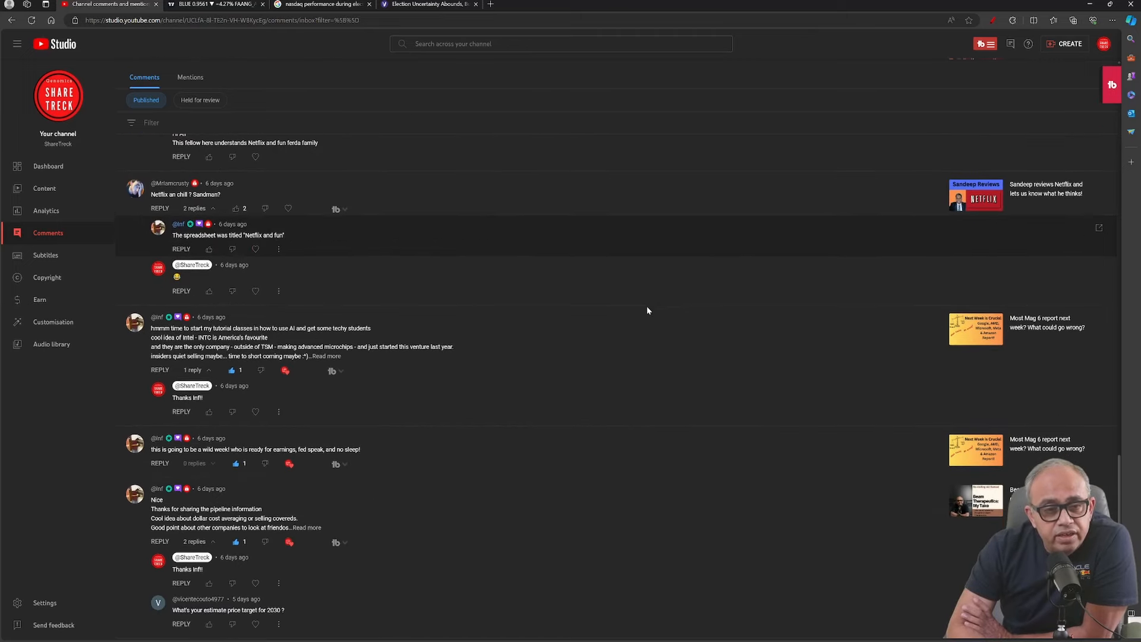
{"action": "mouse_move", "coordinate": [215, 202]}
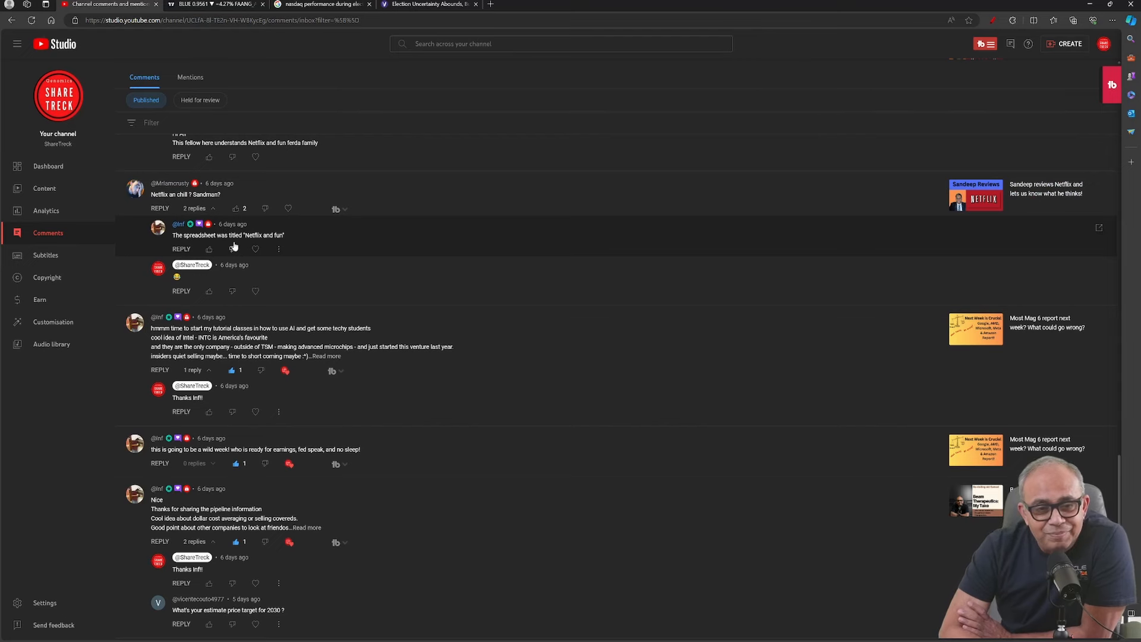
{"action": "mouse_move", "coordinate": [415, 238]}
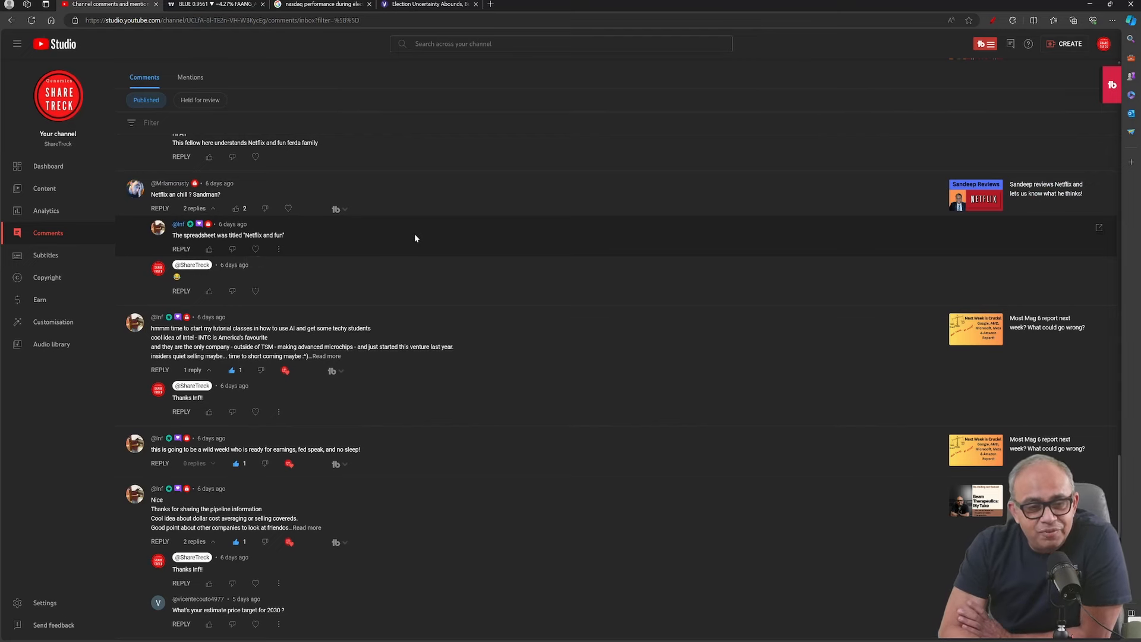
{"action": "scroll", "scroll_direction": "down", "scroll_amount": 3}
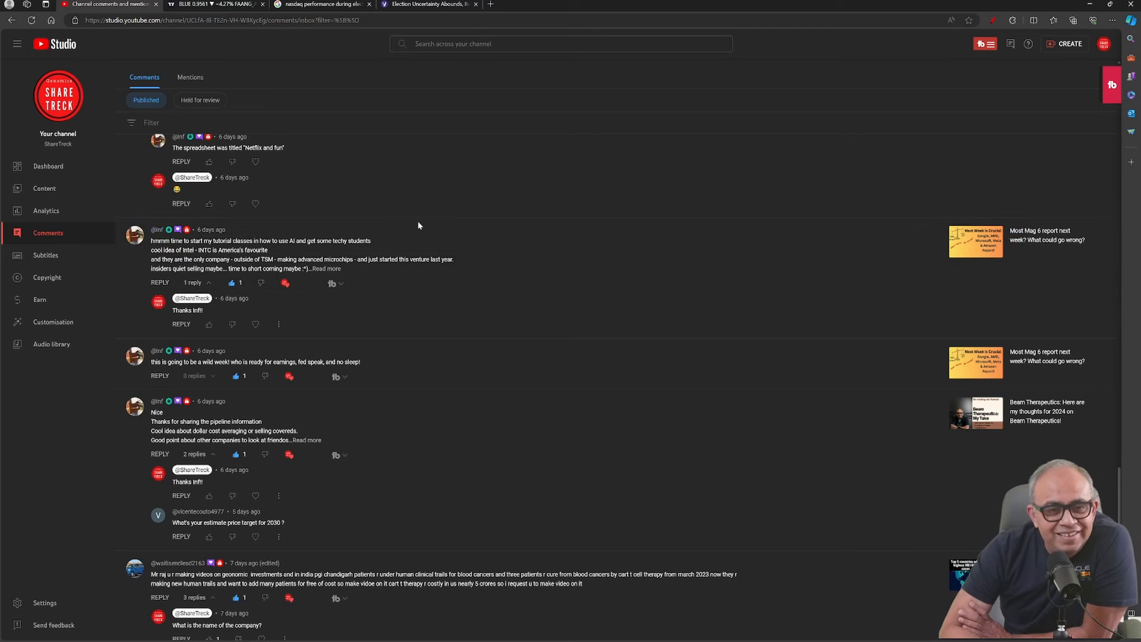
{"action": "mouse_move", "coordinate": [416, 221]}
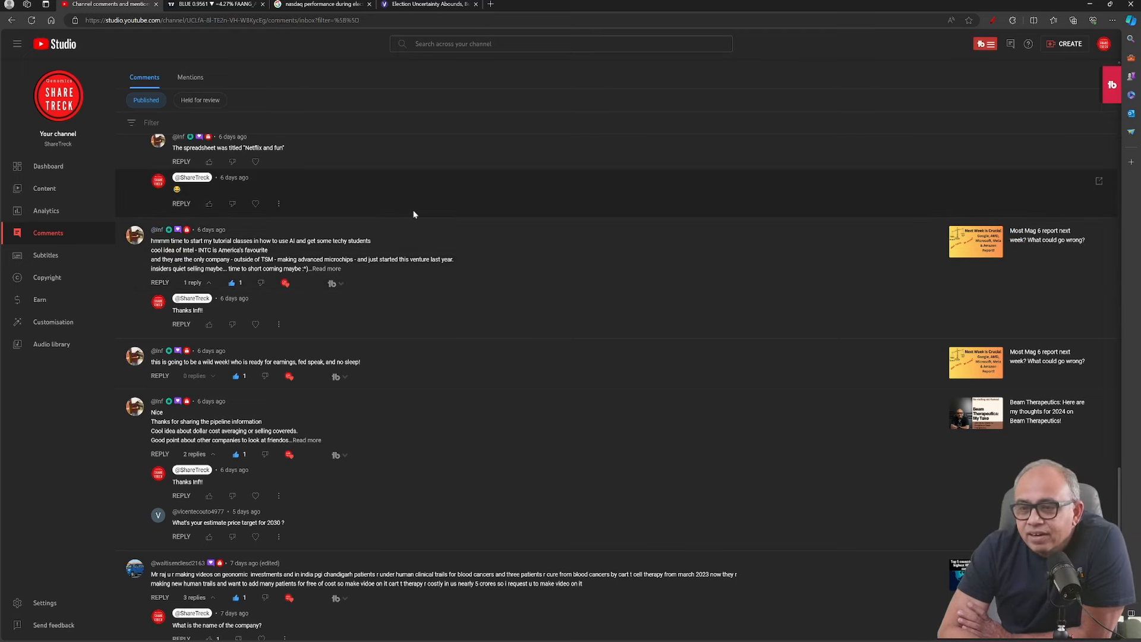
{"action": "scroll", "scroll_direction": "down", "scroll_amount": 3}
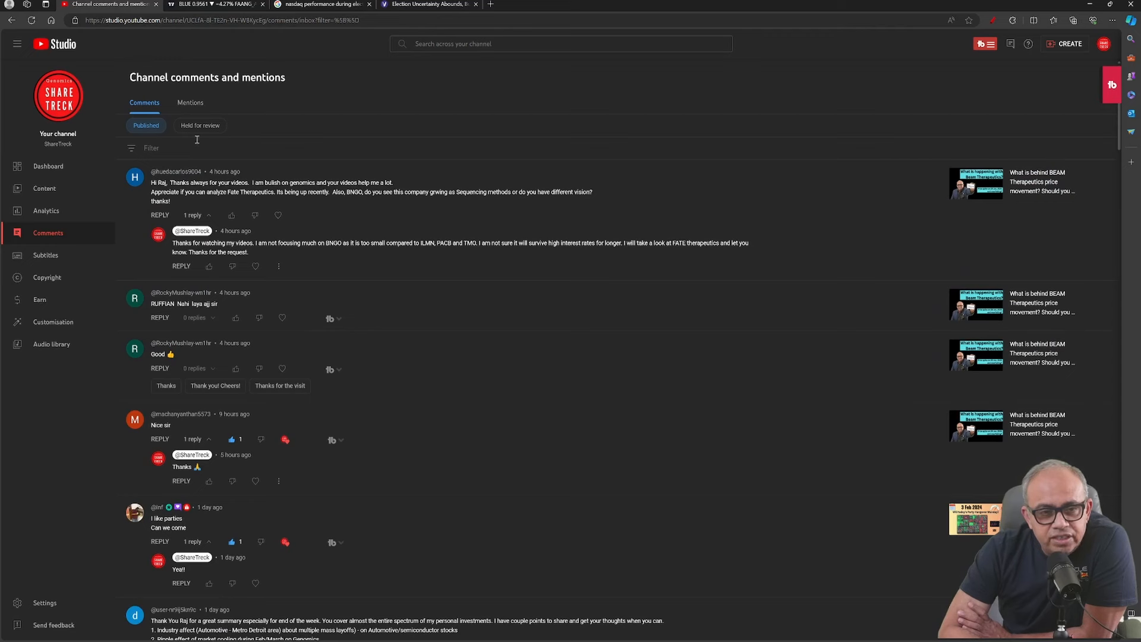
{"action": "mouse_move", "coordinate": [195, 126]}
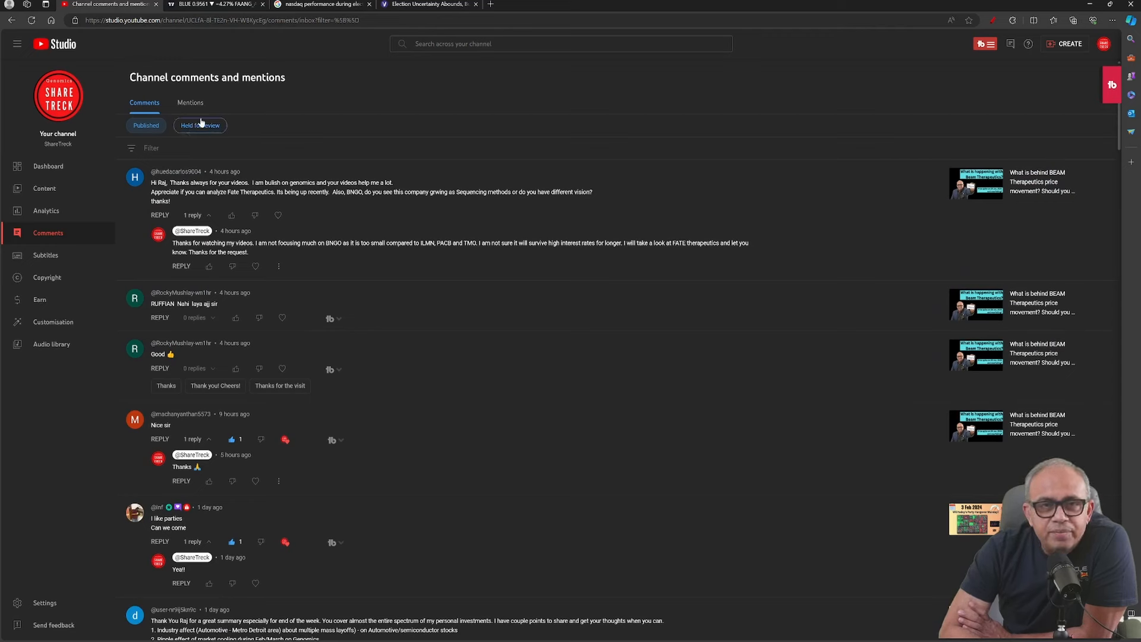
Step: Jump back to the newest comments, led by the Fate Therapeutics and BNGO question
{"action": "left_click", "coordinate": [145, 126]}
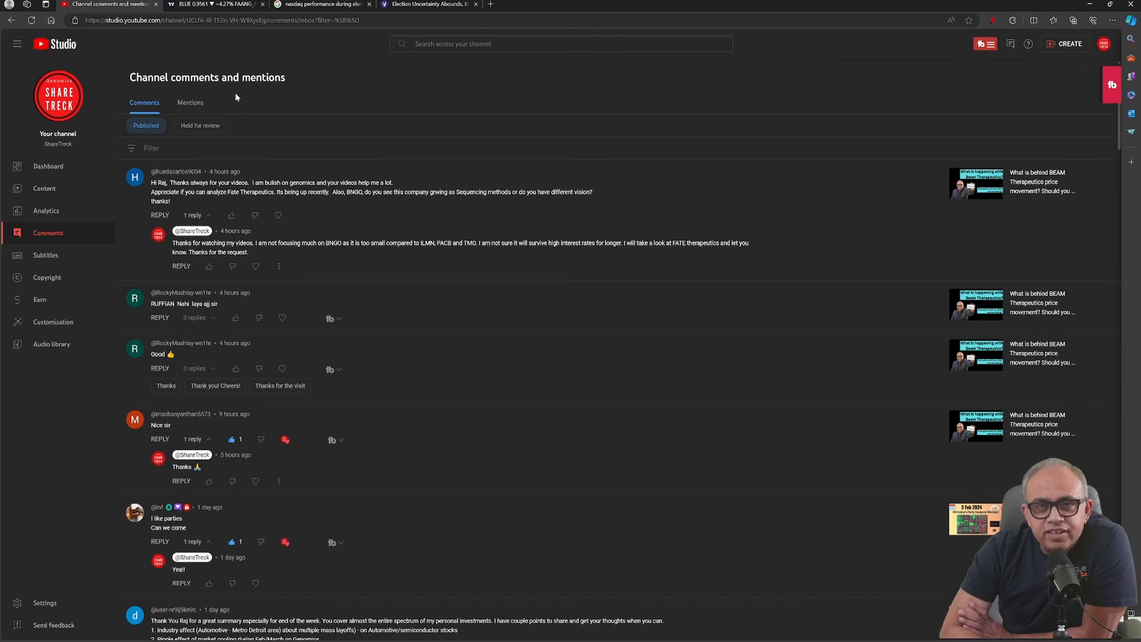